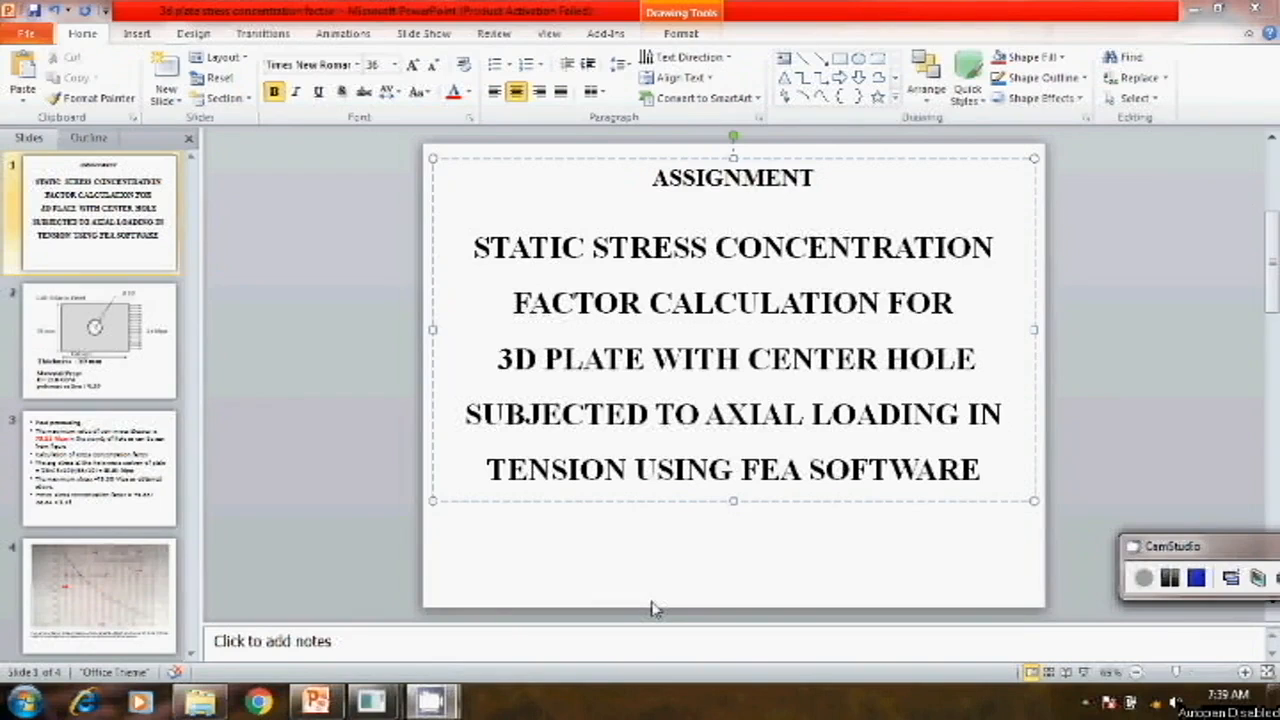
pyautogui.moveTo(546, 486)
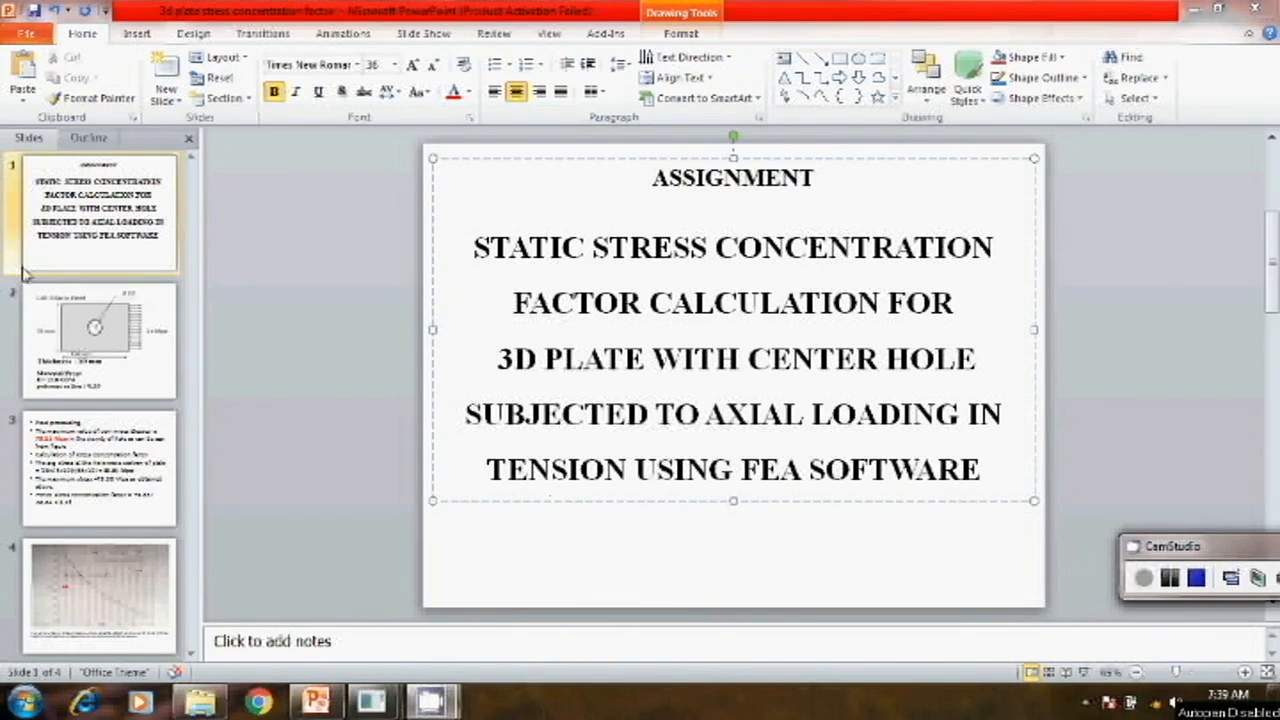
# Step: Show slide 2 with the plate-with-hole dimensions, loading and material properties
pyautogui.click(95, 335)
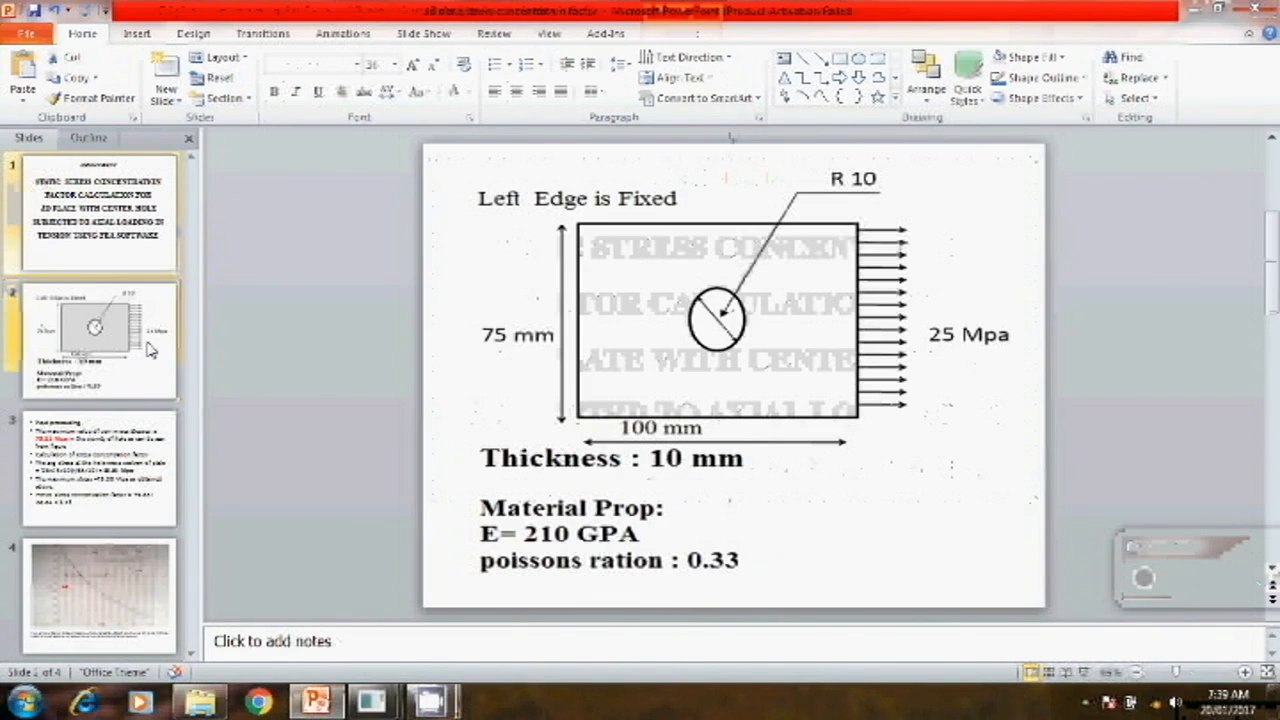
pyautogui.moveTo(395, 372)
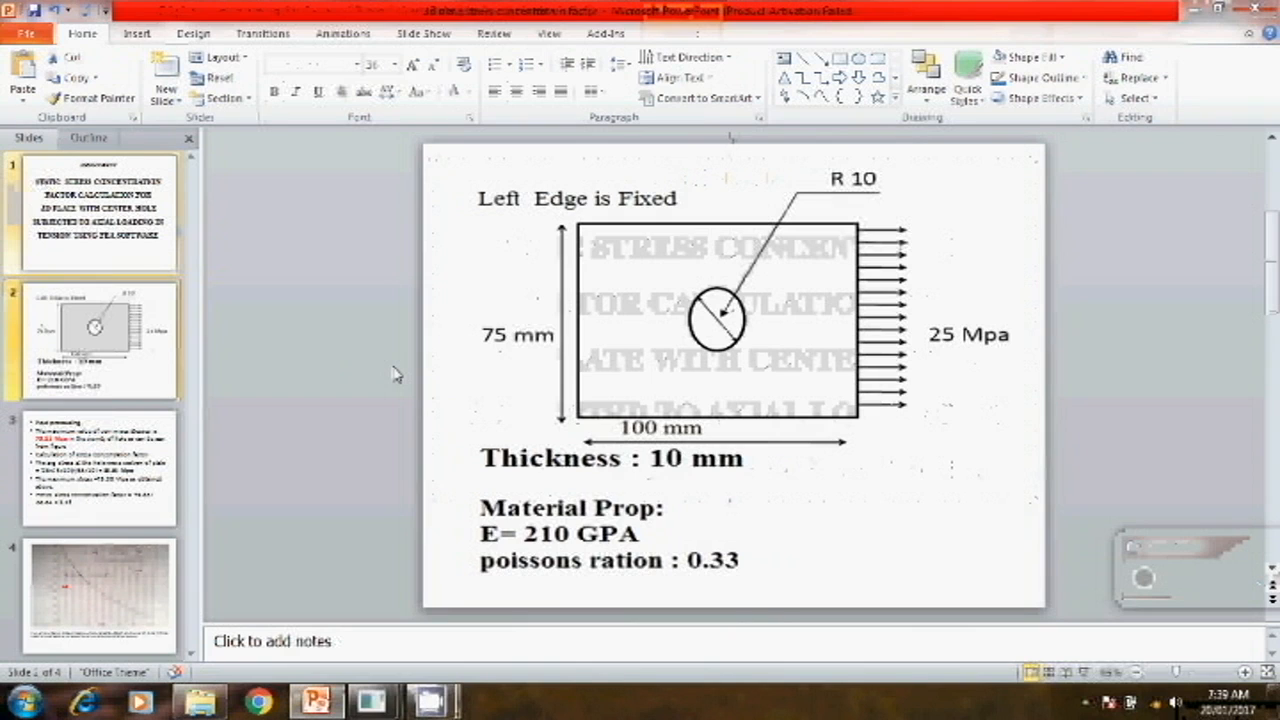
pyautogui.moveTo(483, 370)
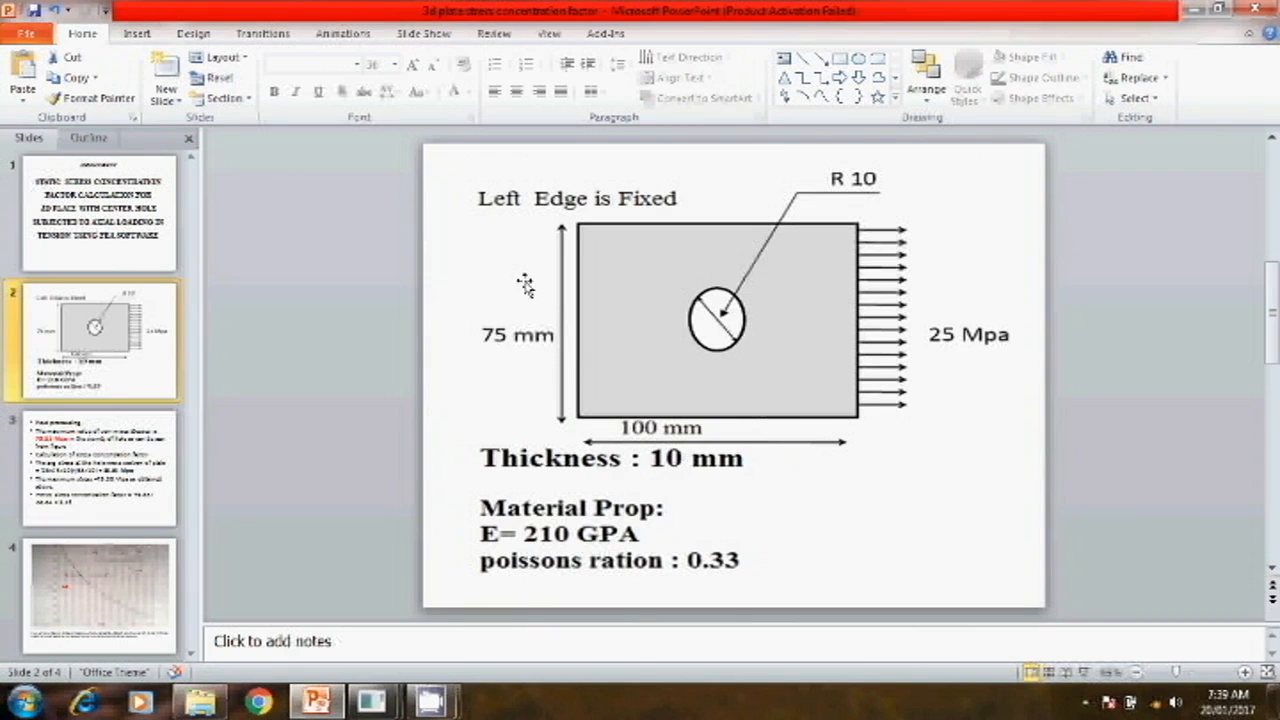
pyautogui.moveTo(758, 243)
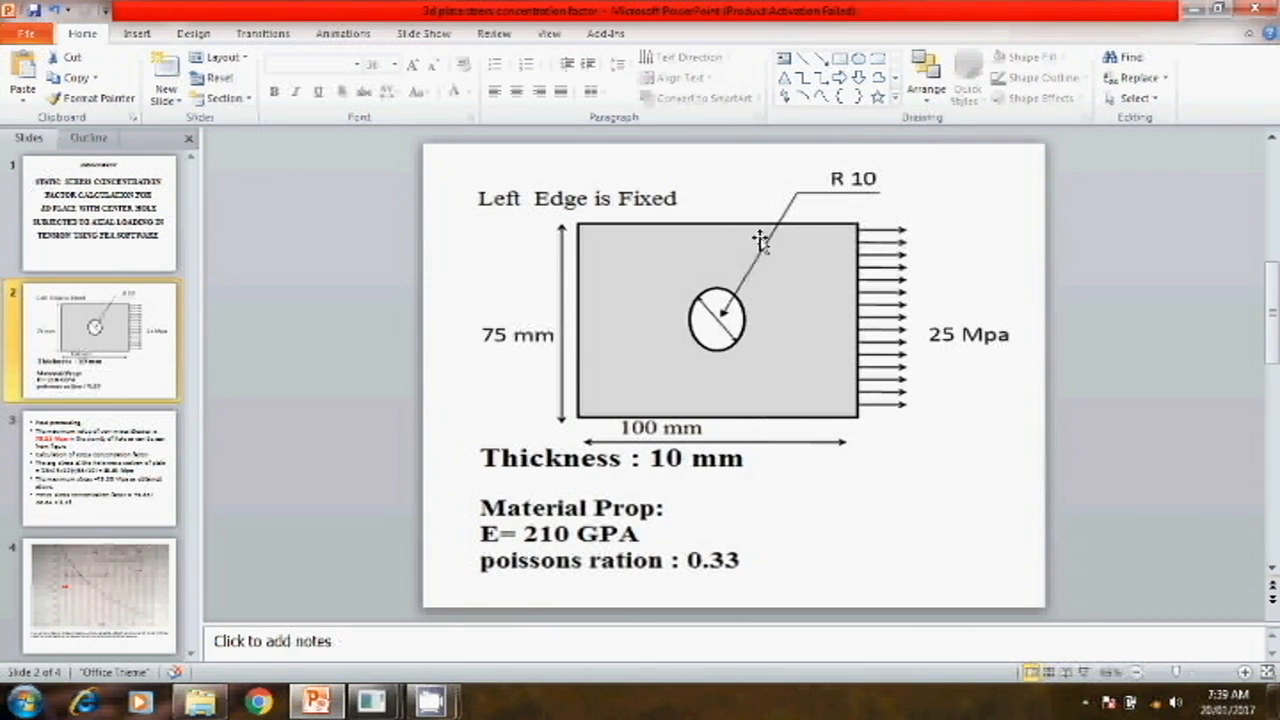
pyautogui.moveTo(913, 188)
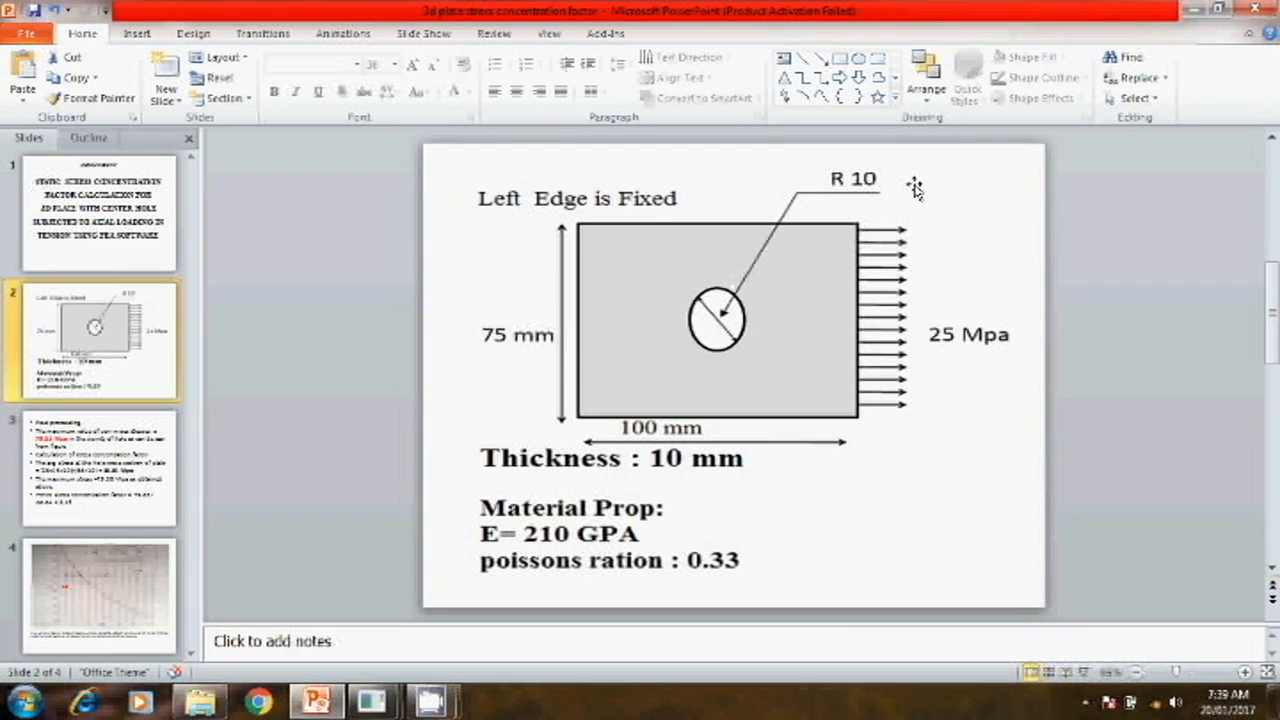
pyautogui.moveTo(735, 474)
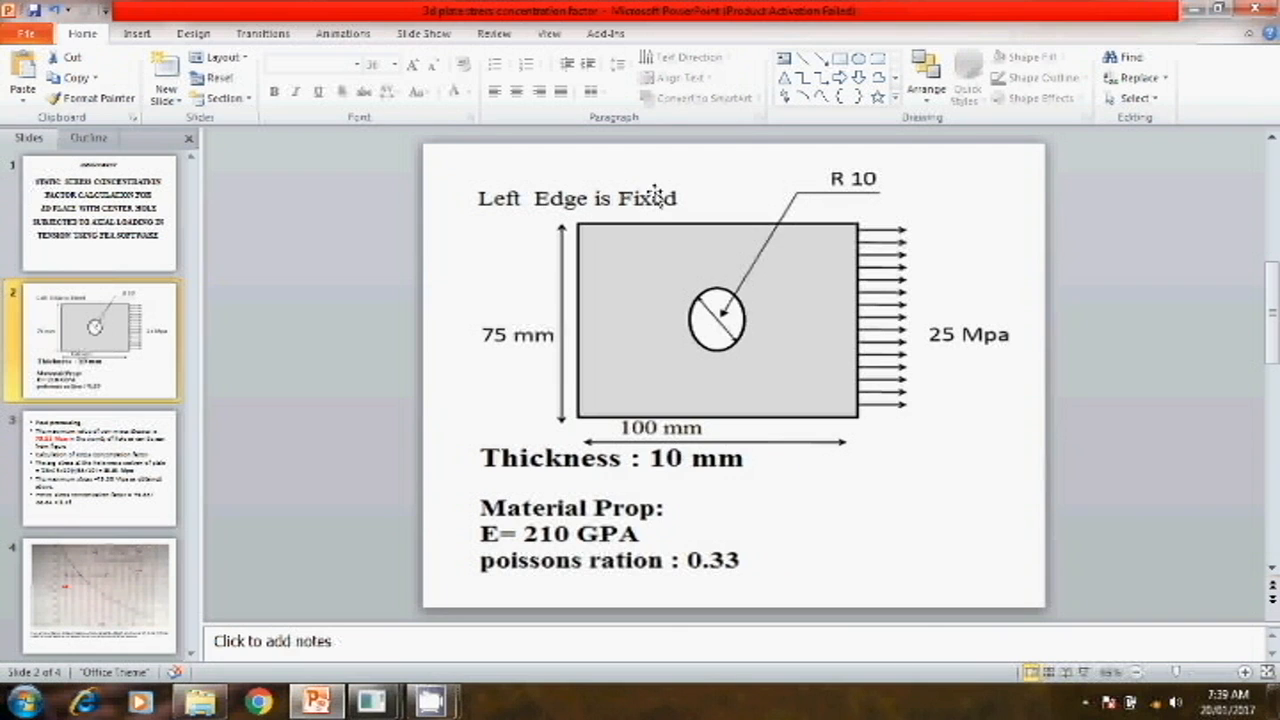
pyautogui.moveTo(938, 385)
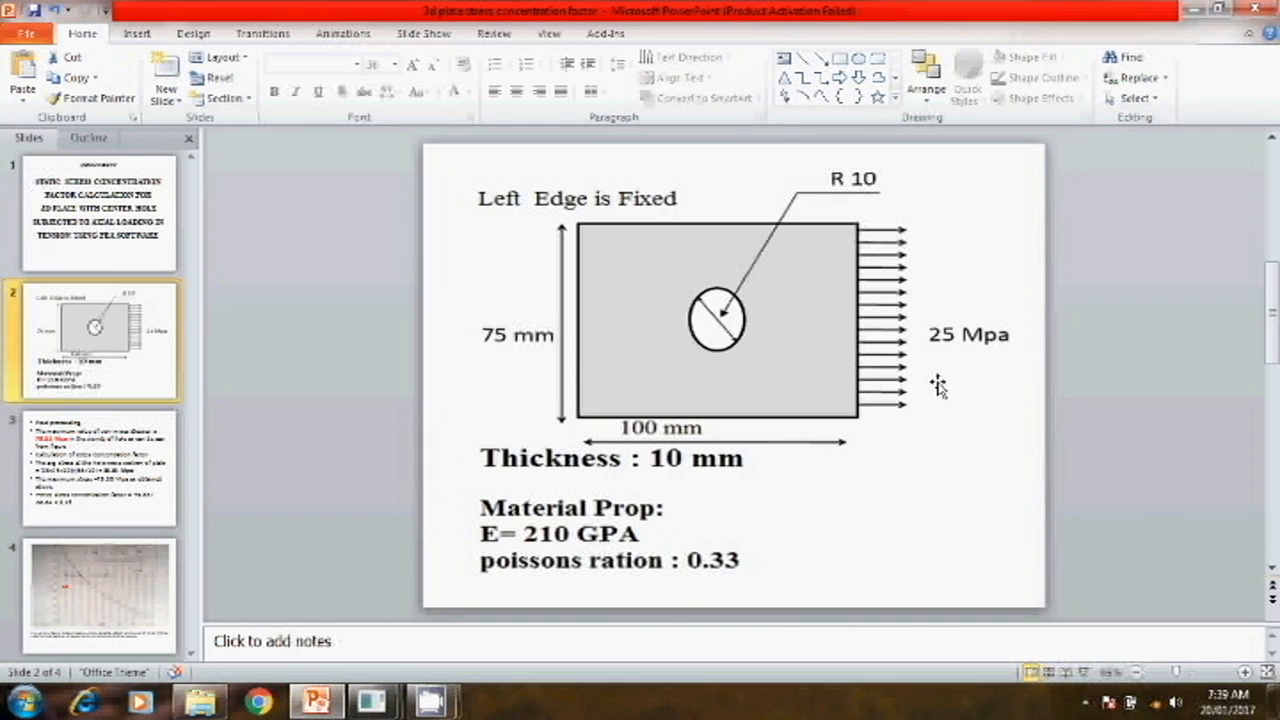
pyautogui.moveTo(655, 550)
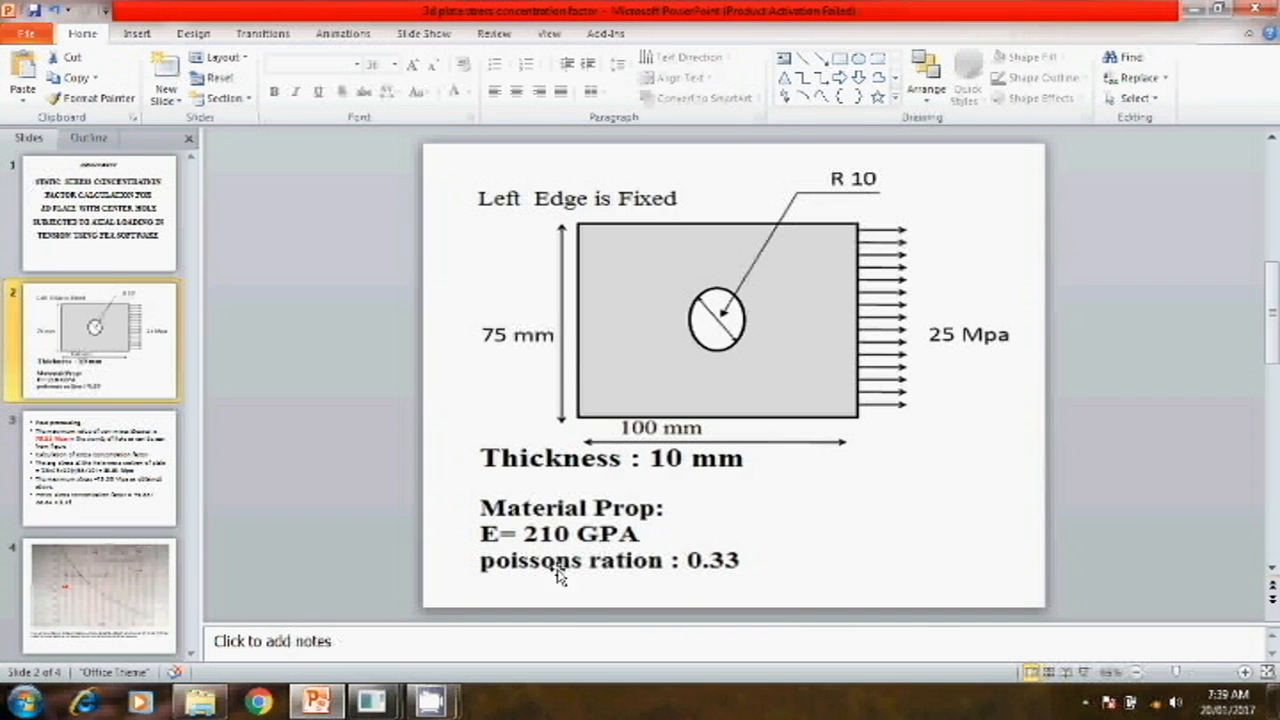
pyautogui.moveTo(526, 545)
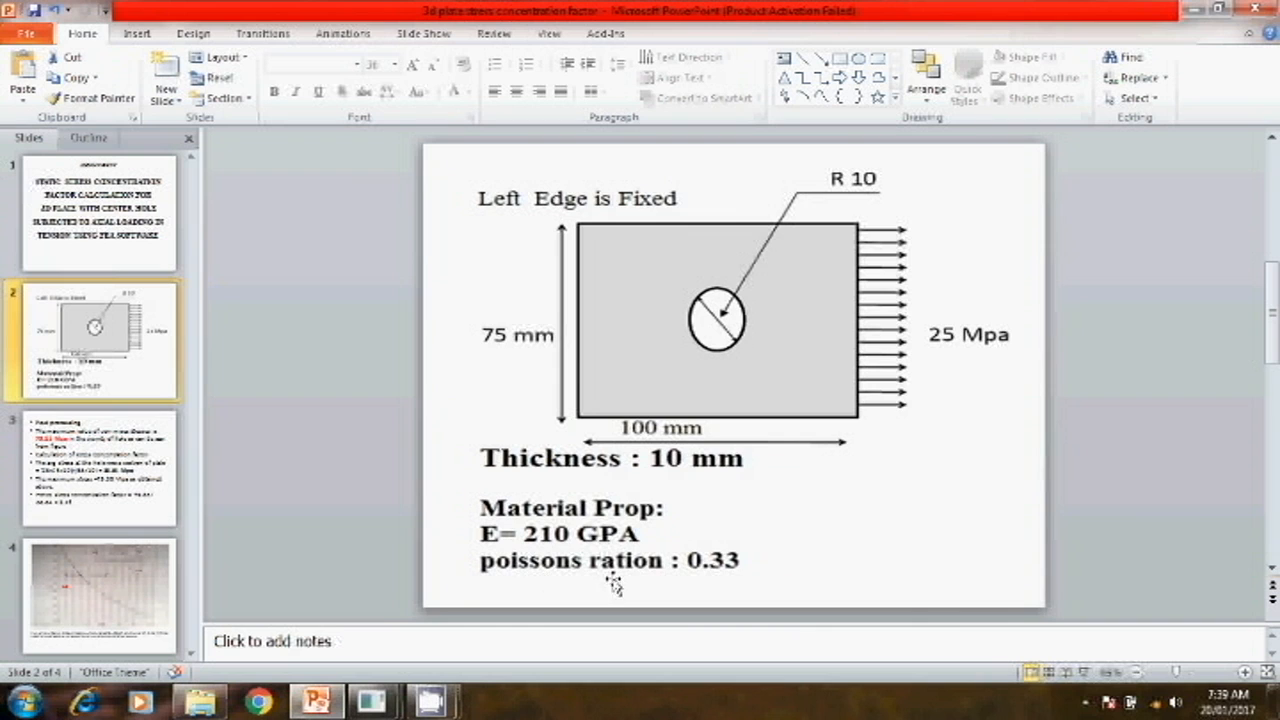
pyautogui.moveTo(751, 525)
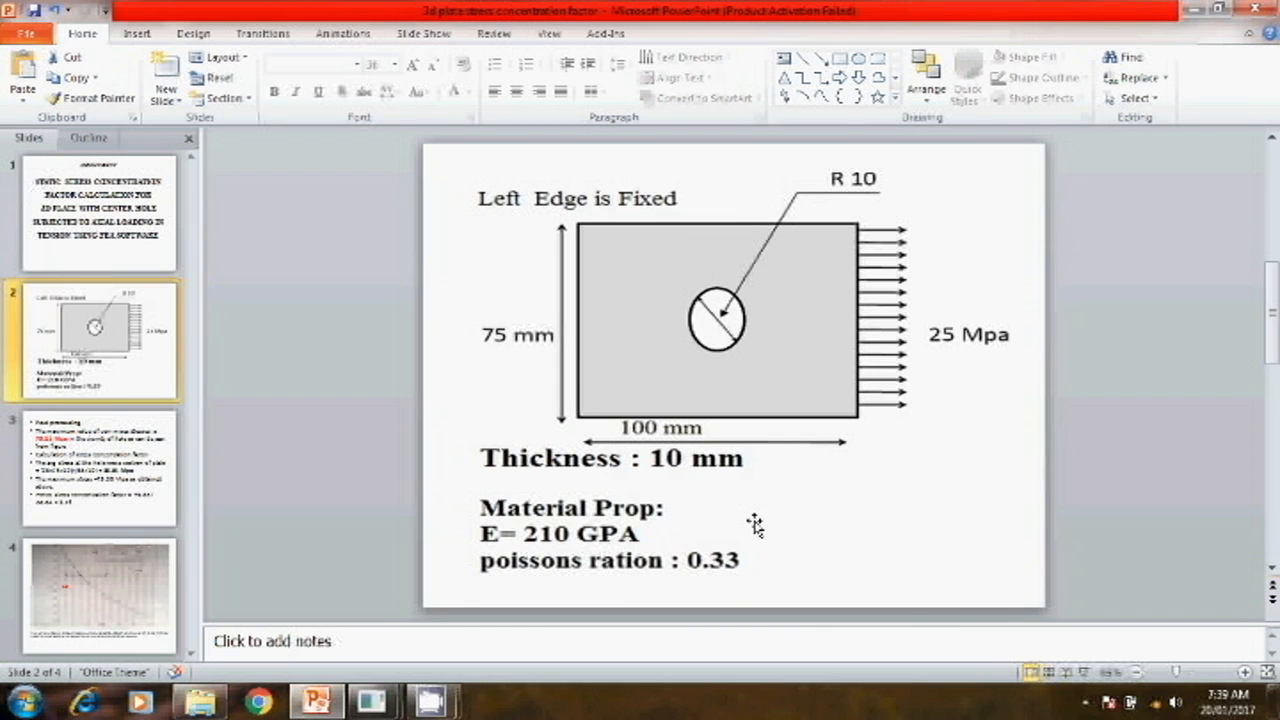
pyautogui.moveTo(237, 697)
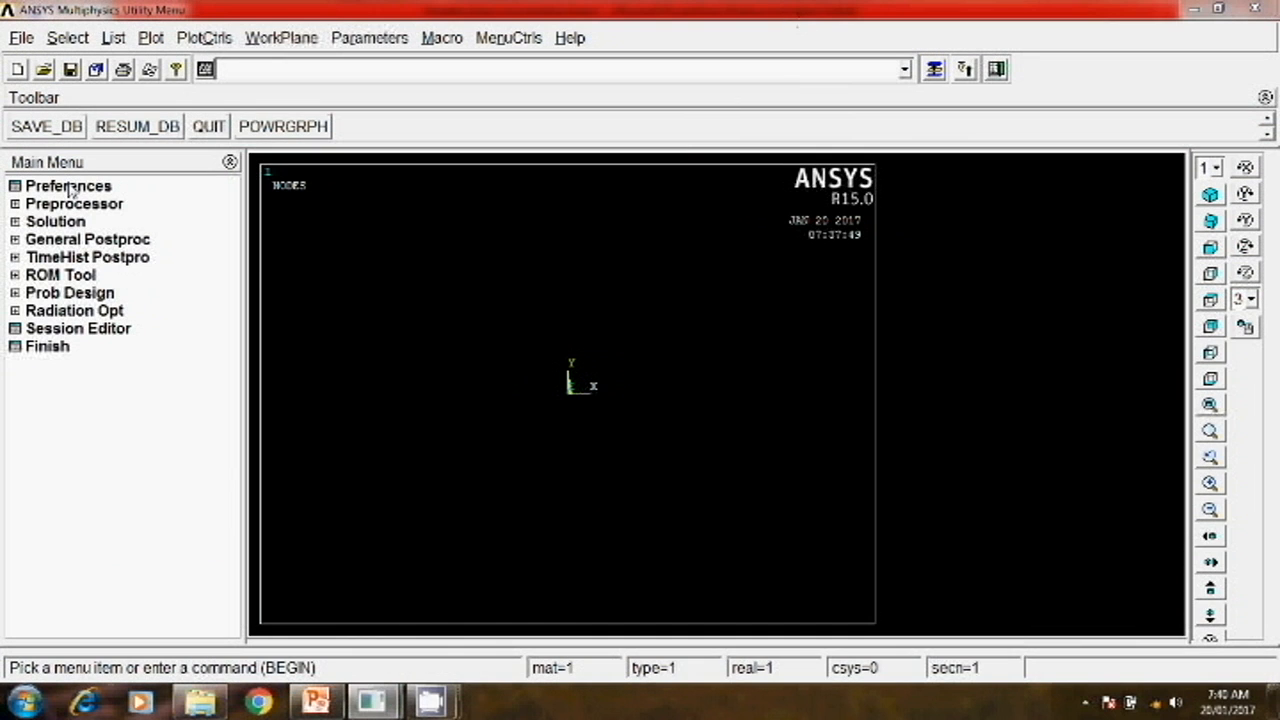
# Step: Set the ANSYS preferences to show only the Structural discipline
pyautogui.click(68, 186)
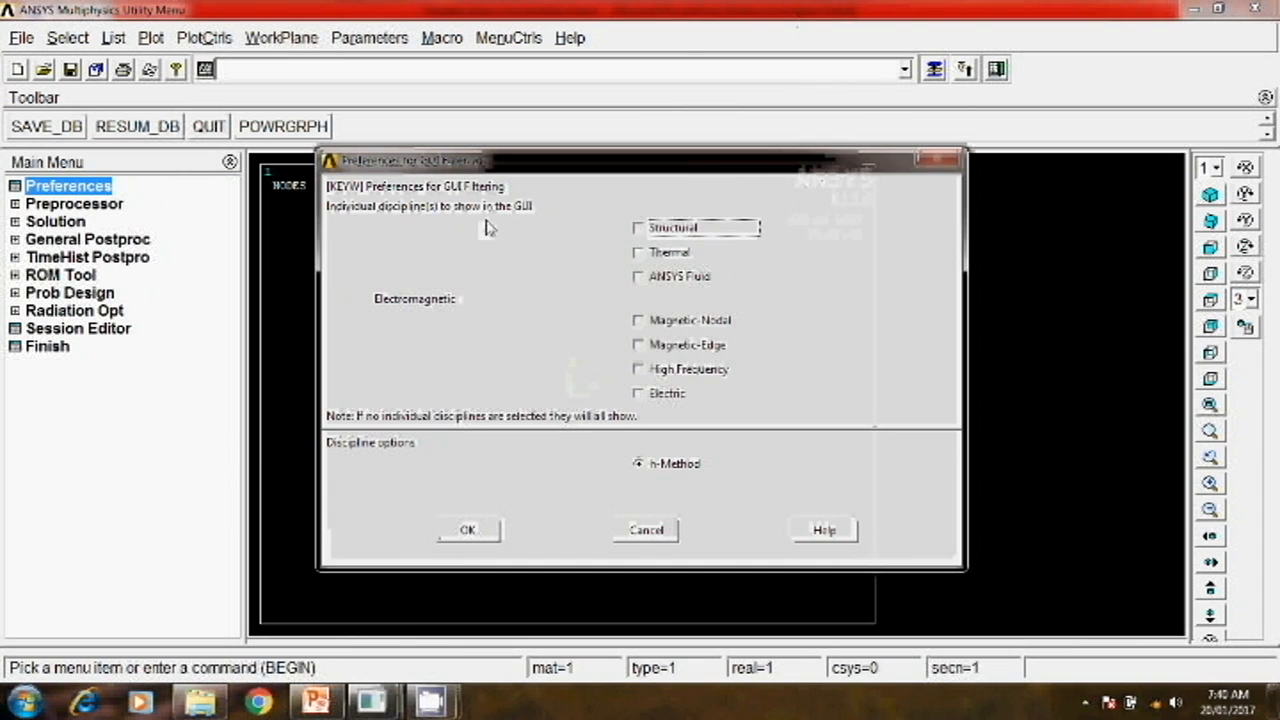
pyautogui.click(637, 228)
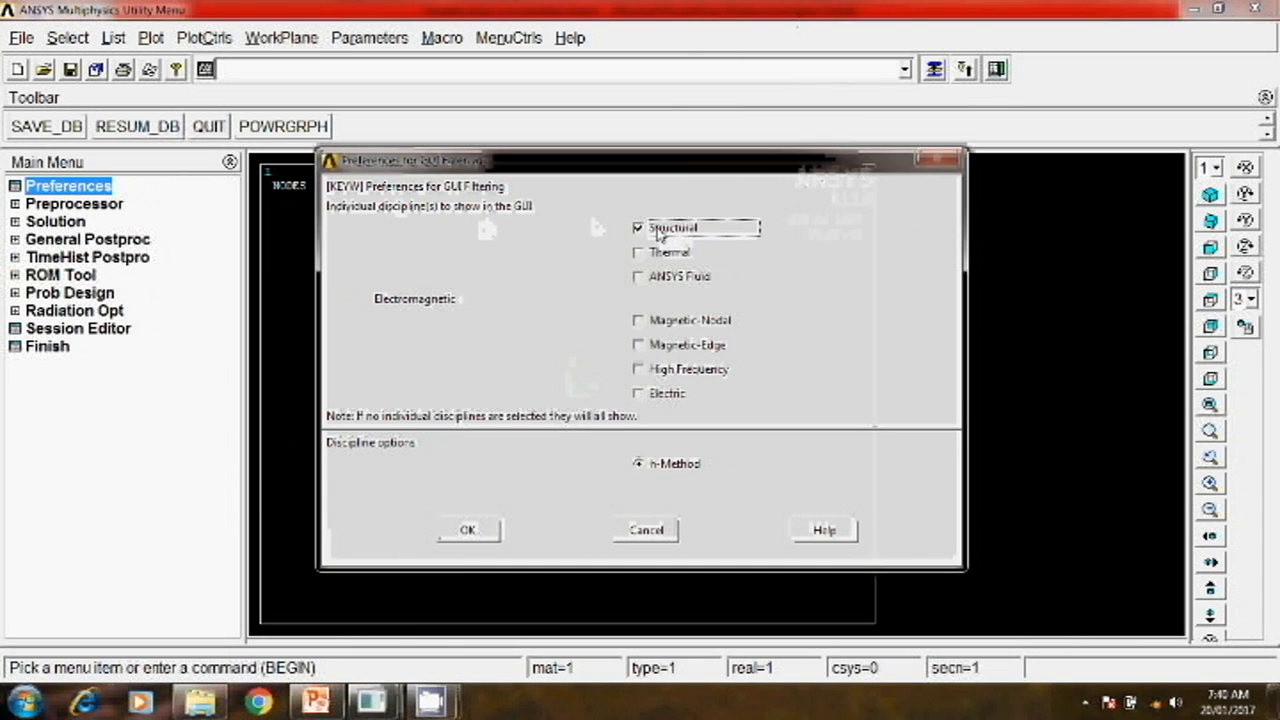
pyautogui.click(467, 530)
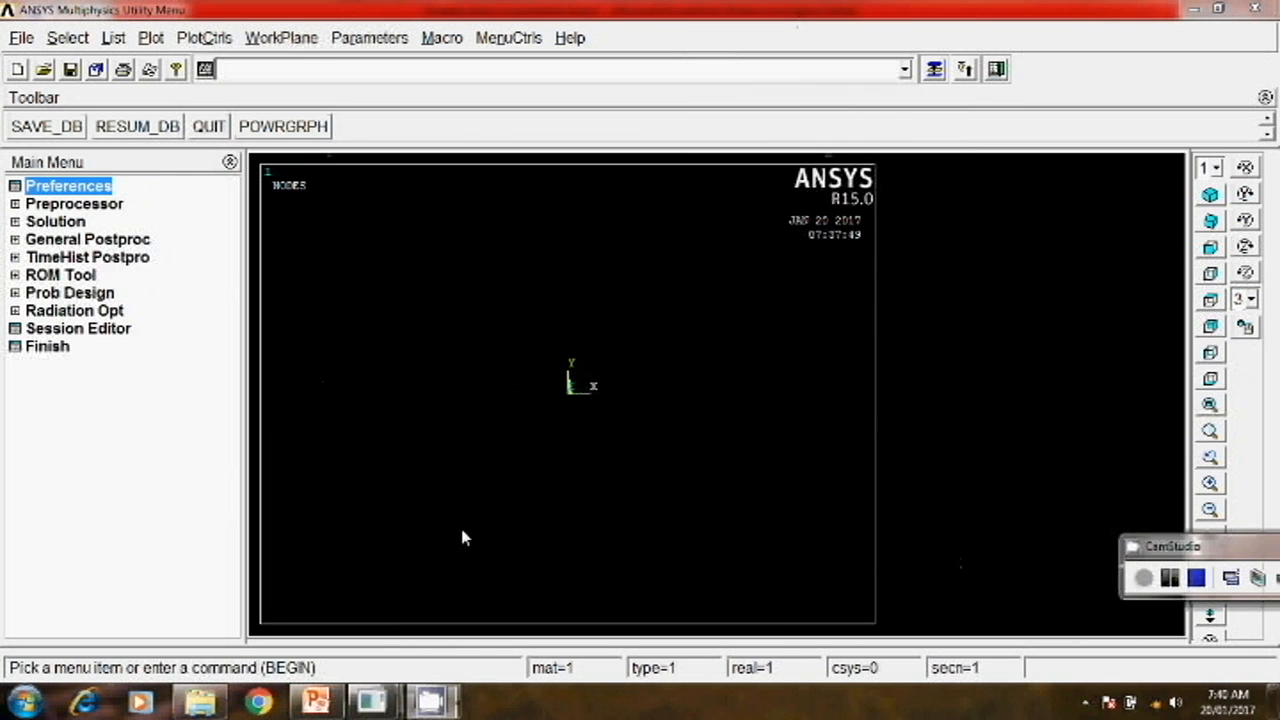
pyautogui.moveTo(1138, 557)
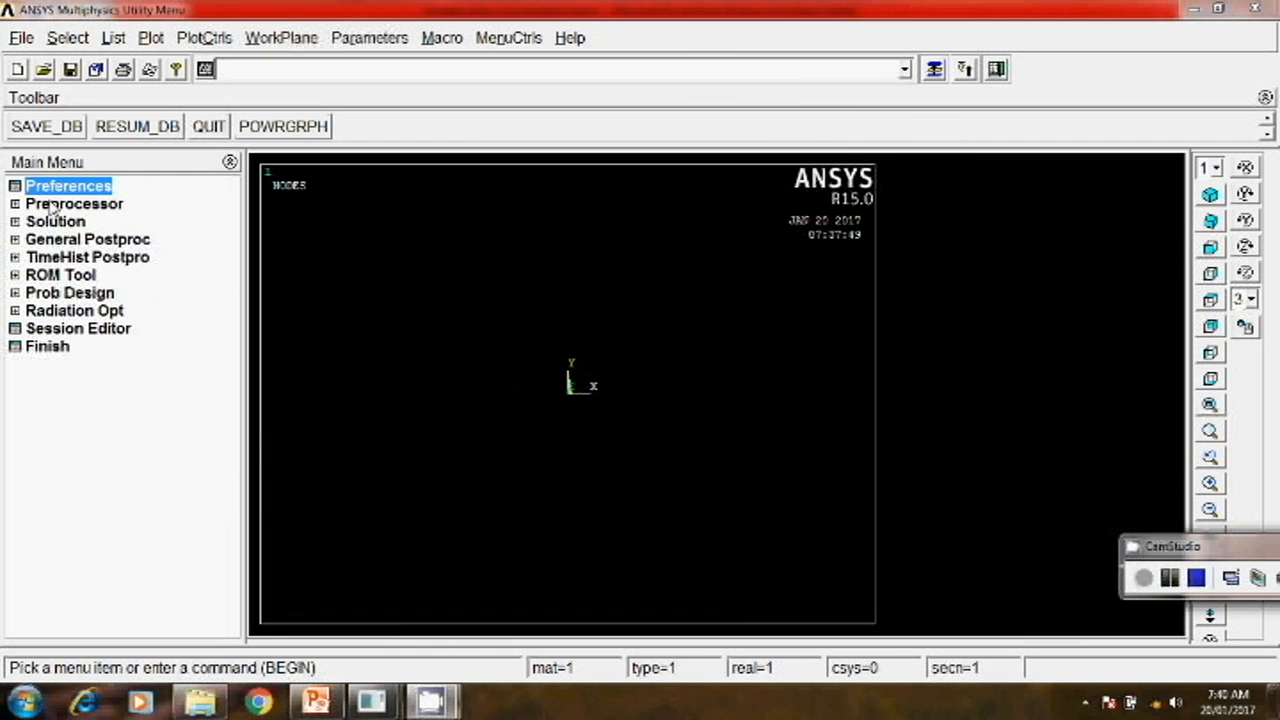
# Step: Add element type 1 as the Solid Quad 4 node 182 (PLANE182) element
pyautogui.click(74, 203)
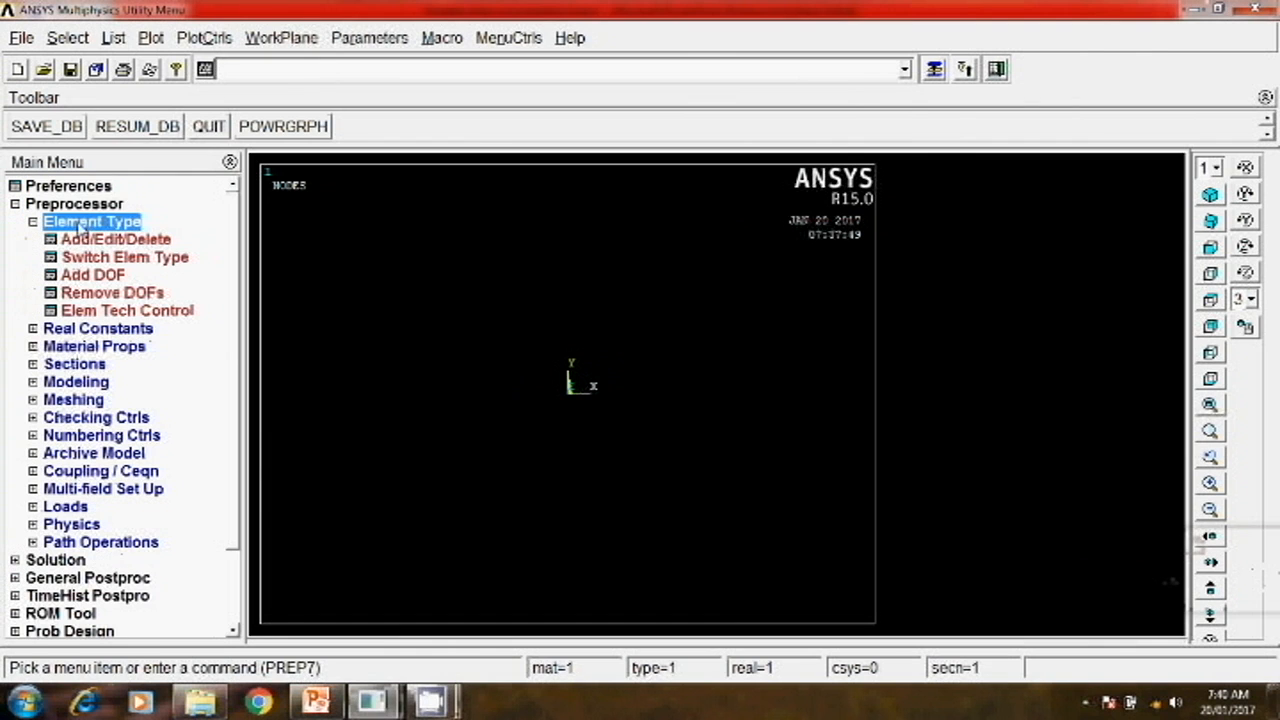
pyautogui.click(116, 239)
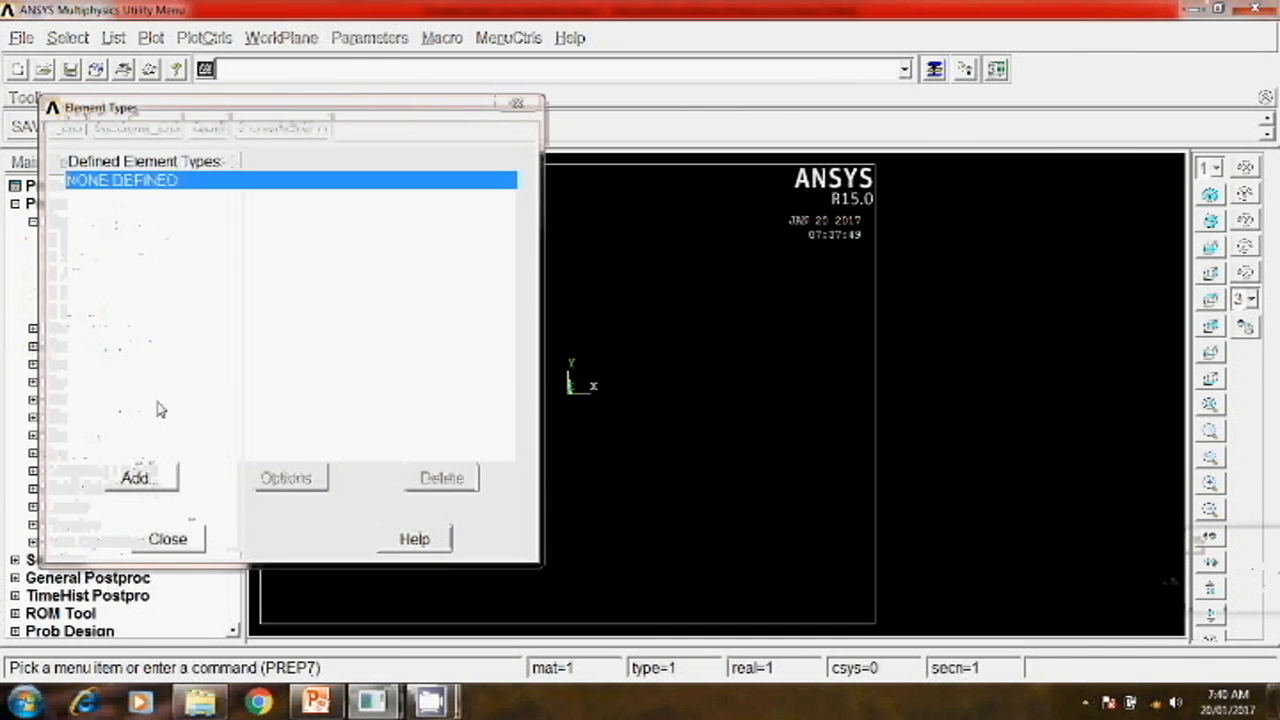
pyautogui.click(137, 477)
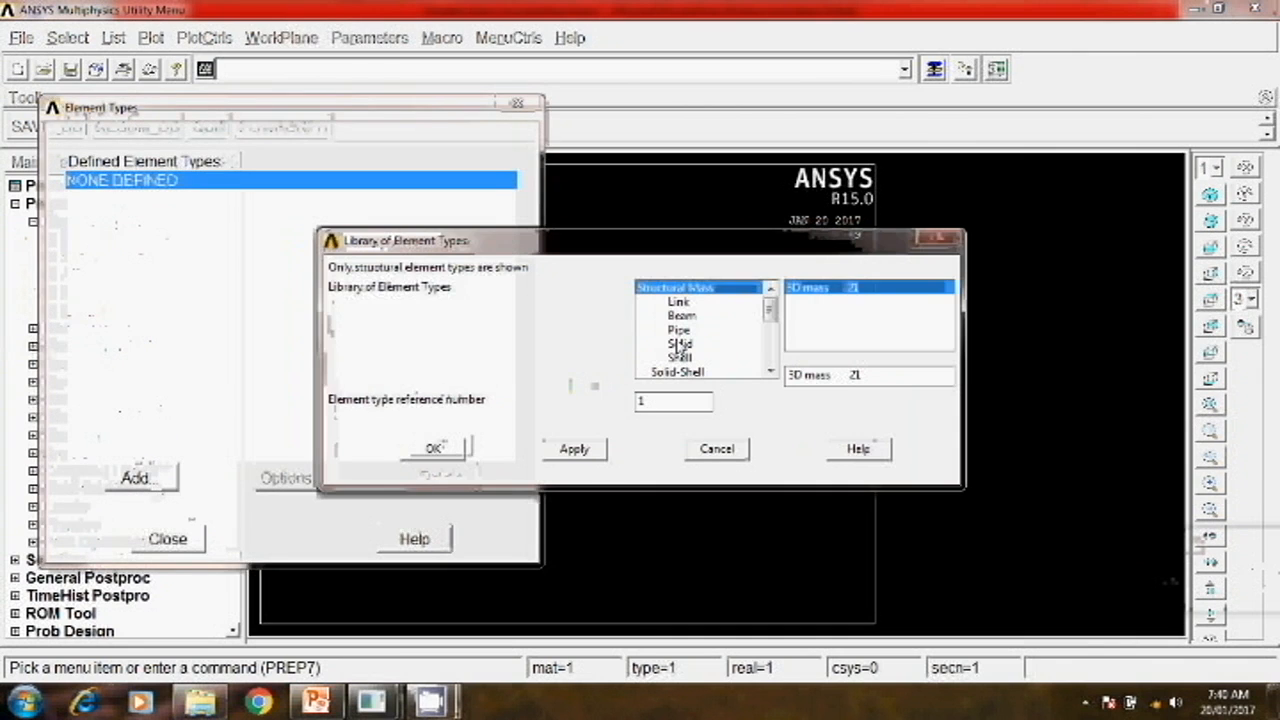
pyautogui.click(679, 343)
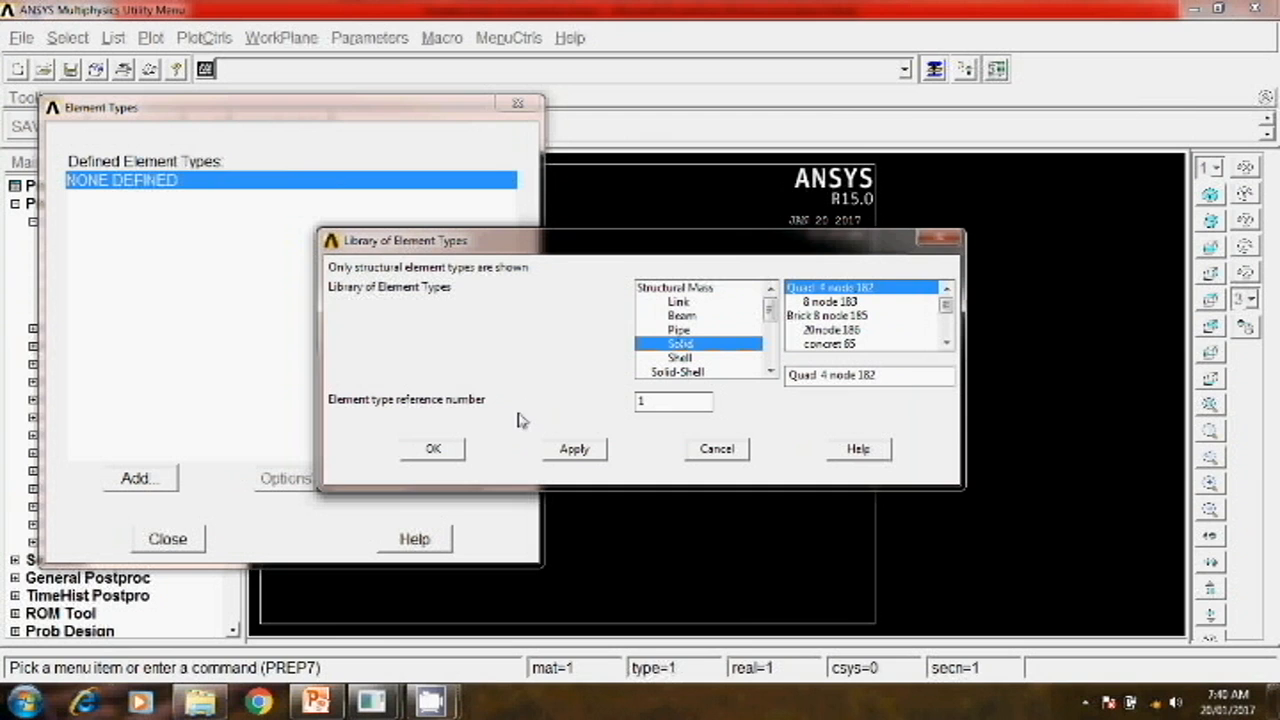
pyautogui.click(432, 449)
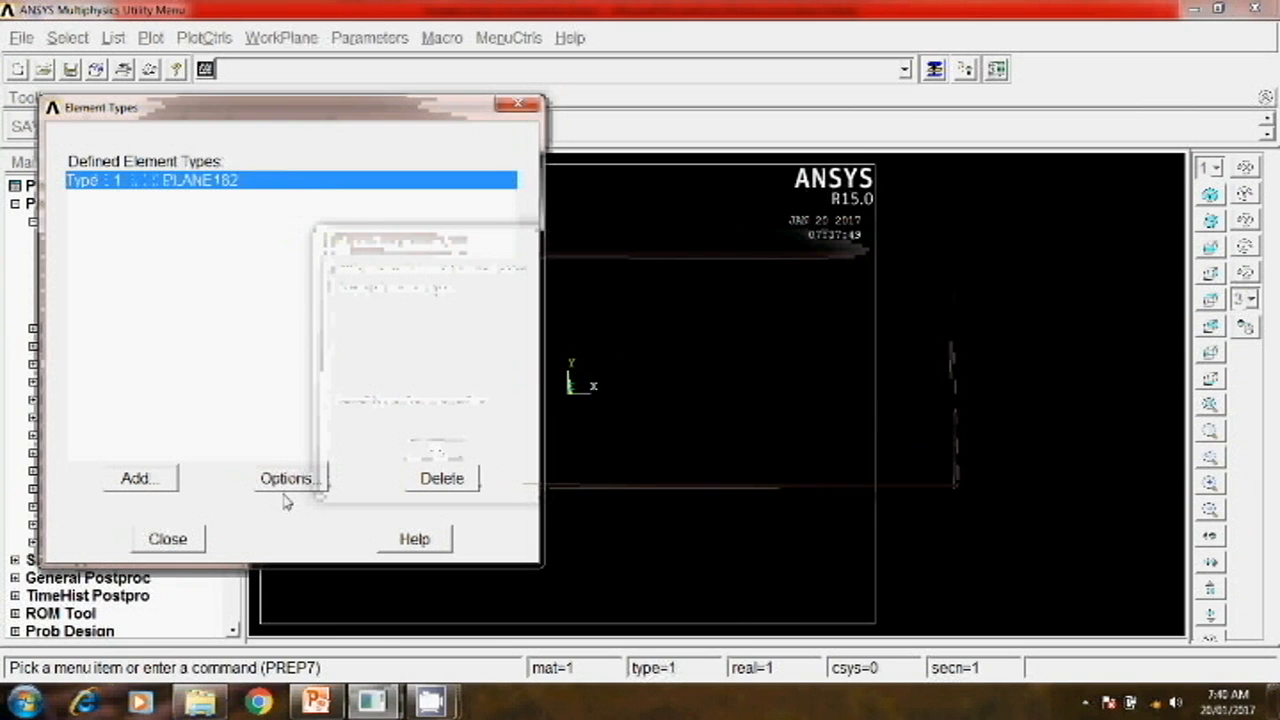
# Step: Set the PLANE182 element behaviour to plane stress with thickness
pyautogui.click(289, 478)
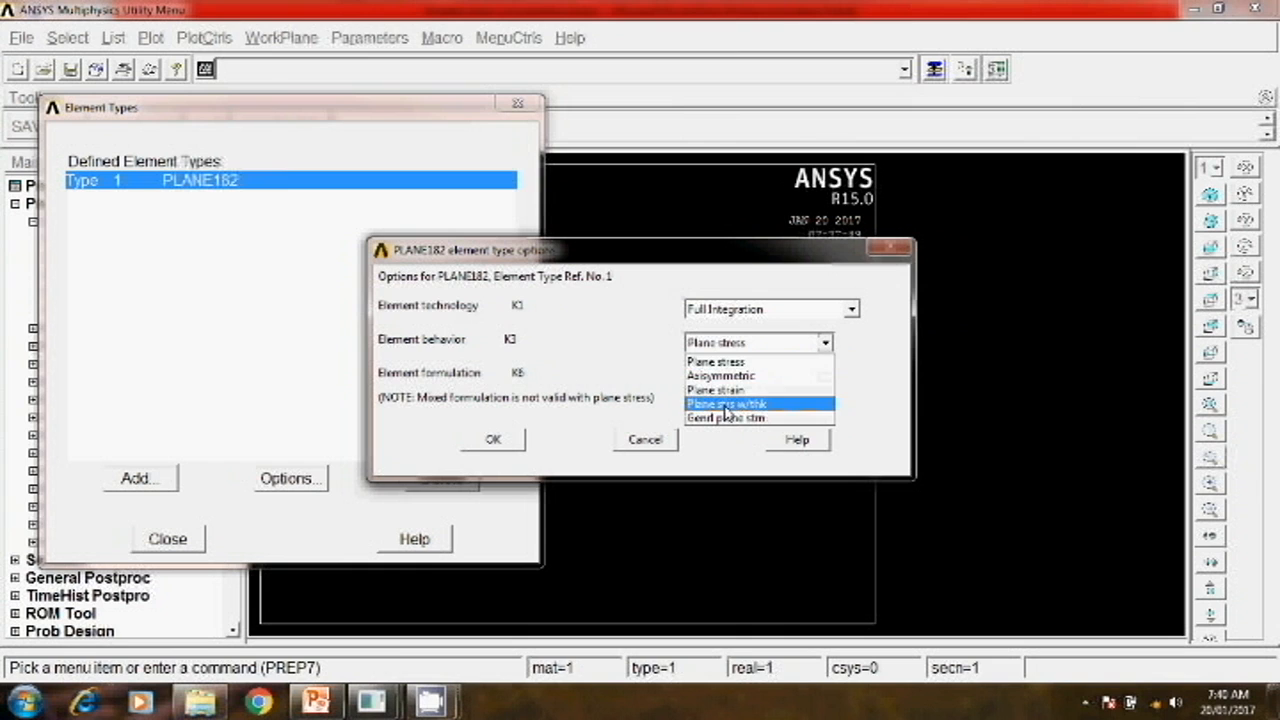
pyautogui.click(732, 402)
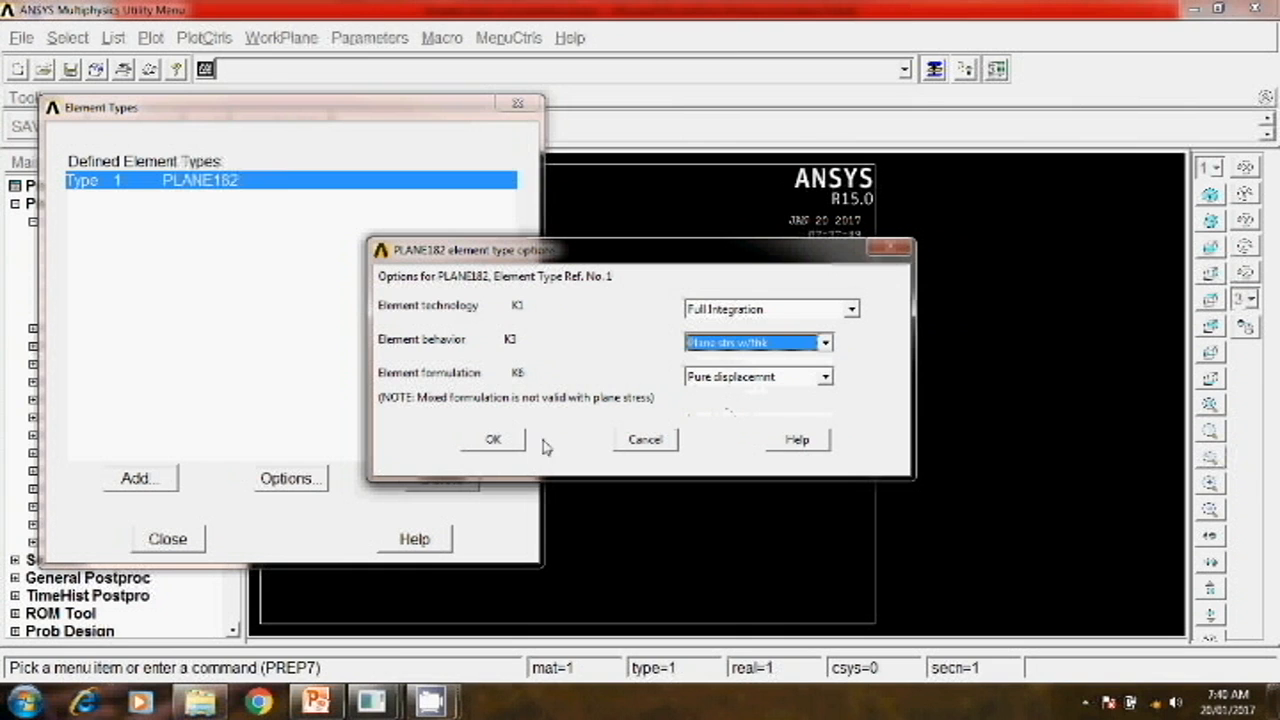
pyautogui.click(492, 439)
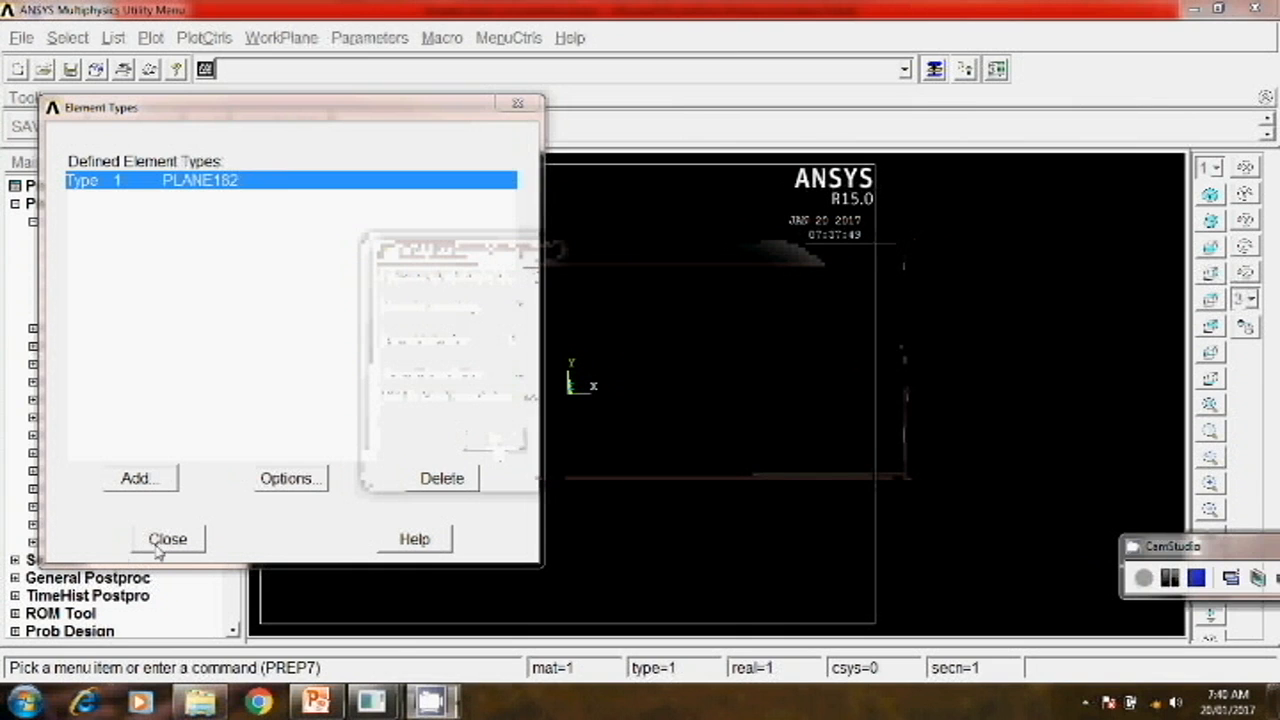
pyautogui.click(167, 538)
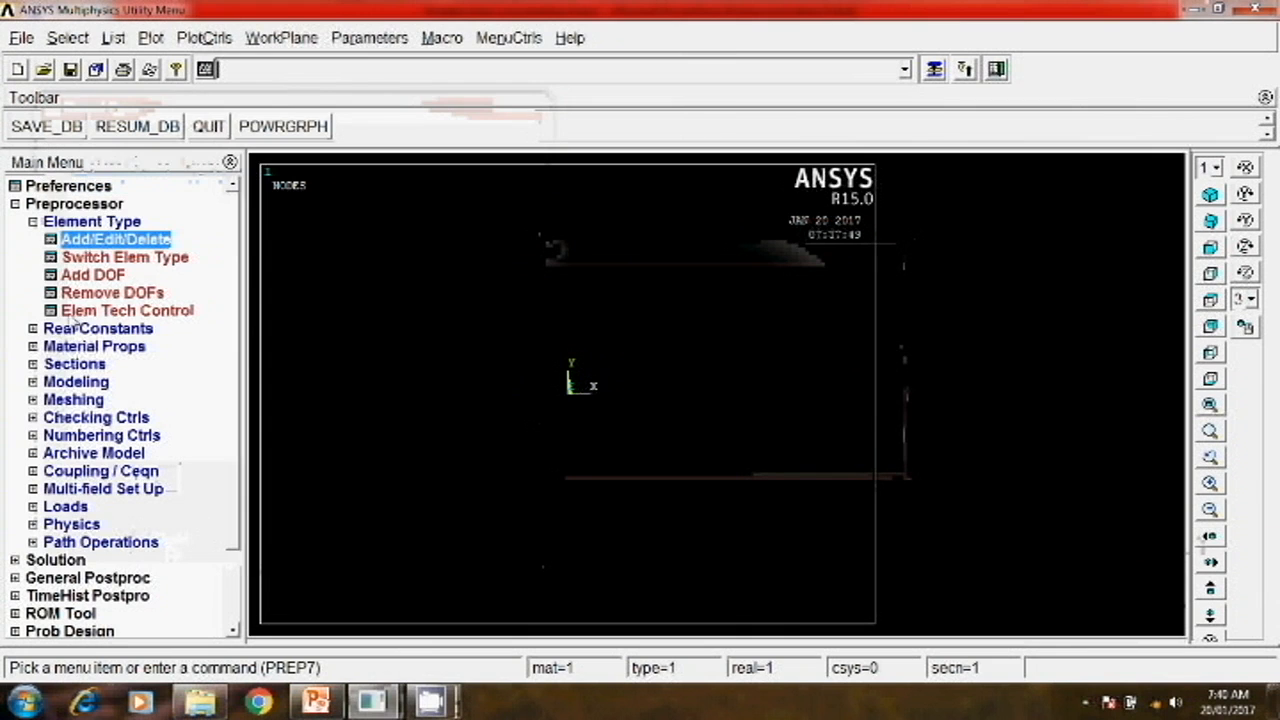
# Step: Add a real constant set for Type 1 PLANE182 with thickness THK 10
pyautogui.click(97, 328)
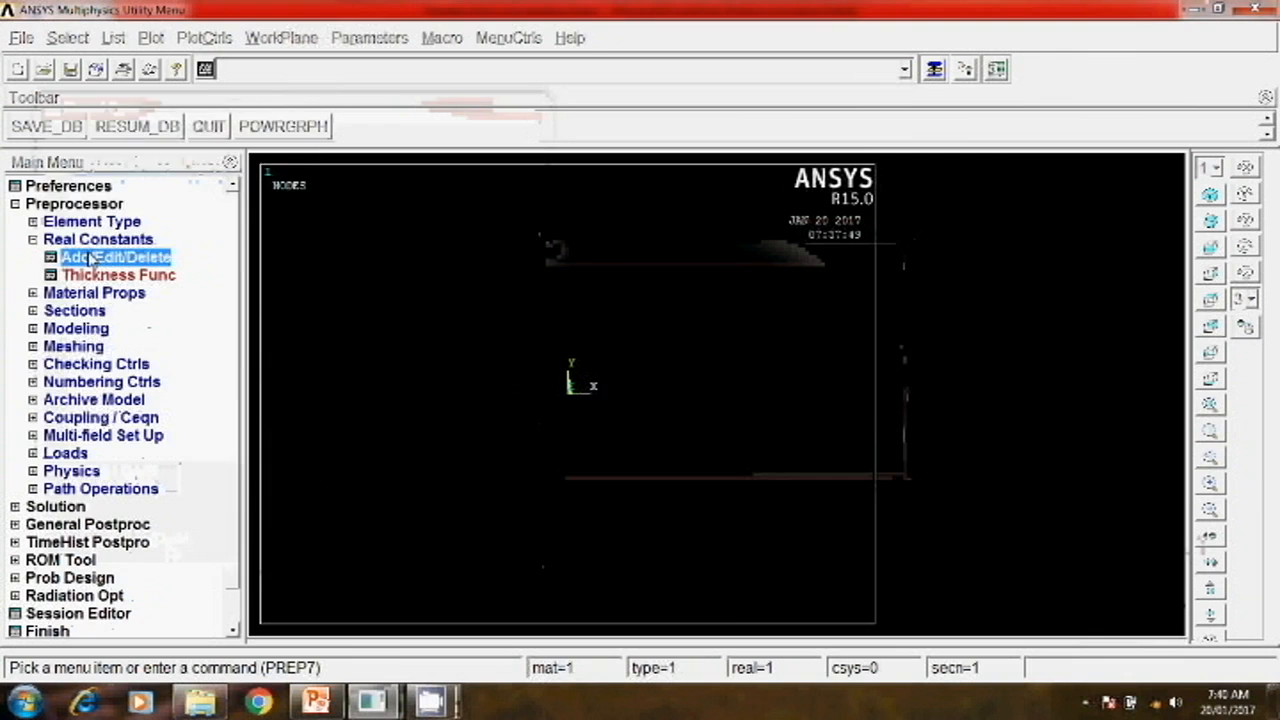
pyautogui.click(113, 257)
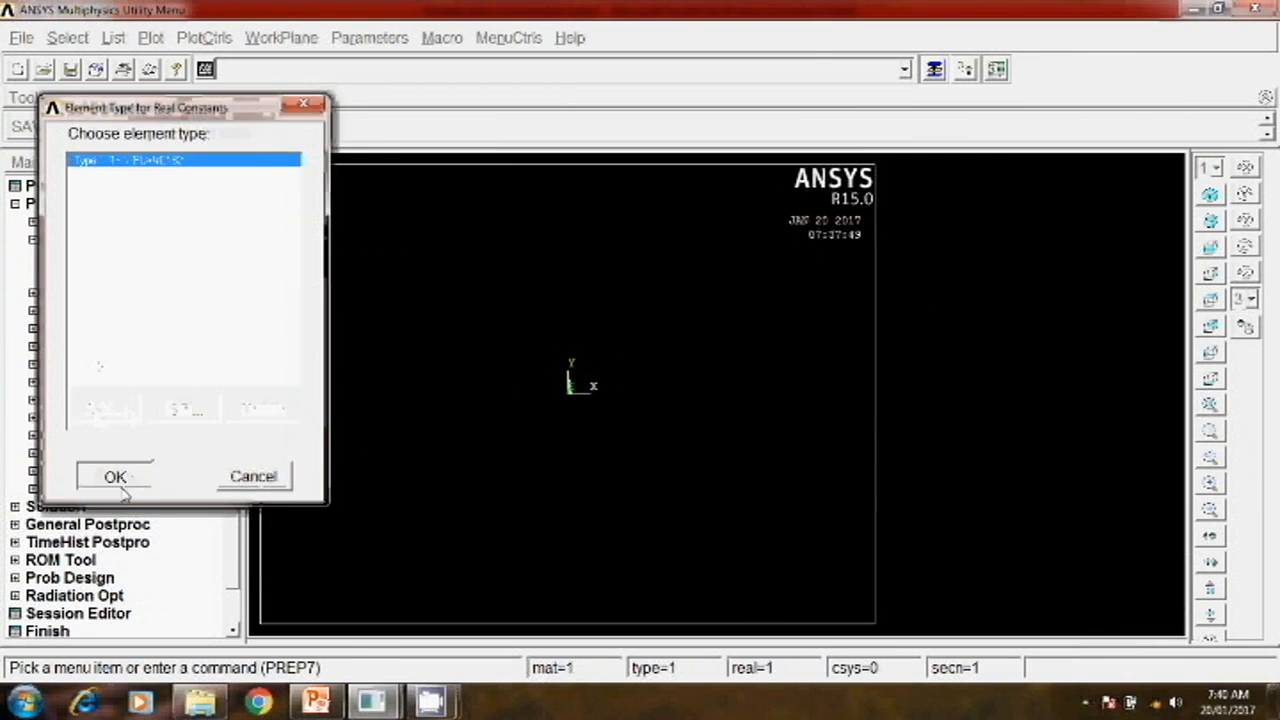
pyautogui.click(114, 476)
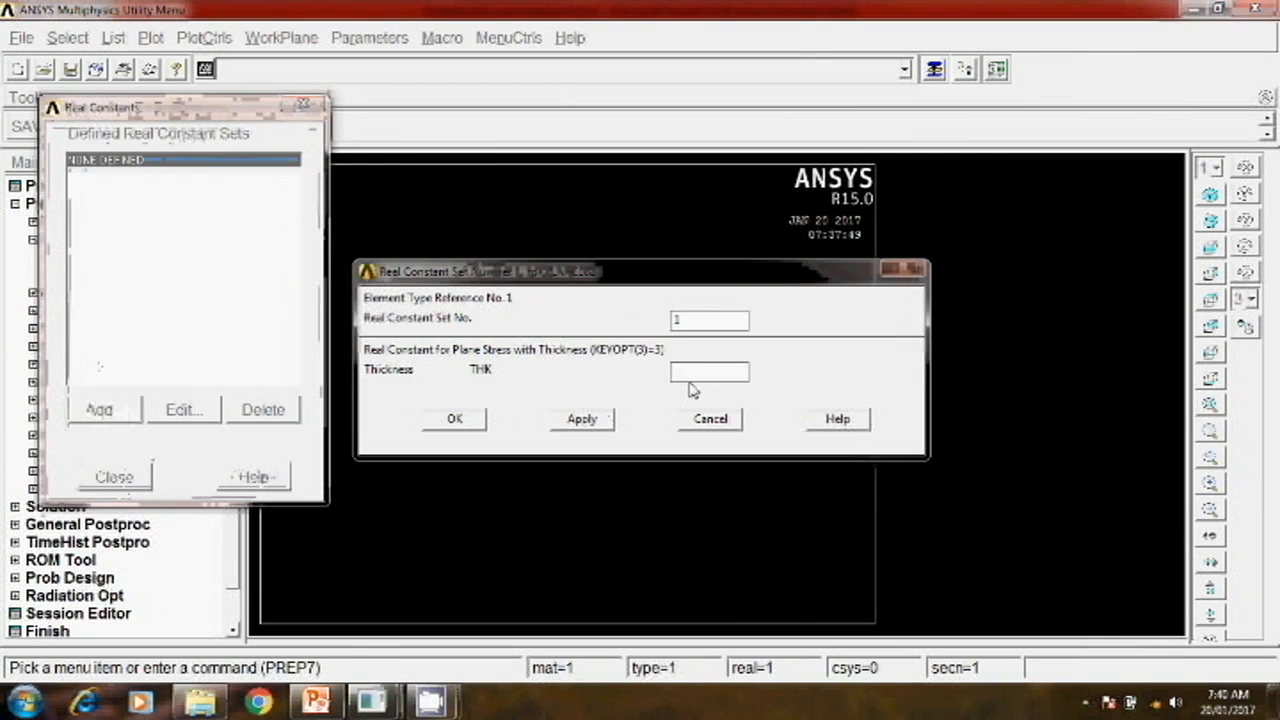
pyautogui.write('10')
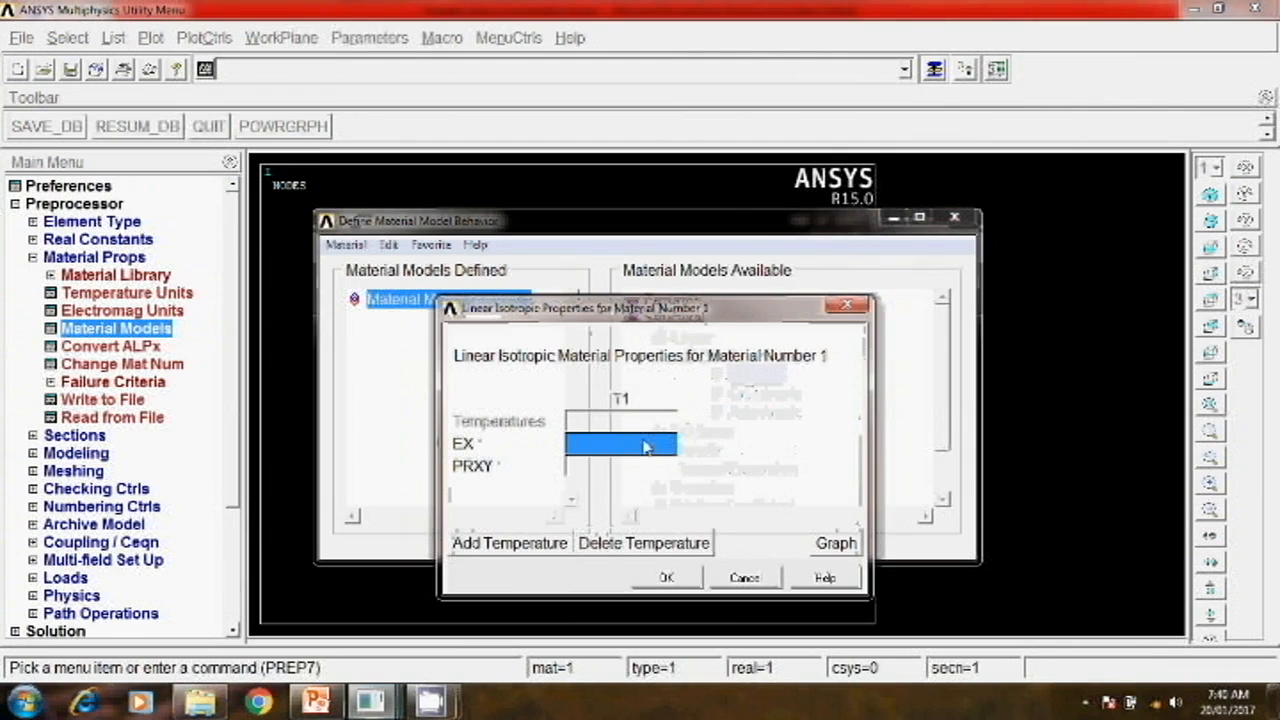
# Step: Enter EX 2.1e5 and PRXY 0.33 for material 1's isotropic elasticity
pyautogui.write('2.1e5')
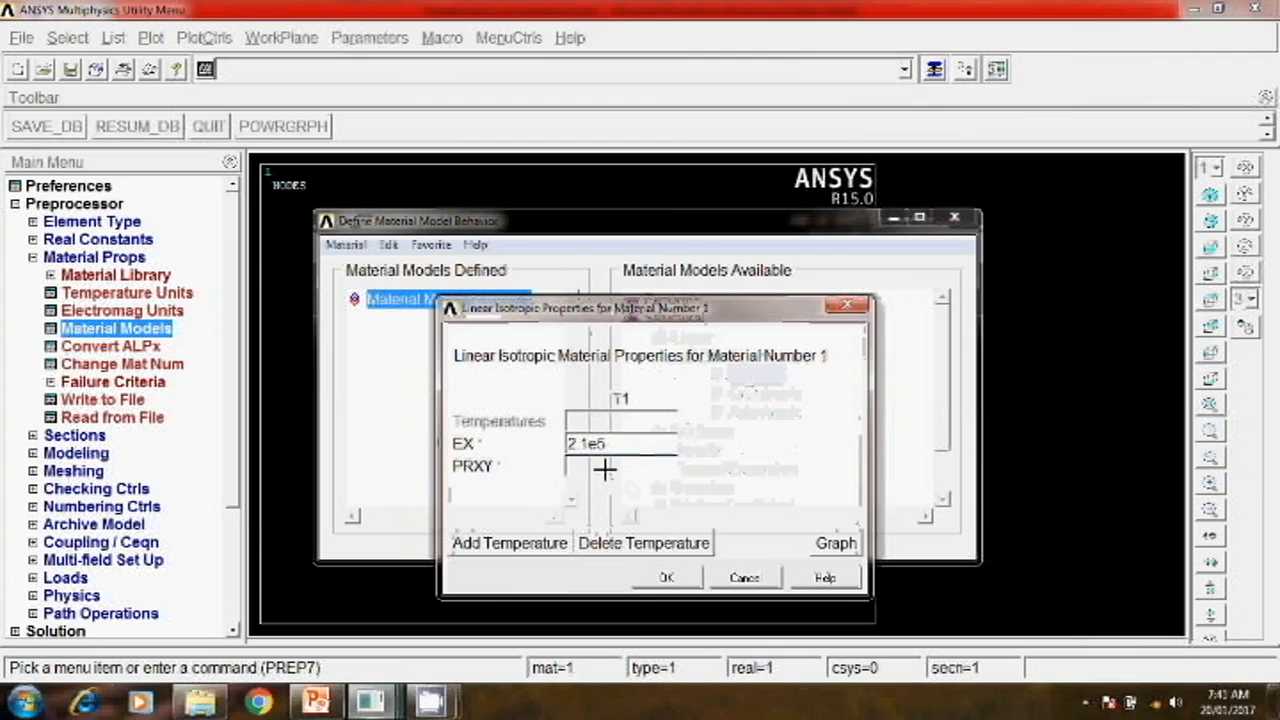
pyautogui.write('0.33')
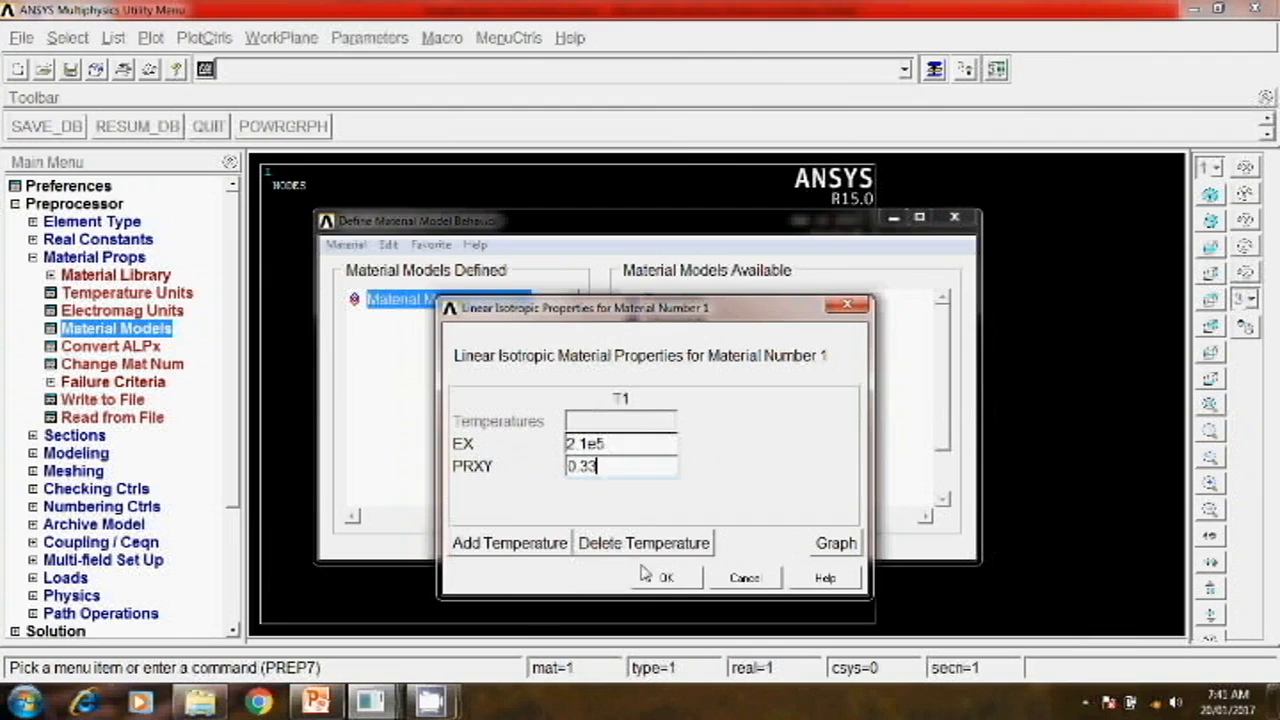
pyautogui.click(666, 577)
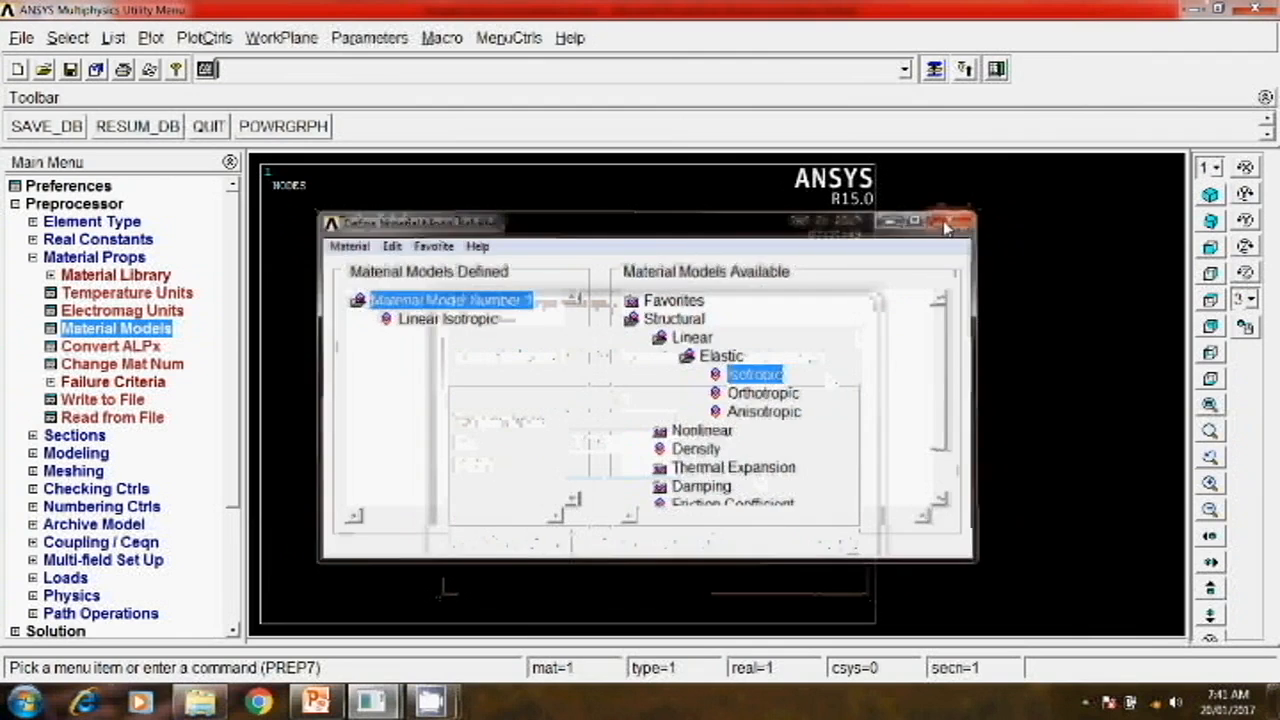
# Step: Create a rectangular area 100 wide by 75 high by two corners
pyautogui.click(947, 227)
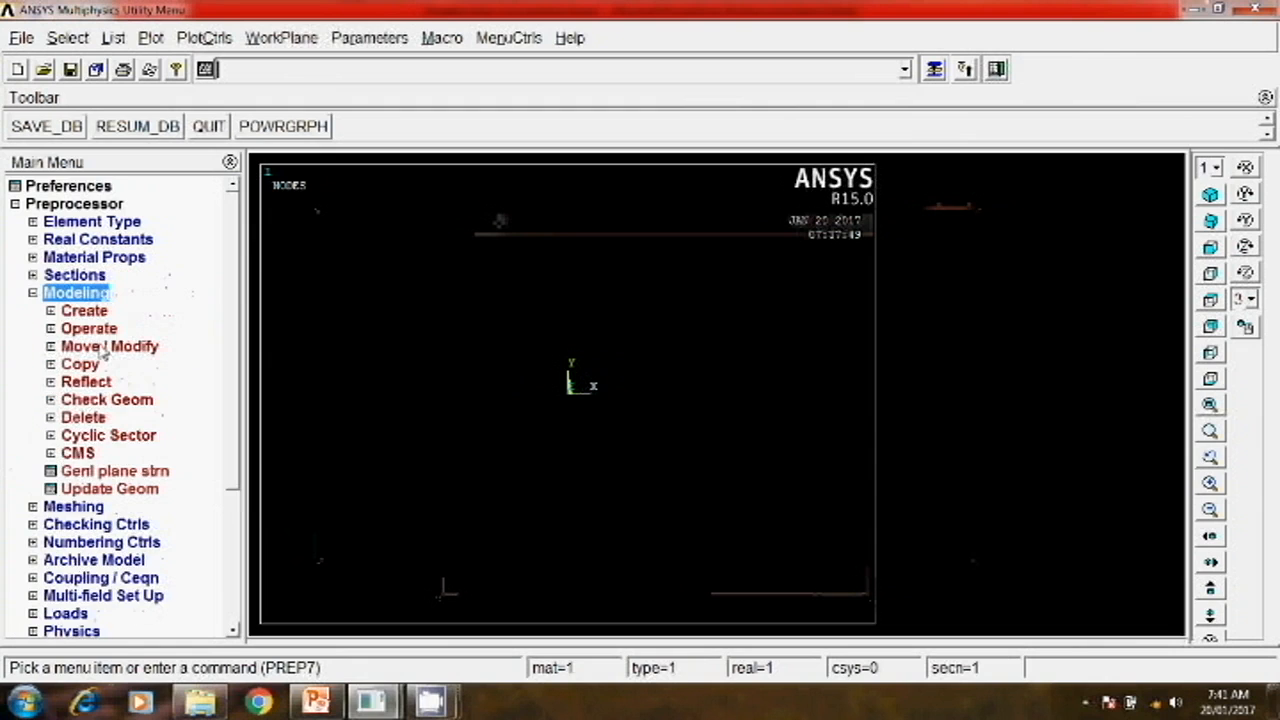
pyautogui.click(84, 310)
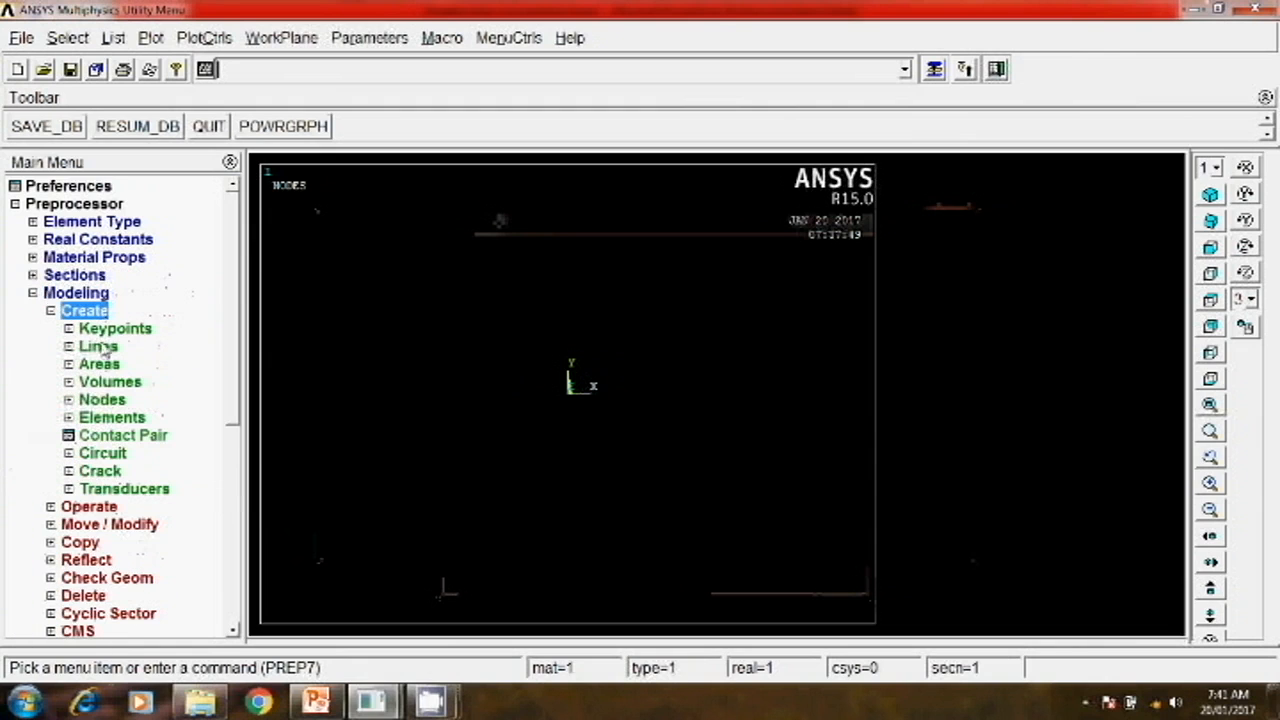
pyautogui.click(99, 363)
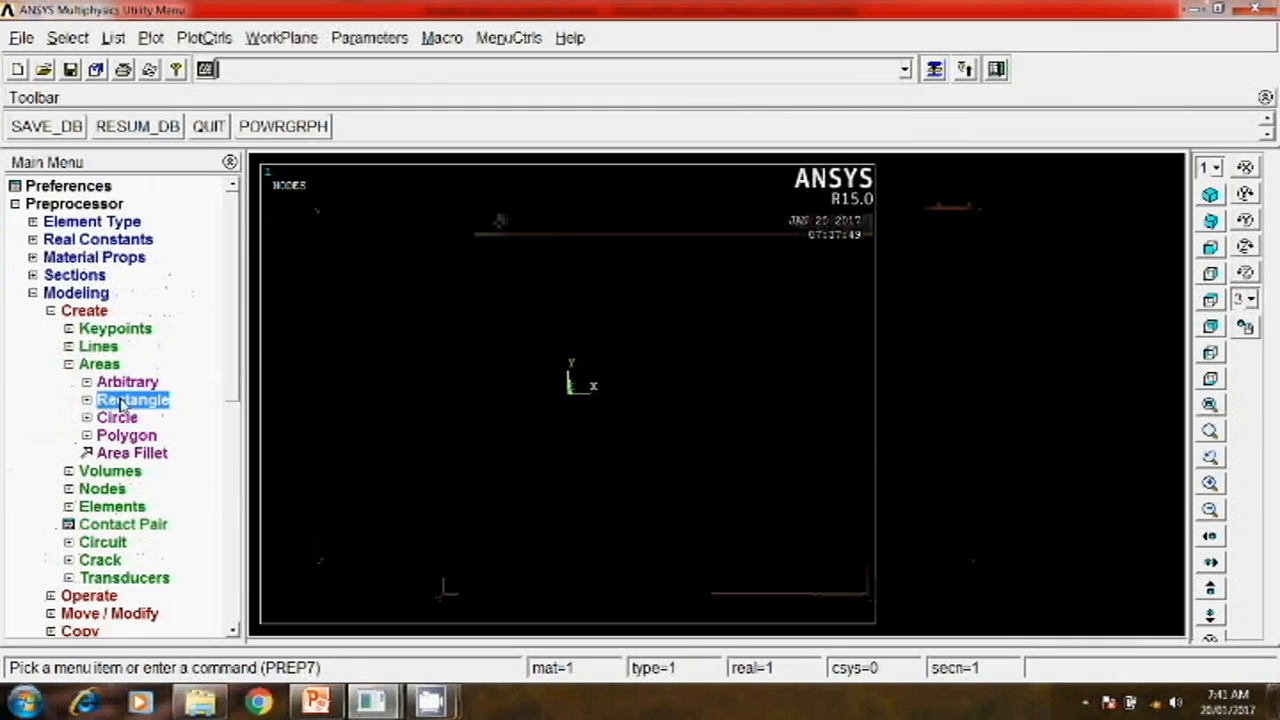
pyautogui.click(132, 399)
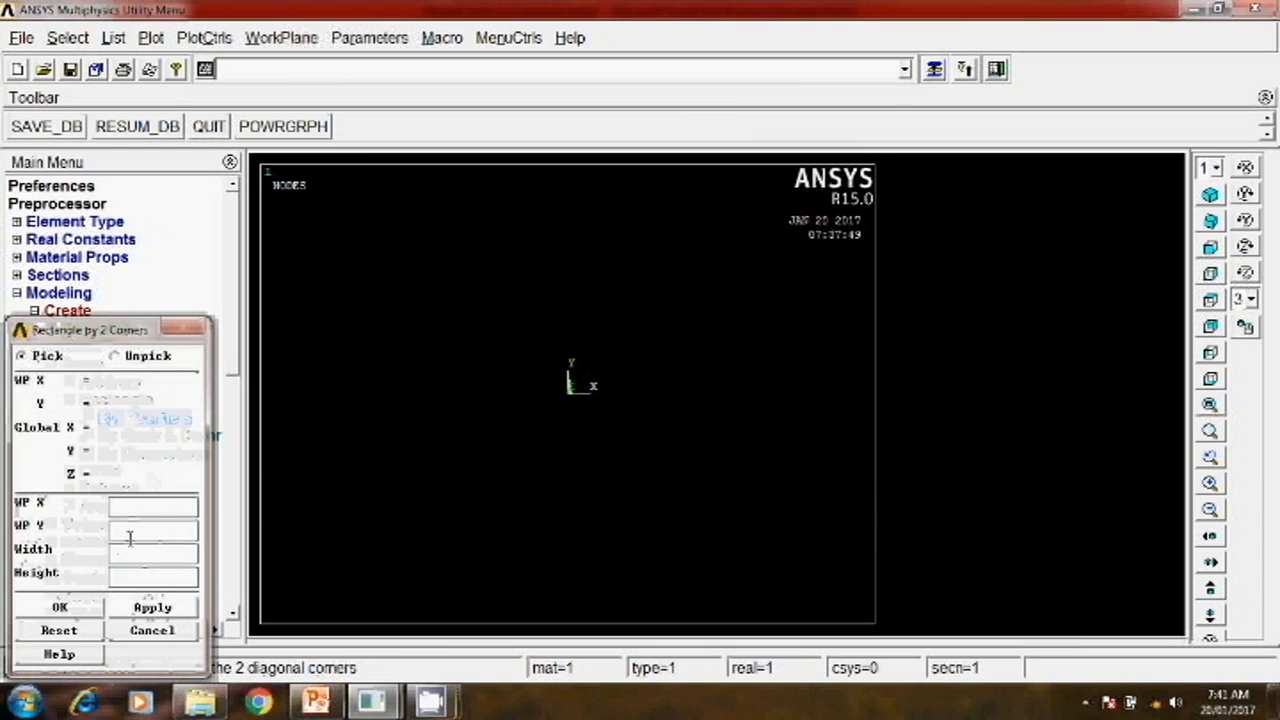
pyautogui.write('100')
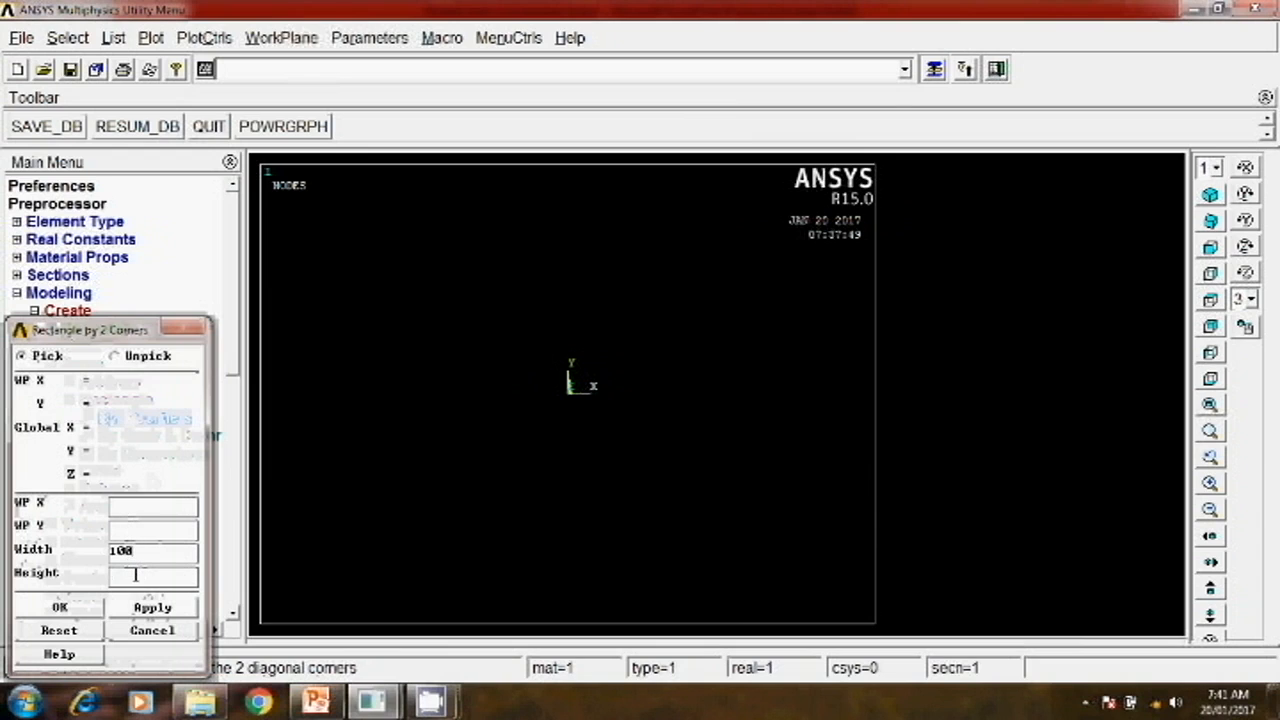
pyautogui.write('75')
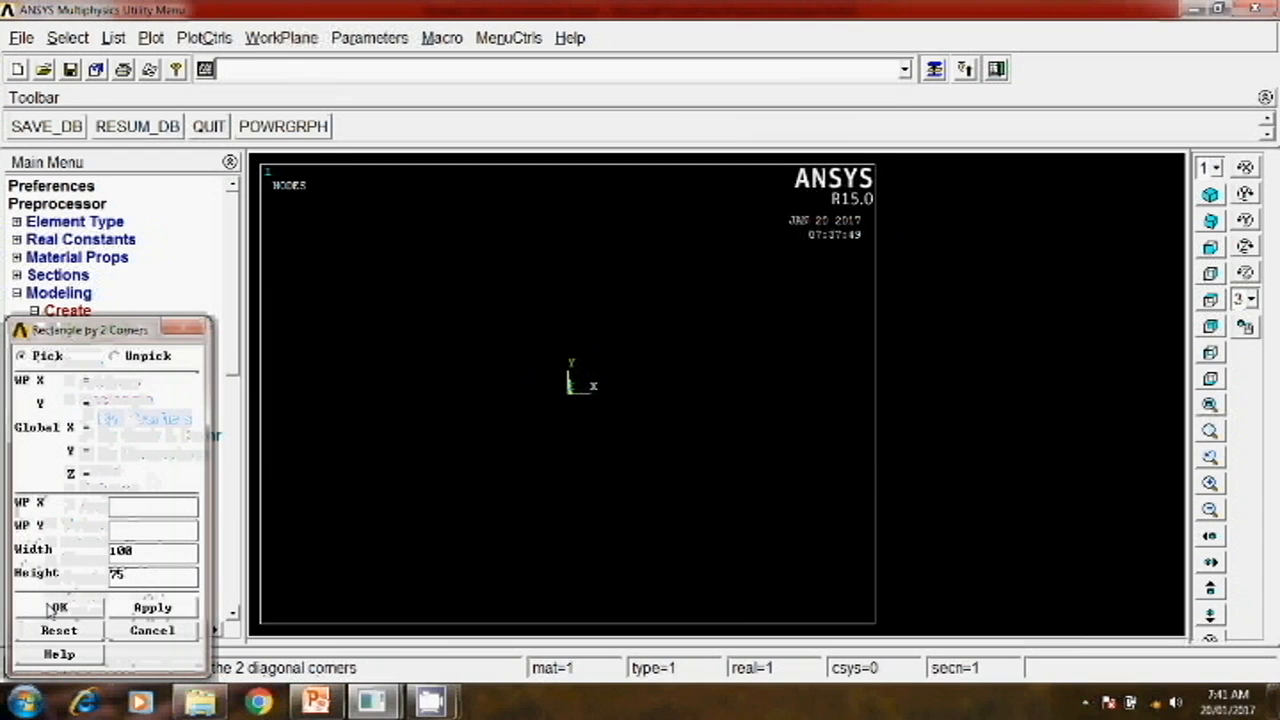
pyautogui.click(57, 607)
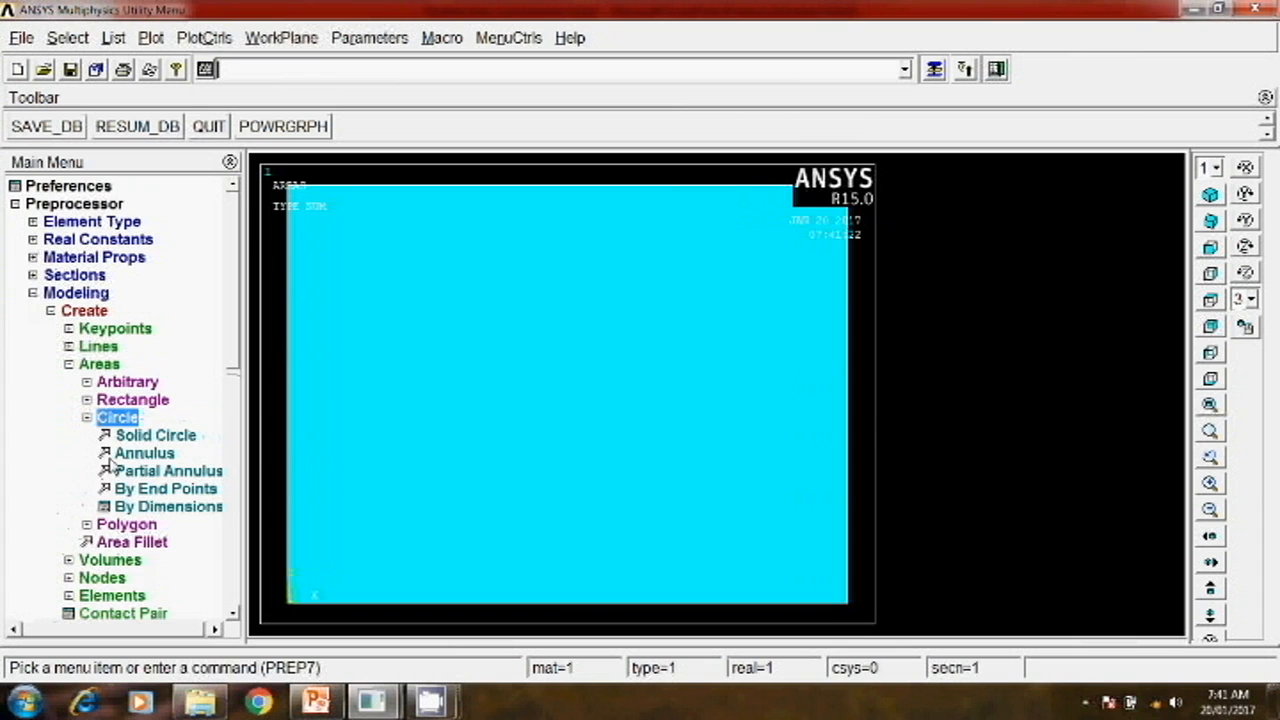
# Step: Create a solid circle of radius 10 centred at WP (50, 37.5)
pyautogui.click(155, 435)
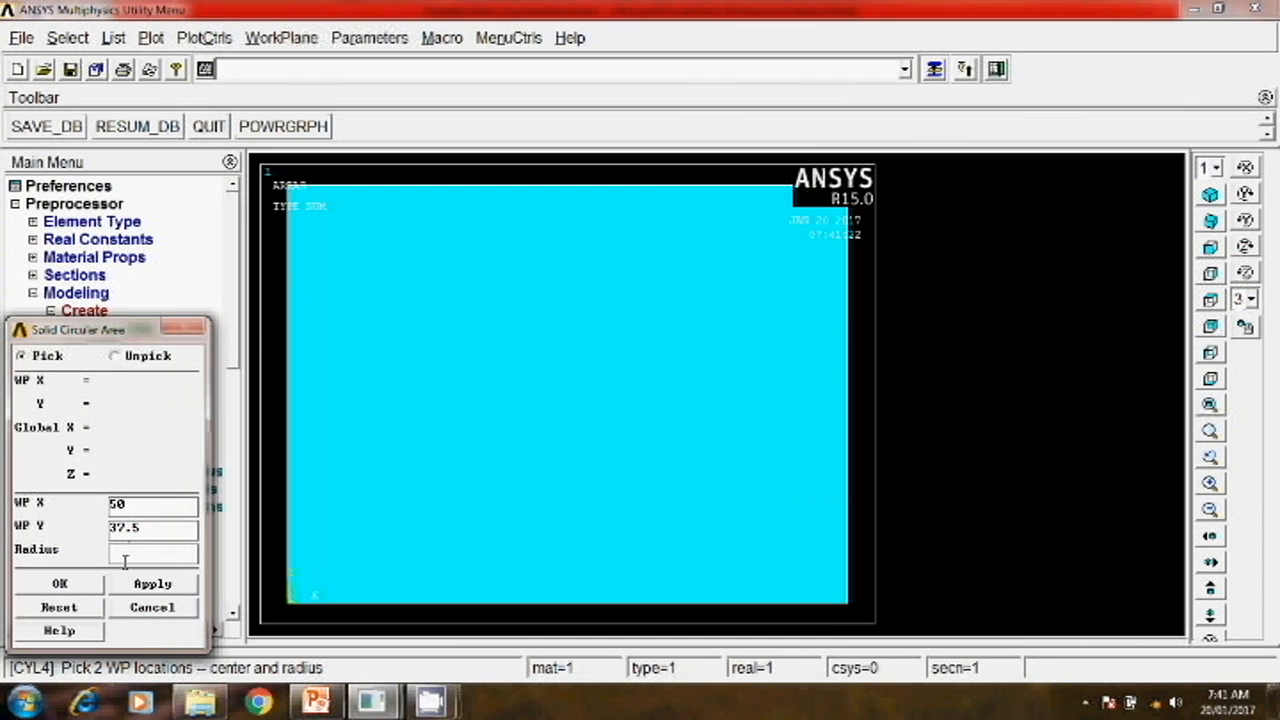
pyautogui.write('10')
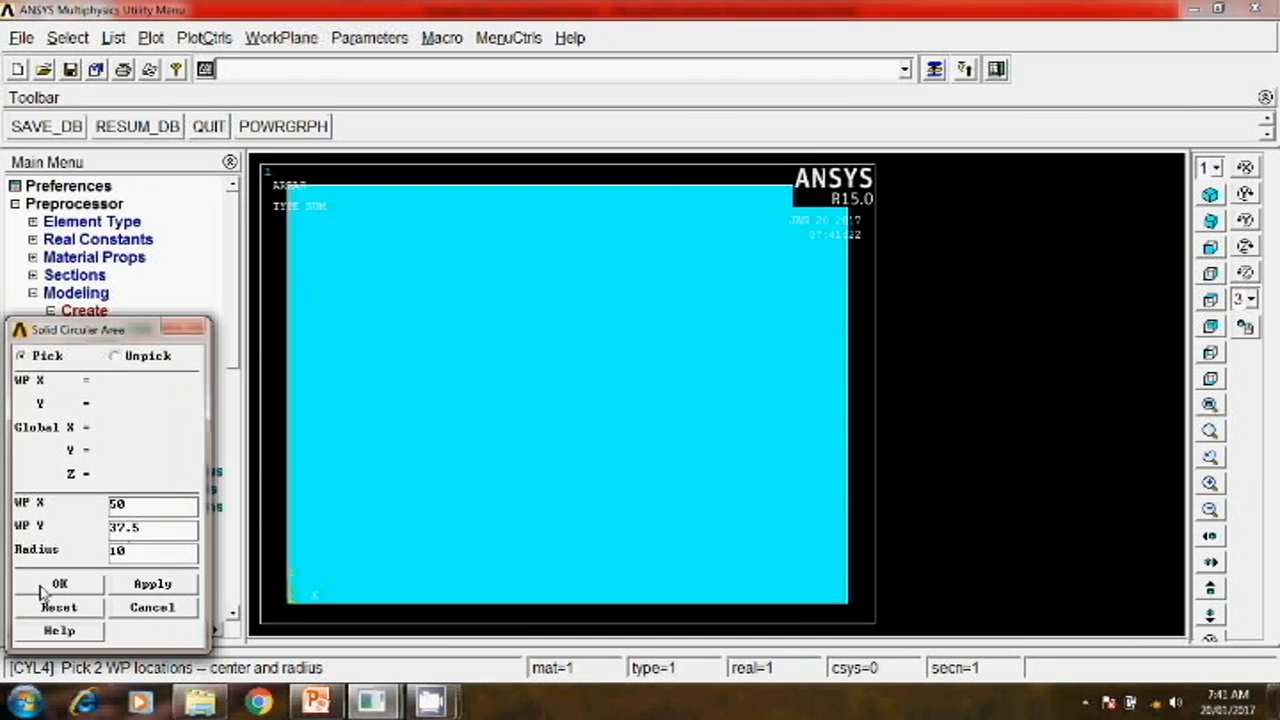
pyautogui.click(59, 583)
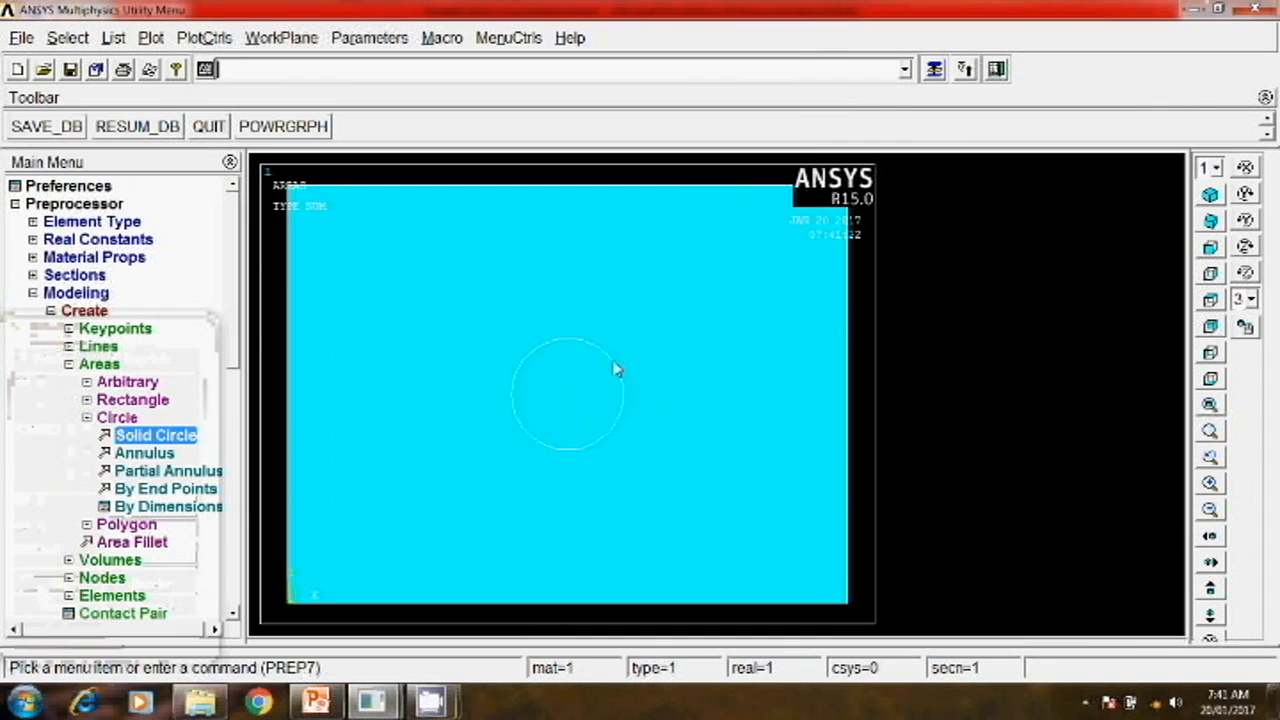
pyautogui.click(51, 310)
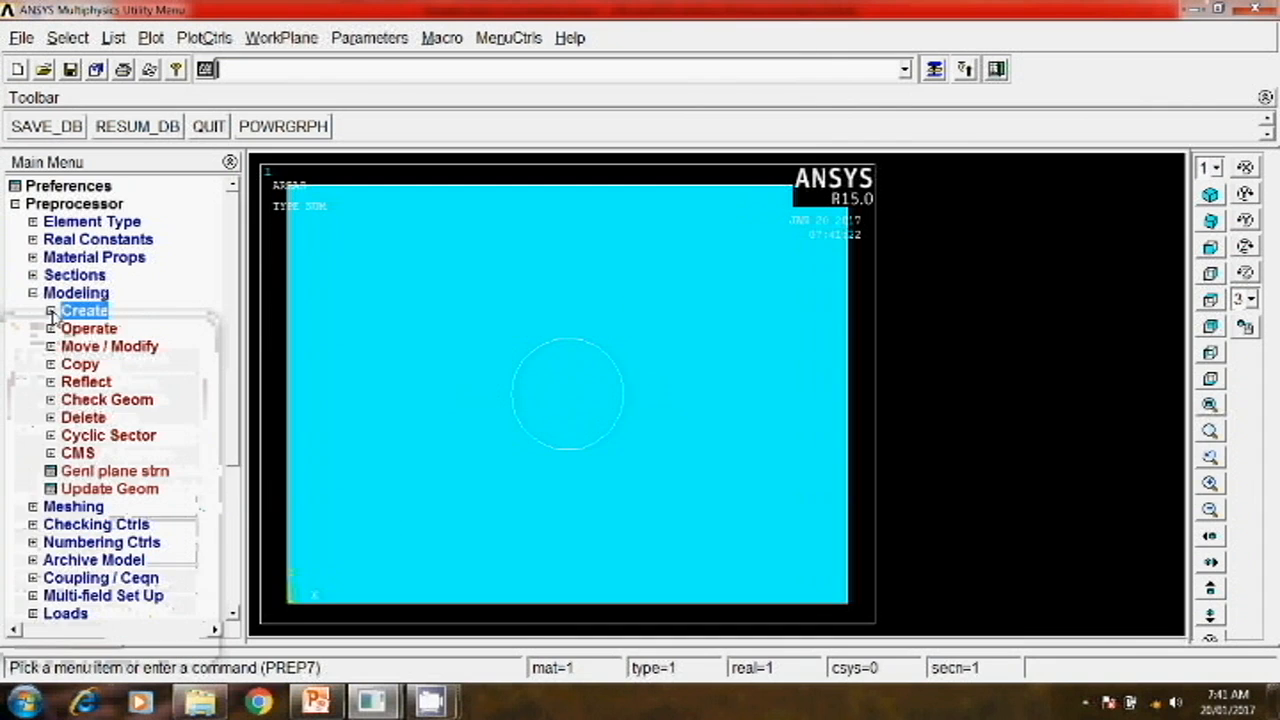
# Step: Subtract the radius-10 circle area from the 100 by 75 rectangle
pyautogui.click(90, 328)
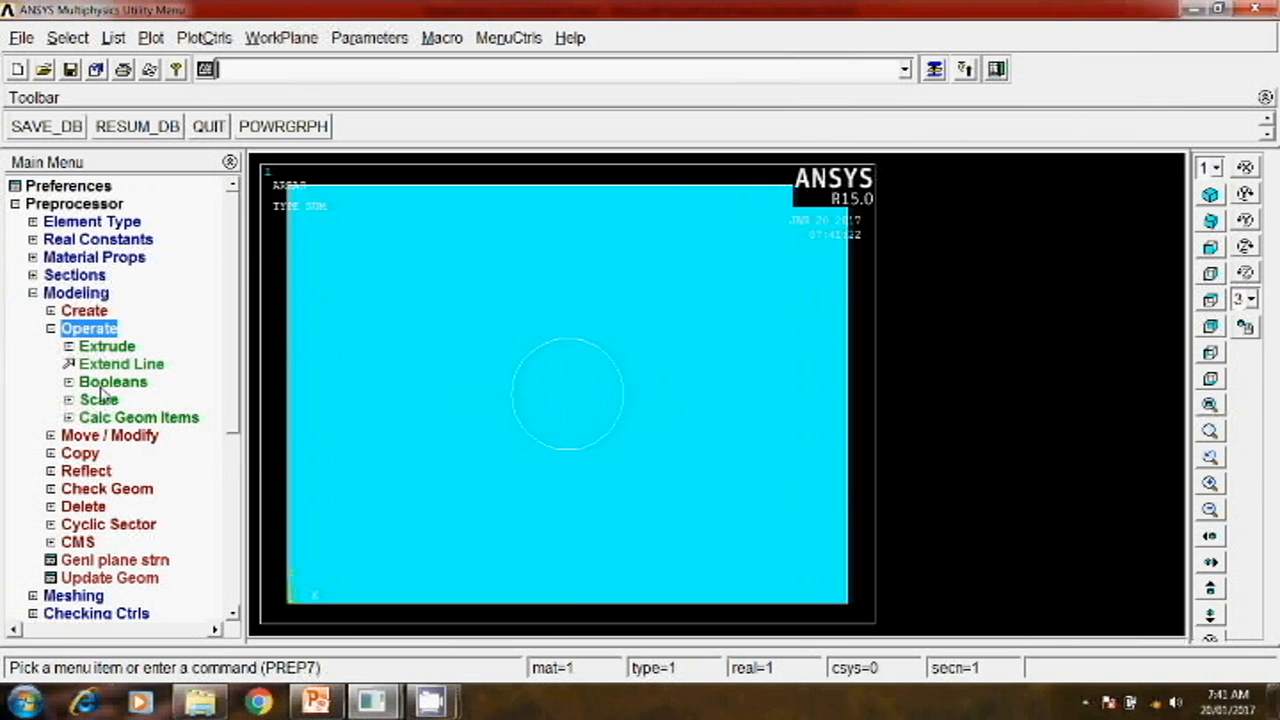
pyautogui.click(113, 381)
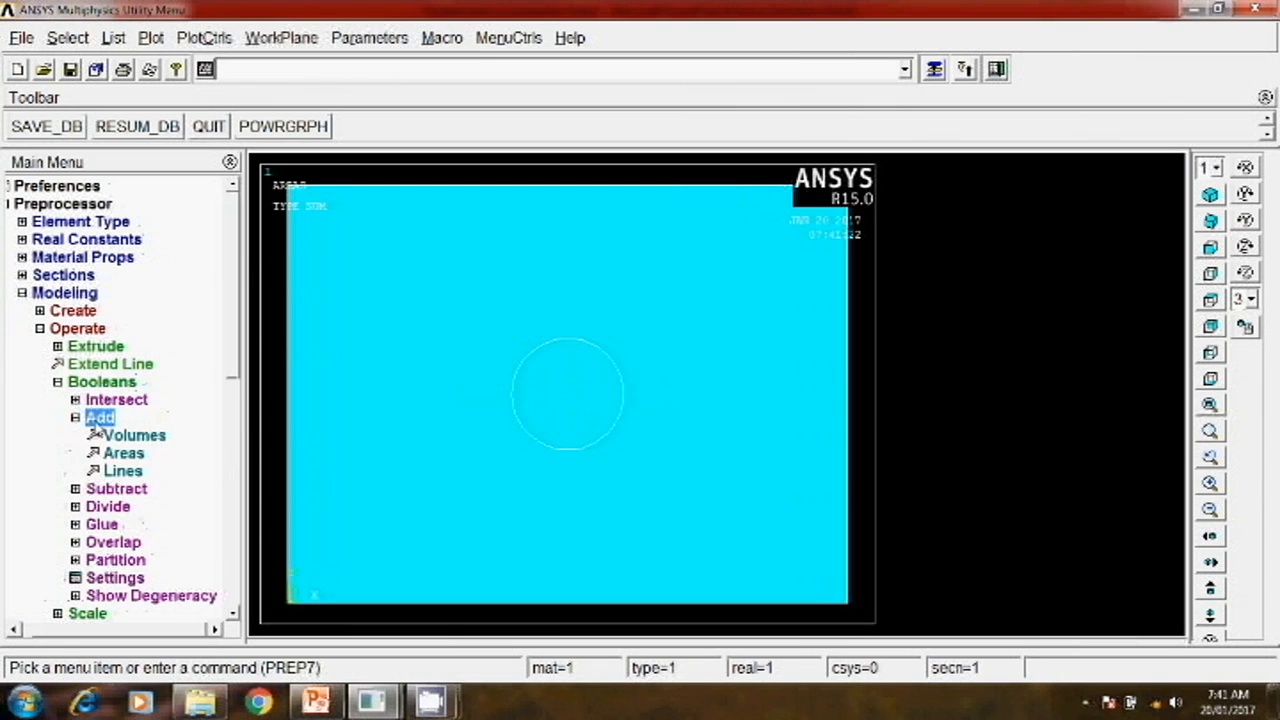
pyautogui.click(77, 417)
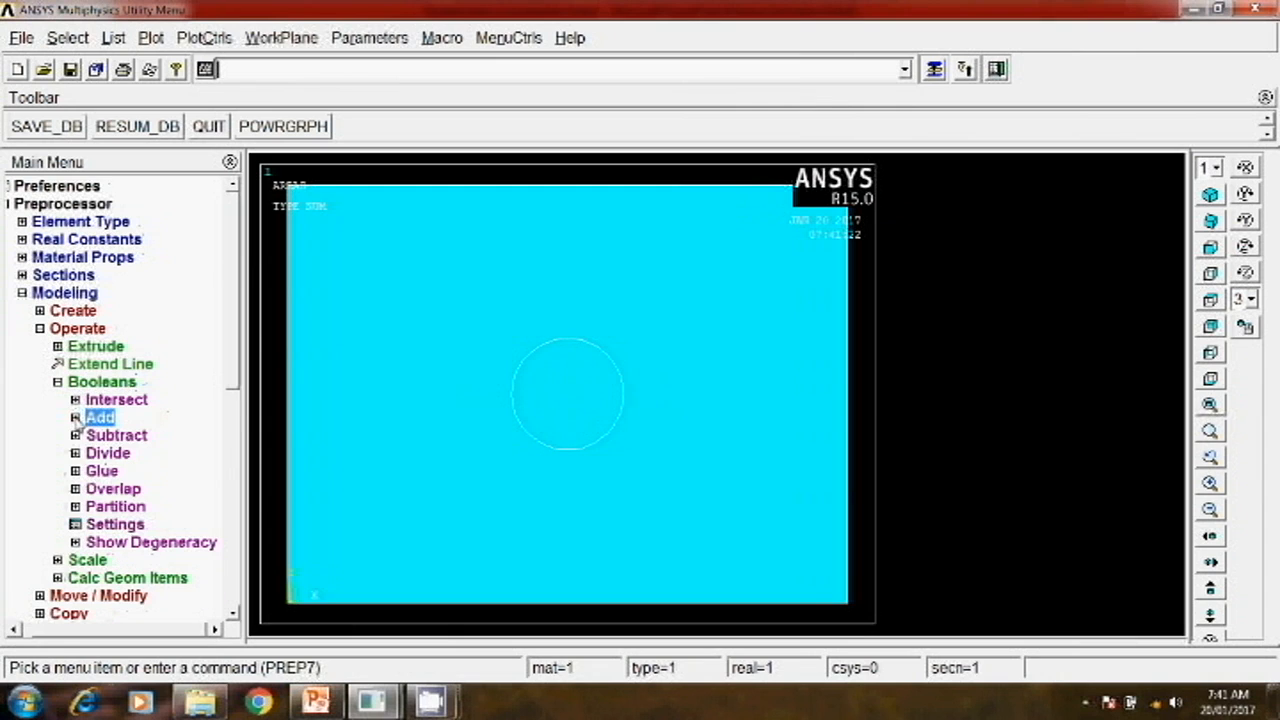
pyautogui.click(117, 435)
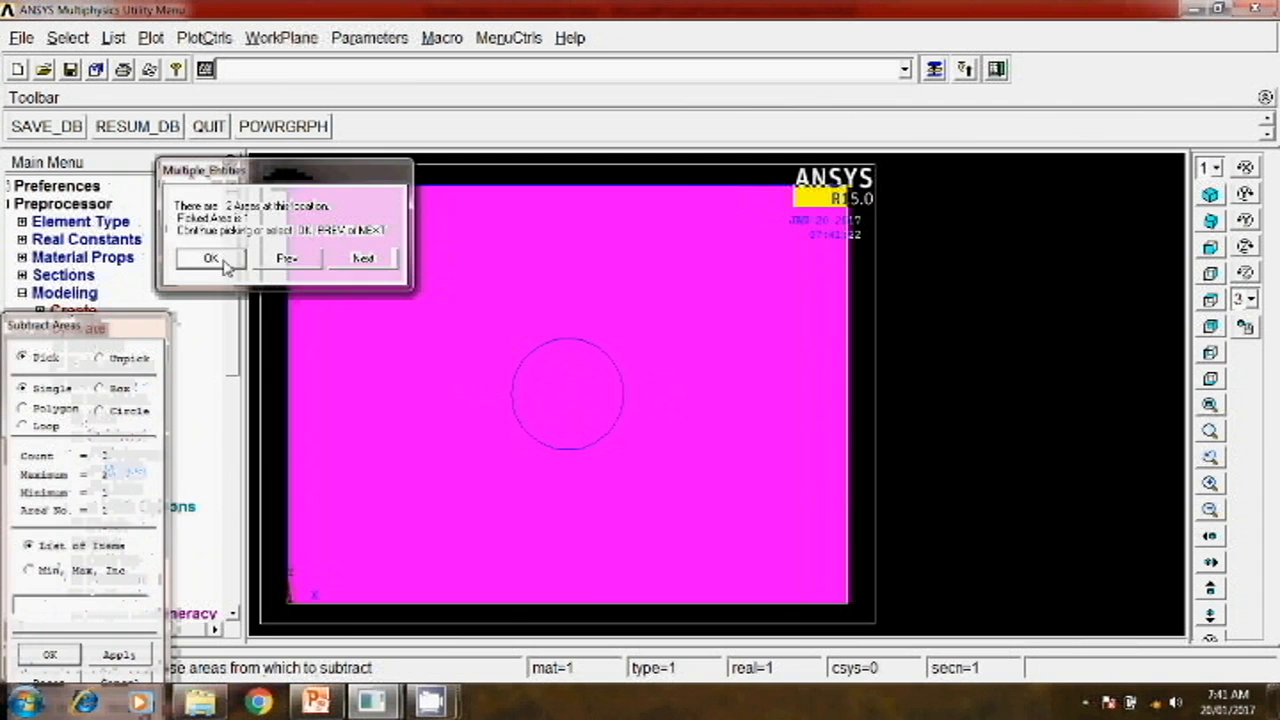
pyautogui.click(210, 259)
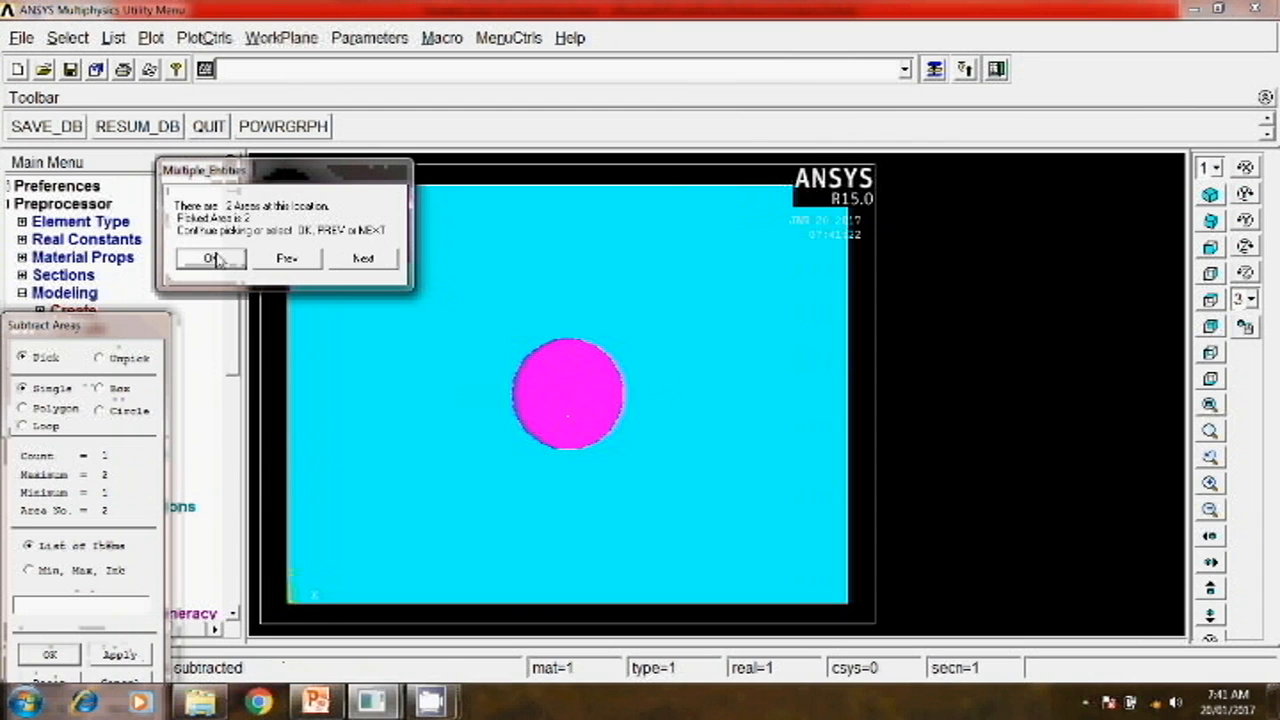
pyautogui.click(208, 259)
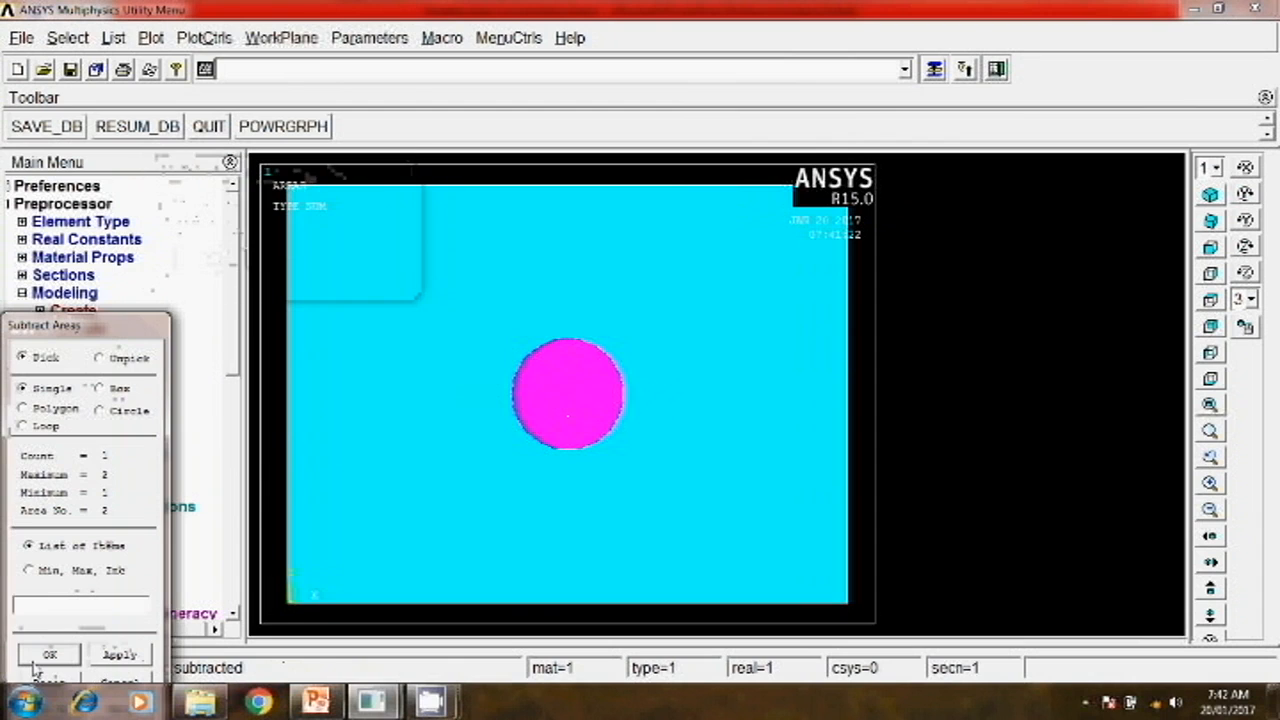
pyautogui.click(48, 652)
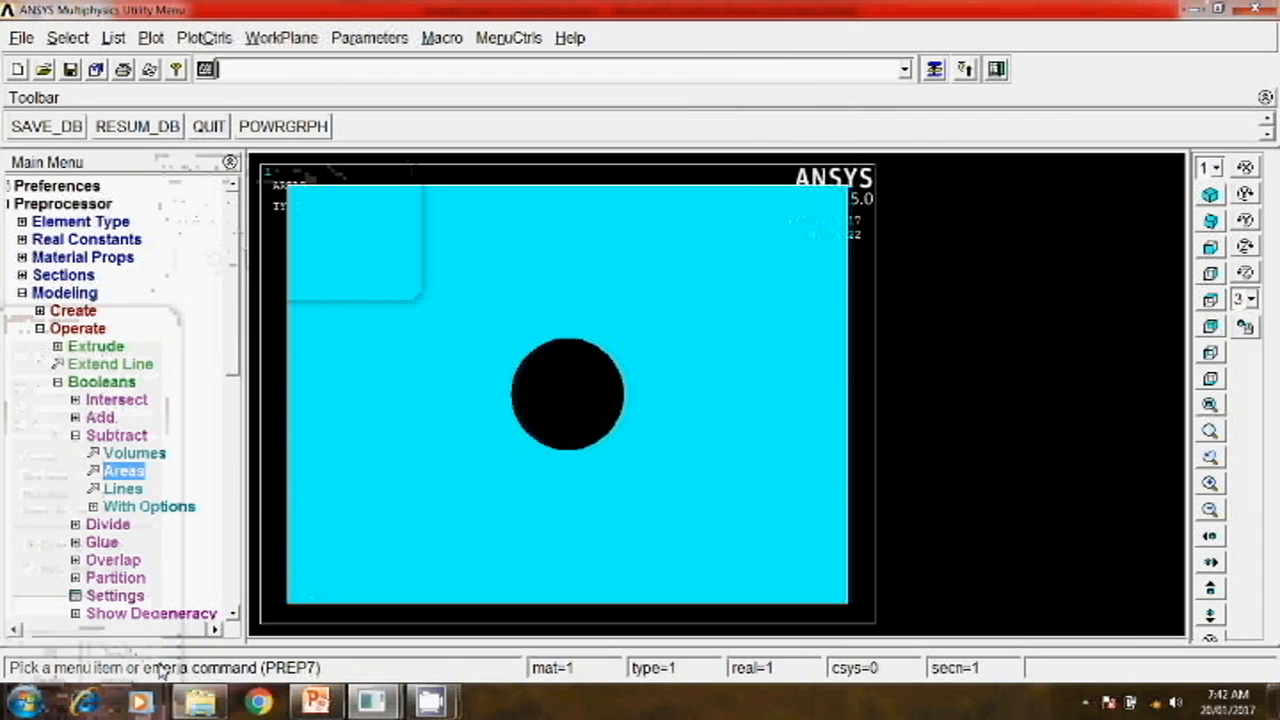
pyautogui.click(64, 292)
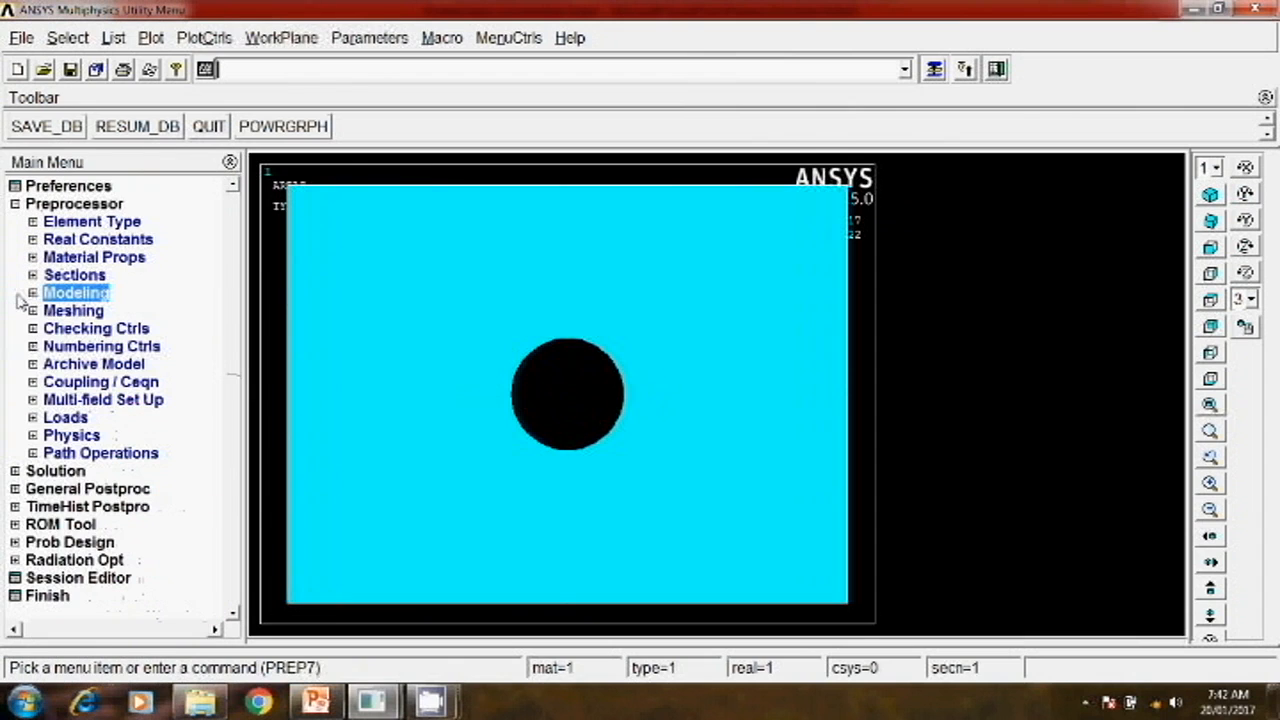
pyautogui.moveTo(75, 307)
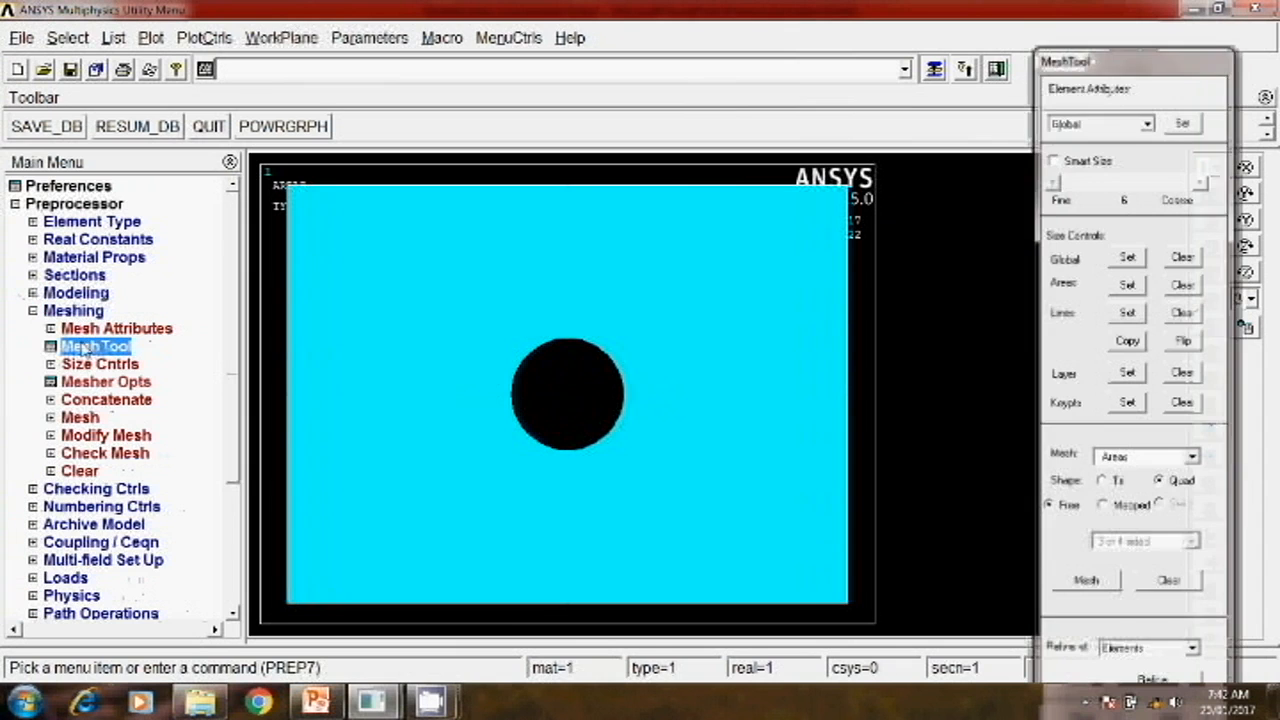
pyautogui.moveTo(628, 362)
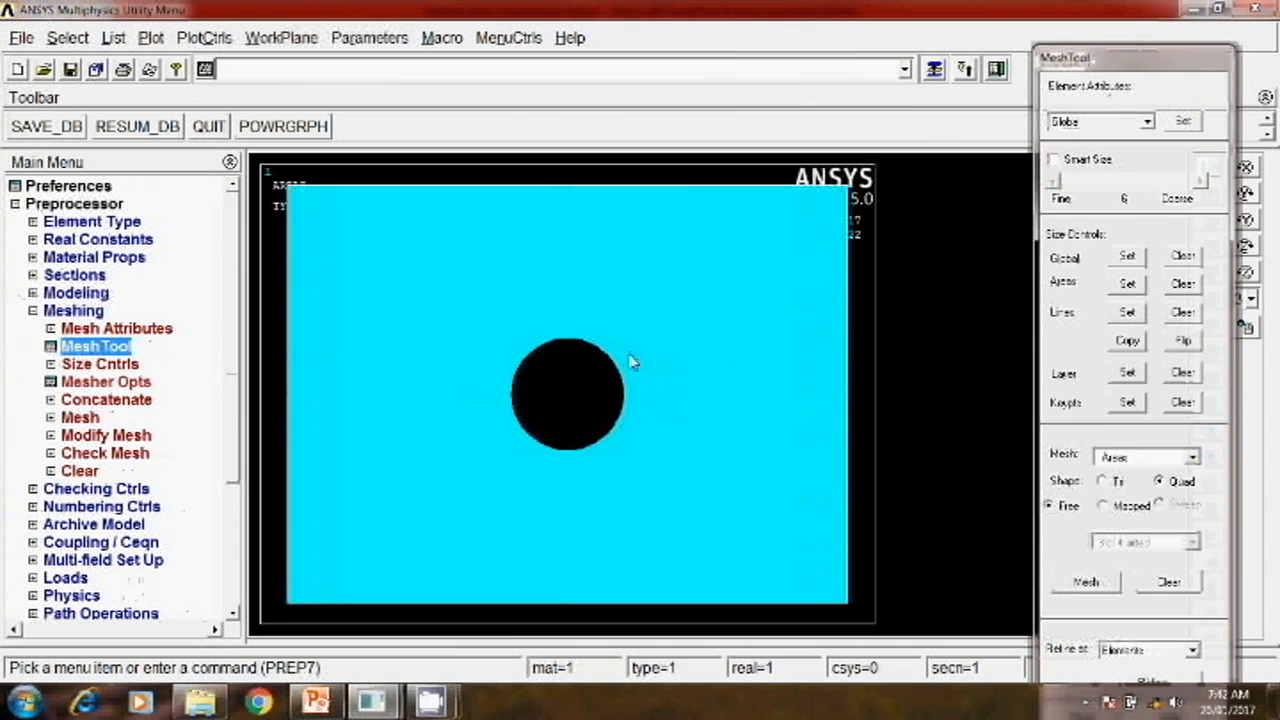
pyautogui.moveTo(831, 378)
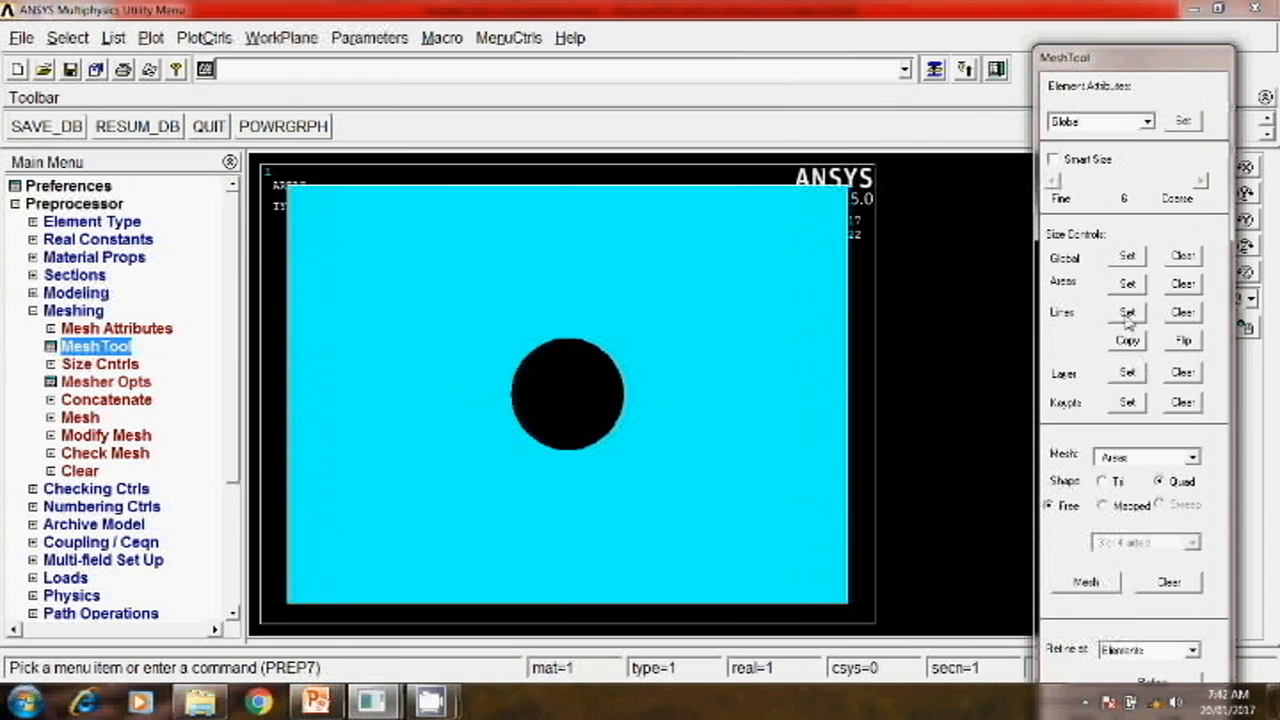
# Step: Assign 25 divisions to the top and bottom edges and begin sizing another edge set
pyautogui.click(1126, 313)
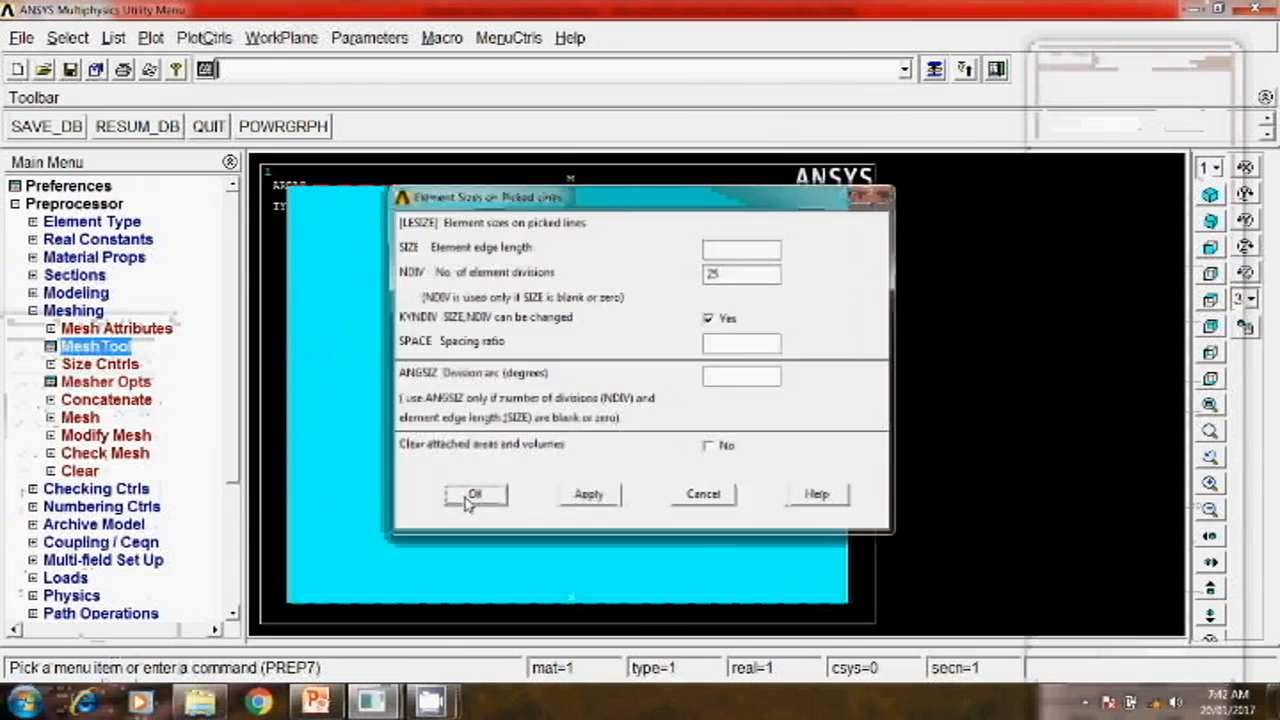
pyautogui.click(474, 495)
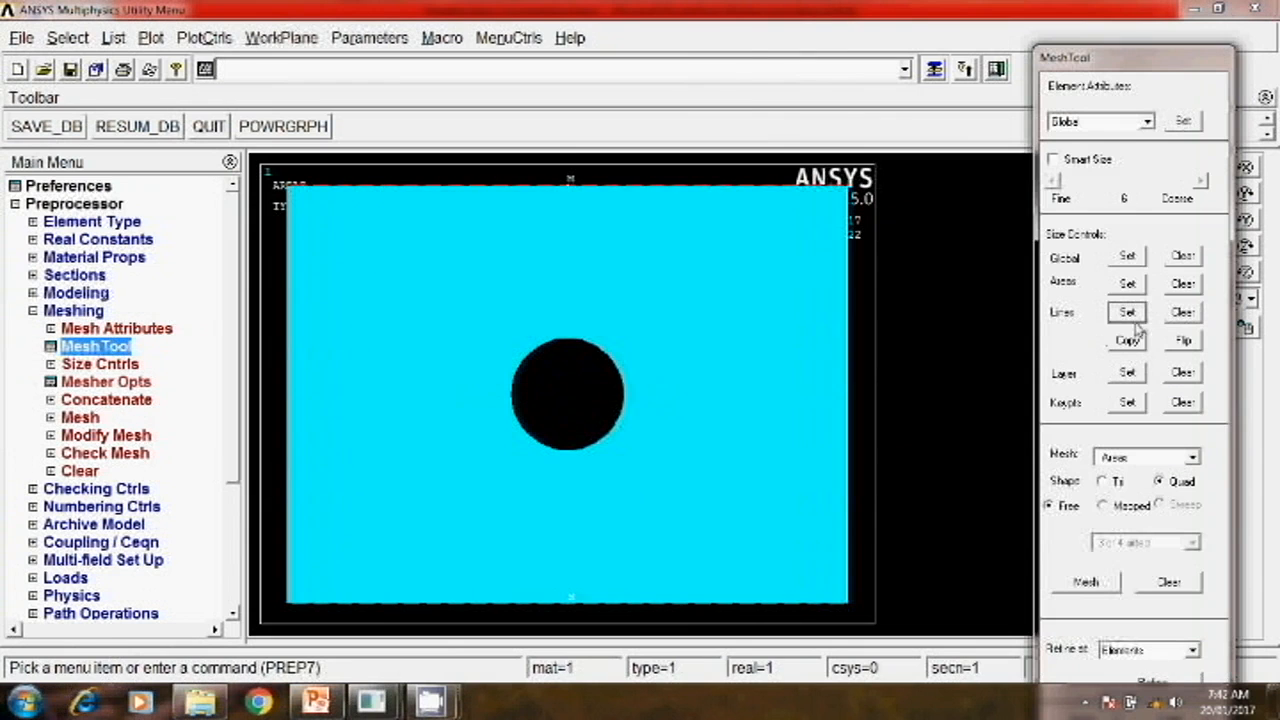
pyautogui.click(1127, 312)
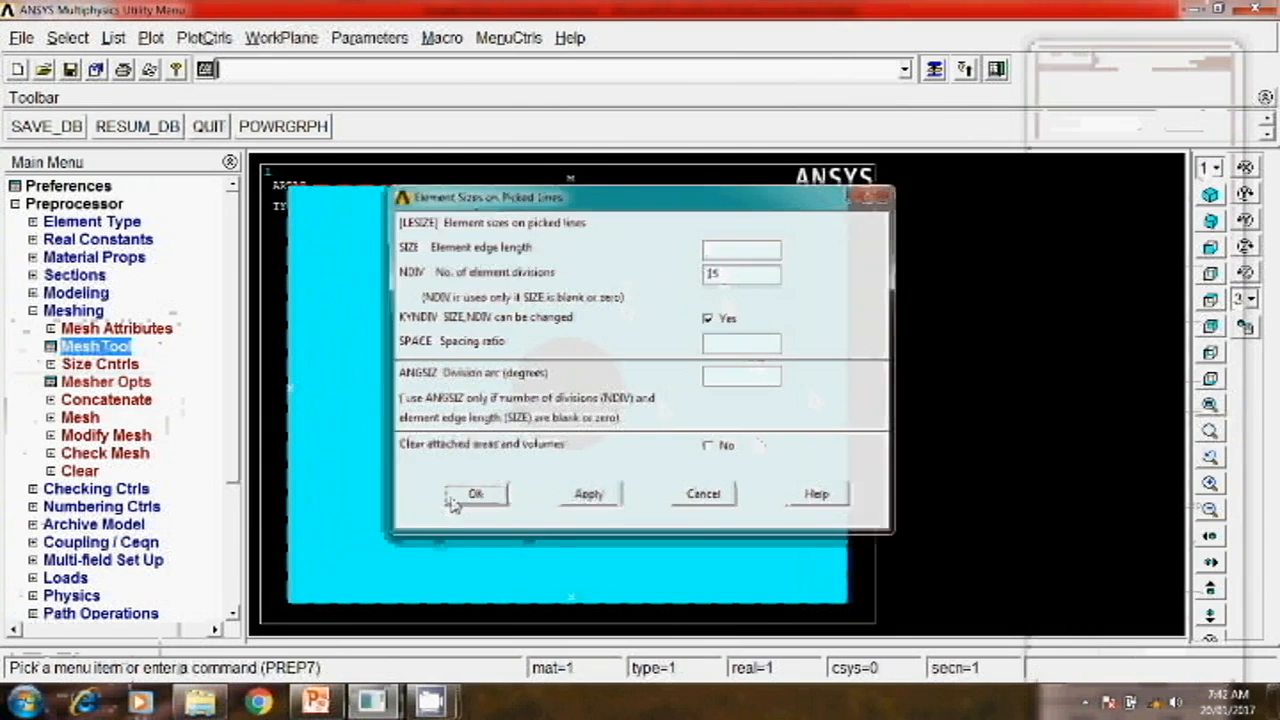
# Step: Apply 15 edge divisions and mesh the holed plate area with quadrilaterals
pyautogui.click(475, 493)
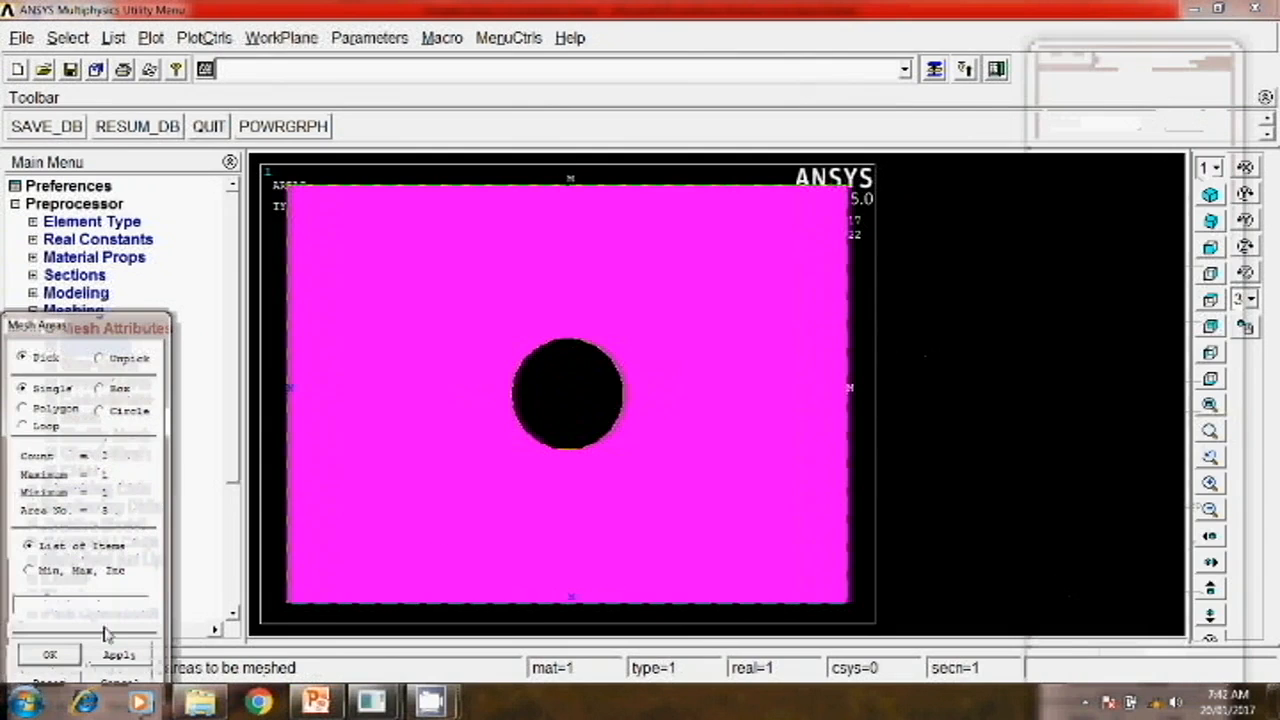
pyautogui.click(48, 654)
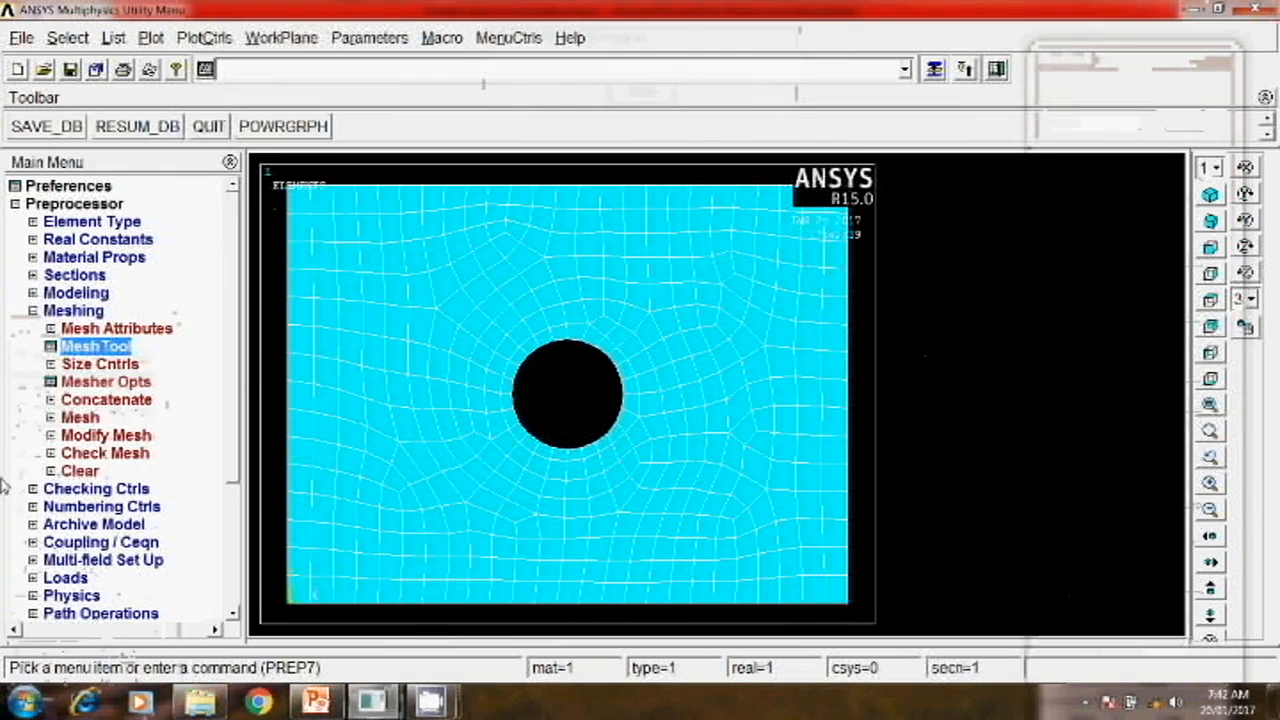
pyautogui.click(33, 310)
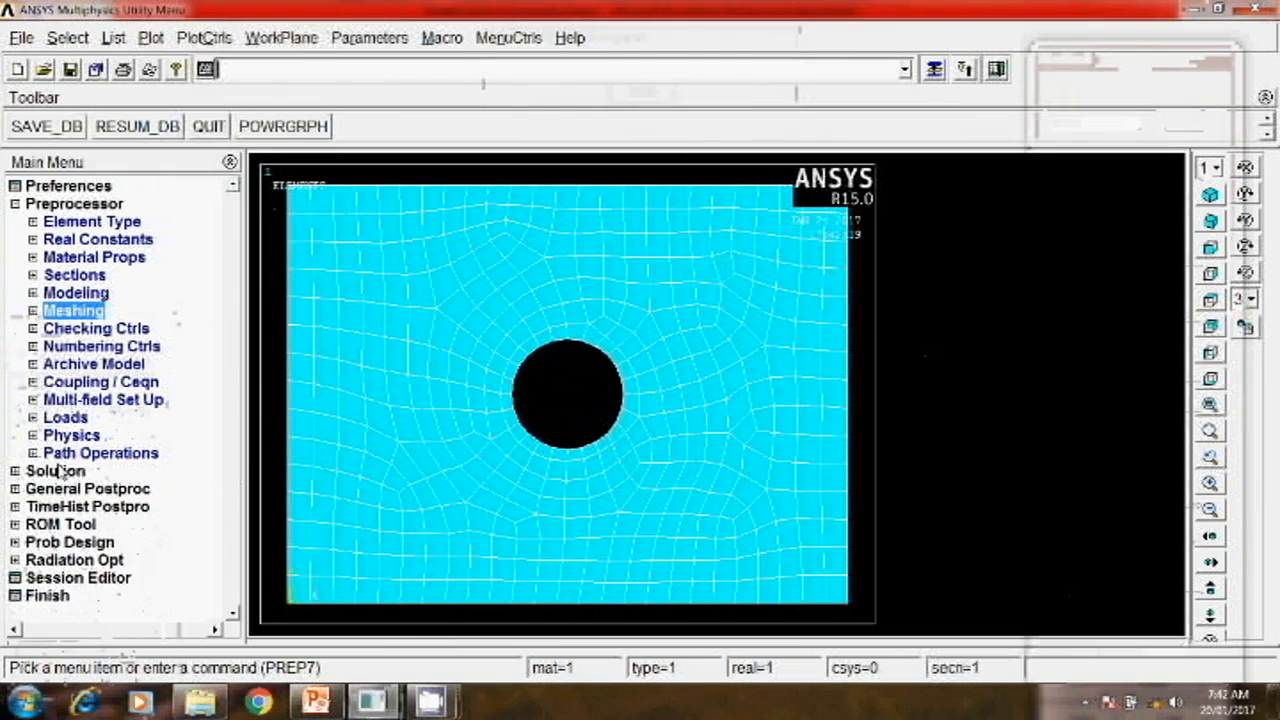
# Step: Constrain the plate's left edge in all DOF with zero displacement
pyautogui.click(65, 417)
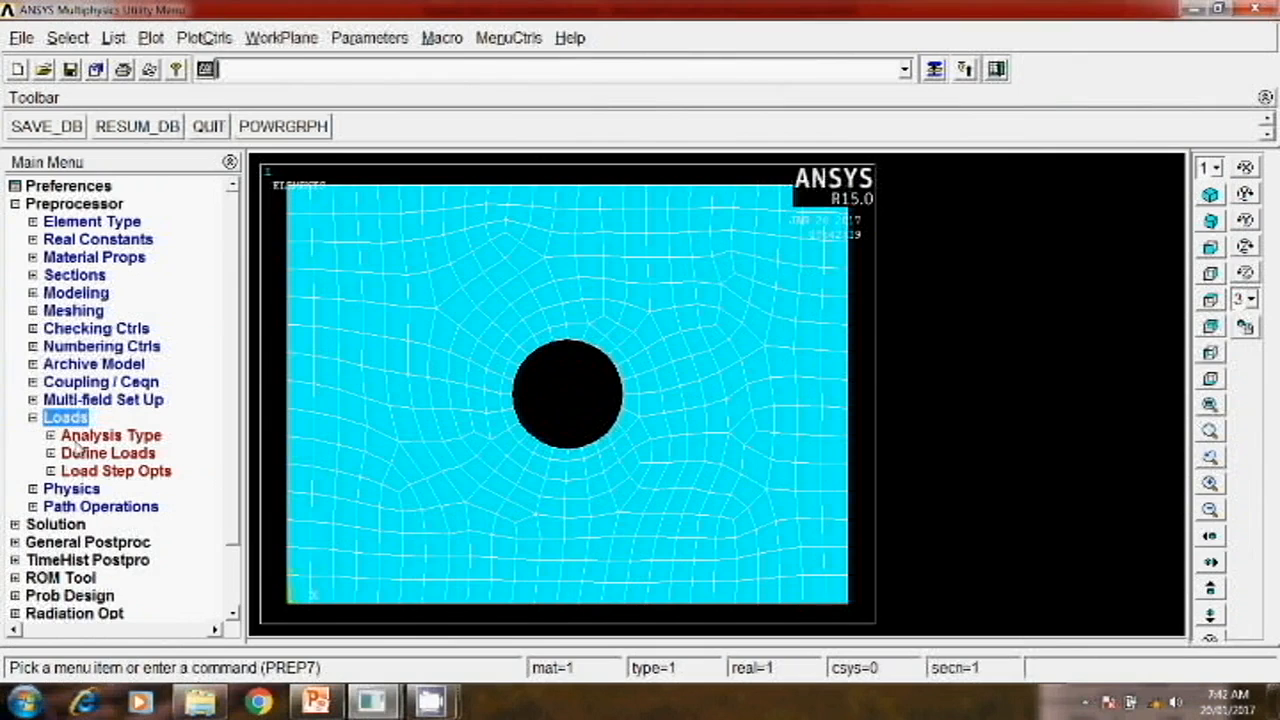
pyautogui.click(107, 452)
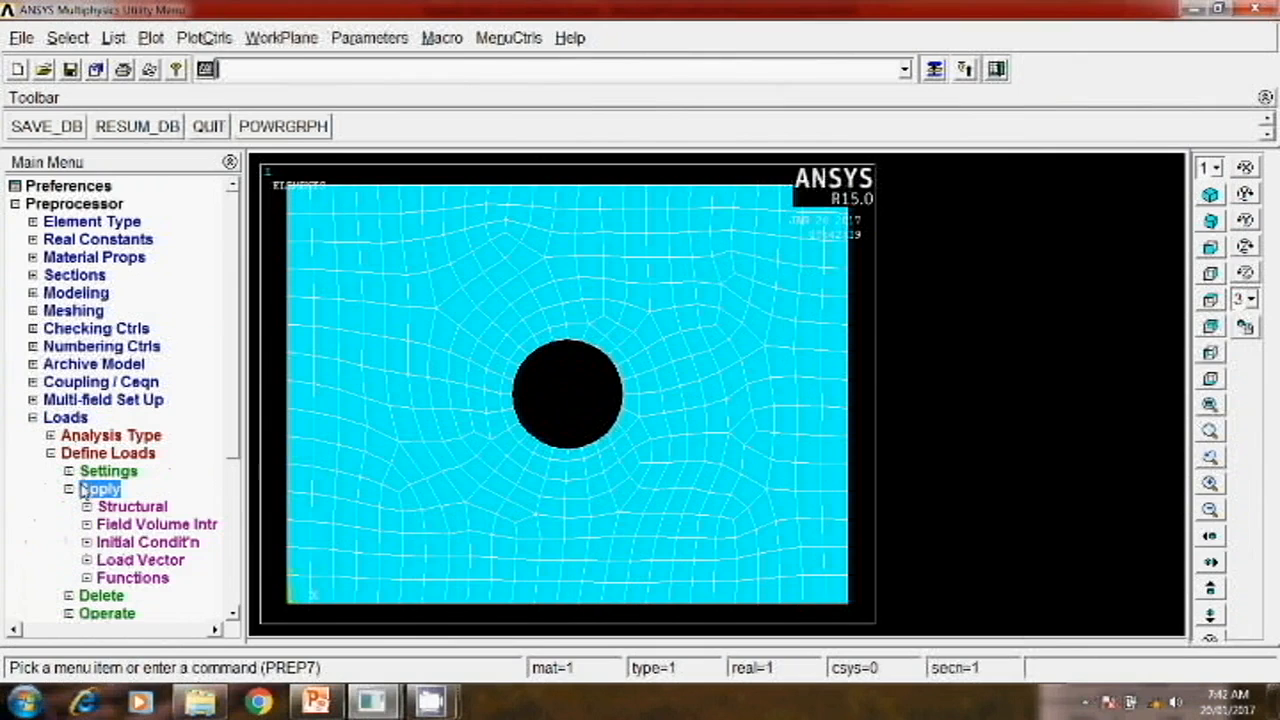
pyautogui.click(132, 505)
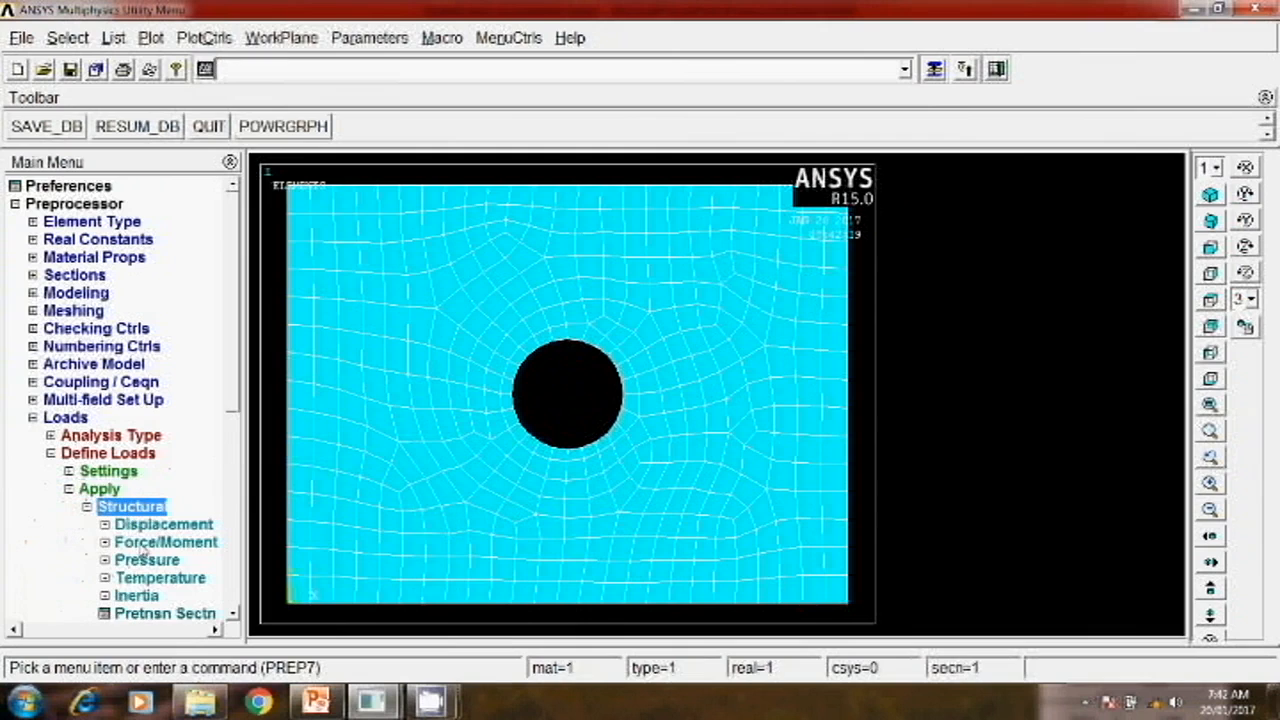
pyautogui.click(163, 524)
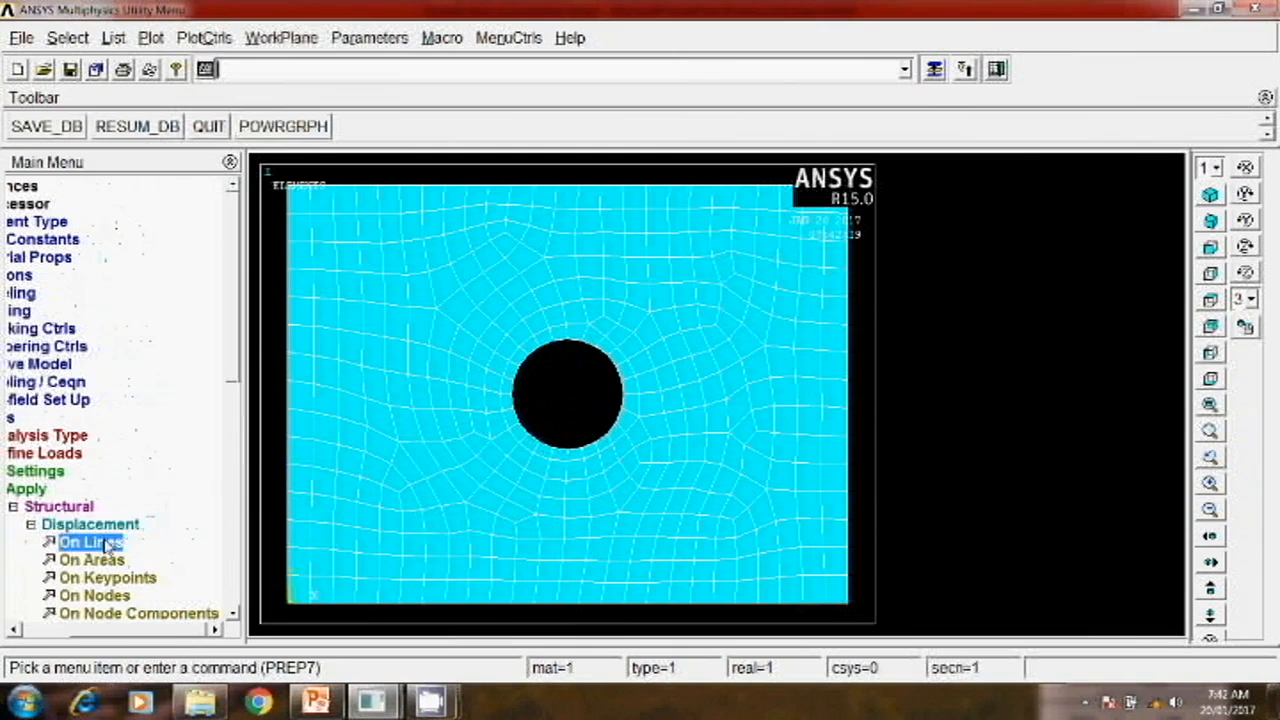
pyautogui.click(86, 540)
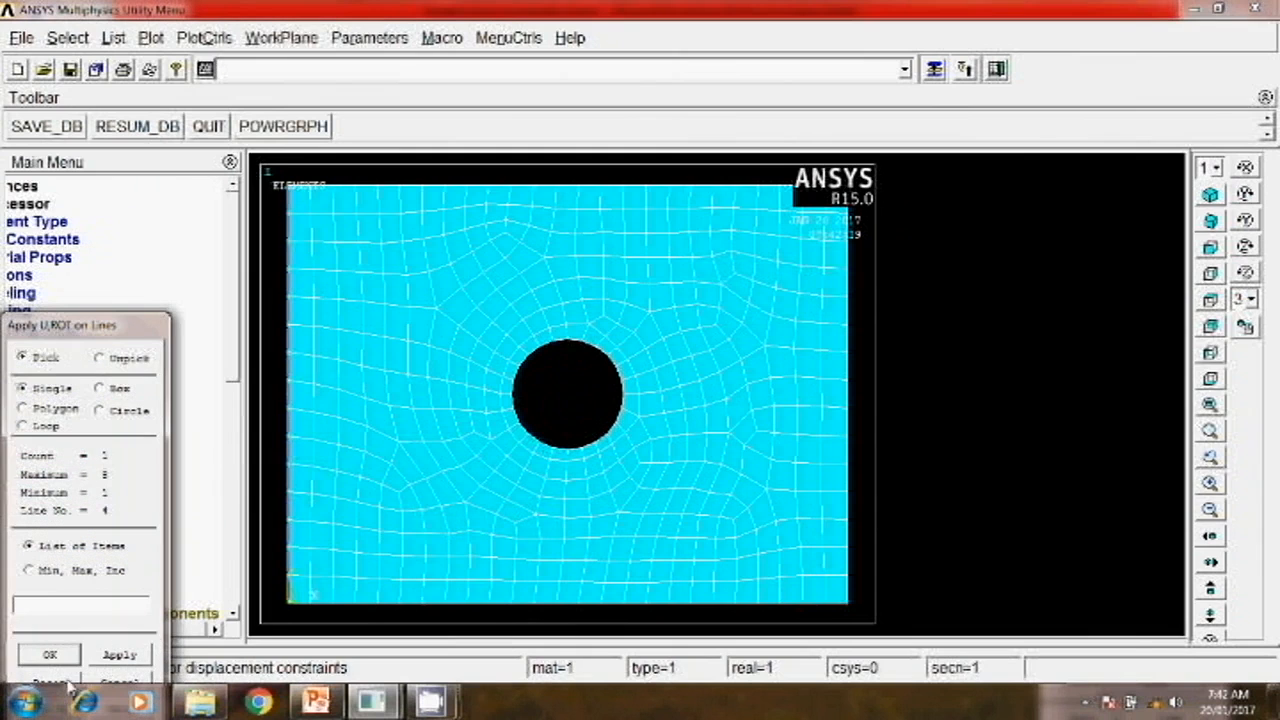
pyautogui.click(47, 653)
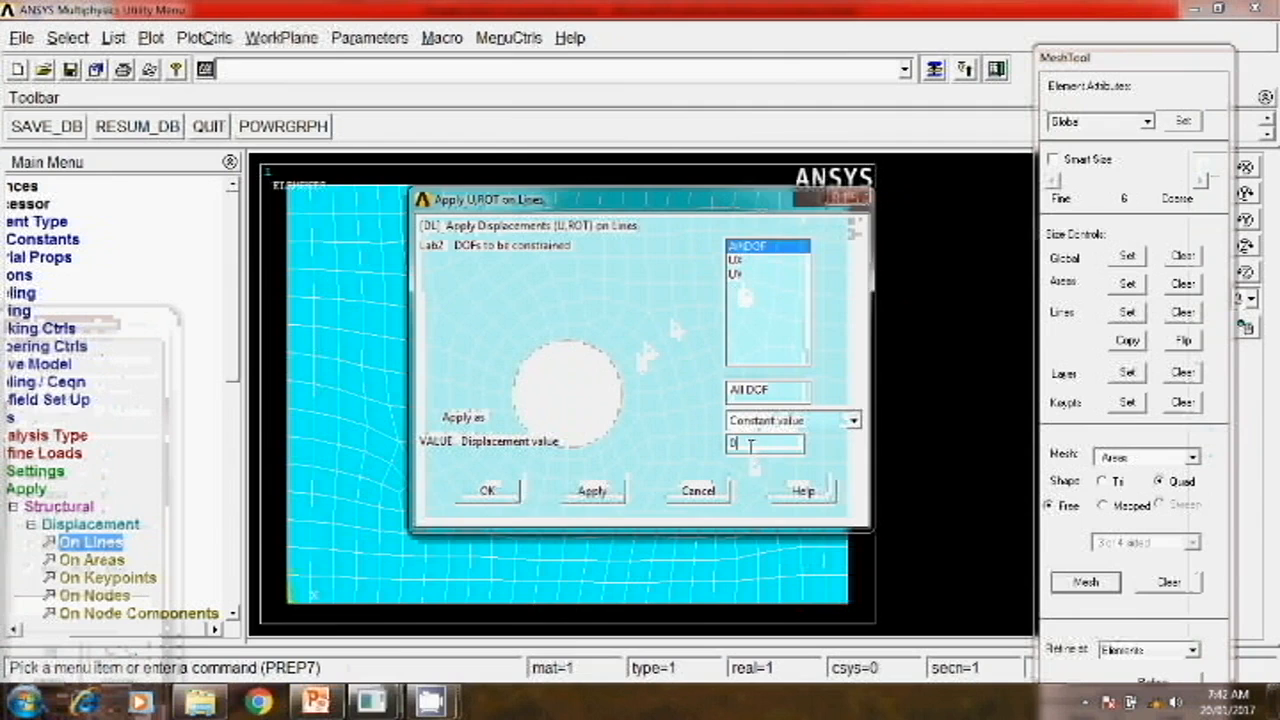
pyautogui.click(488, 490)
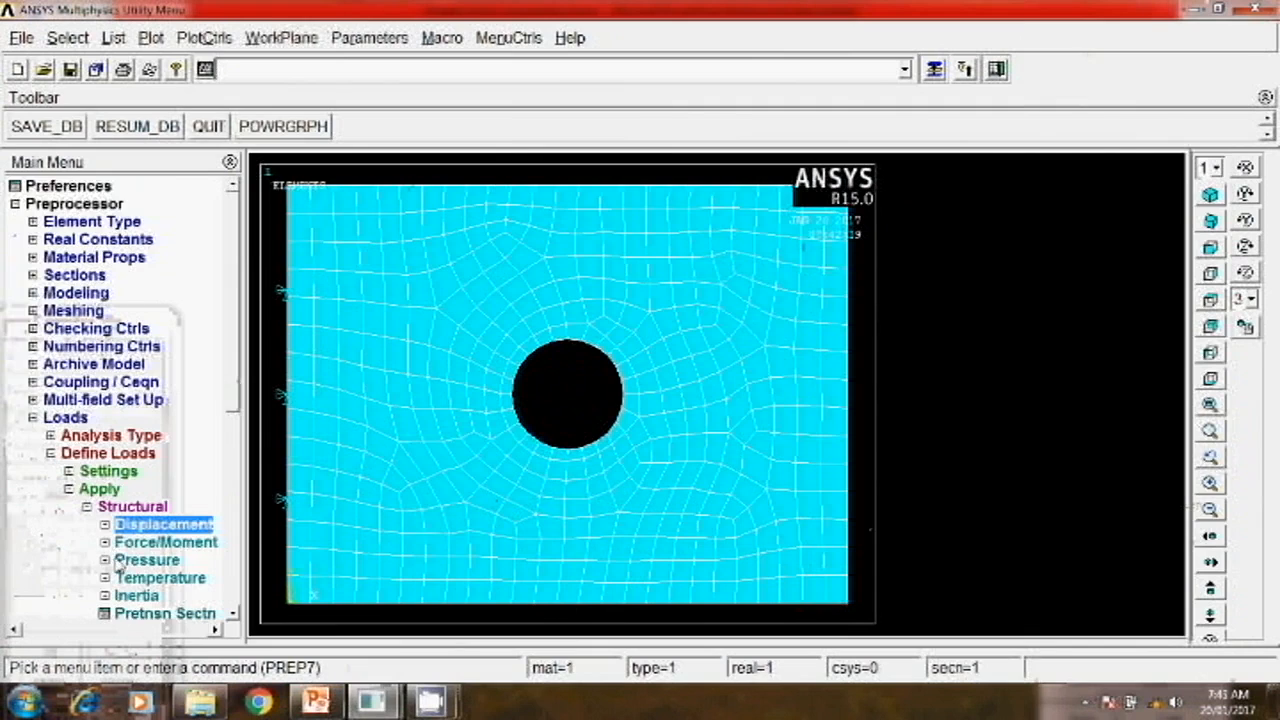
# Step: Apply a pressure of -25 on the plate's right edge line
pyautogui.click(147, 559)
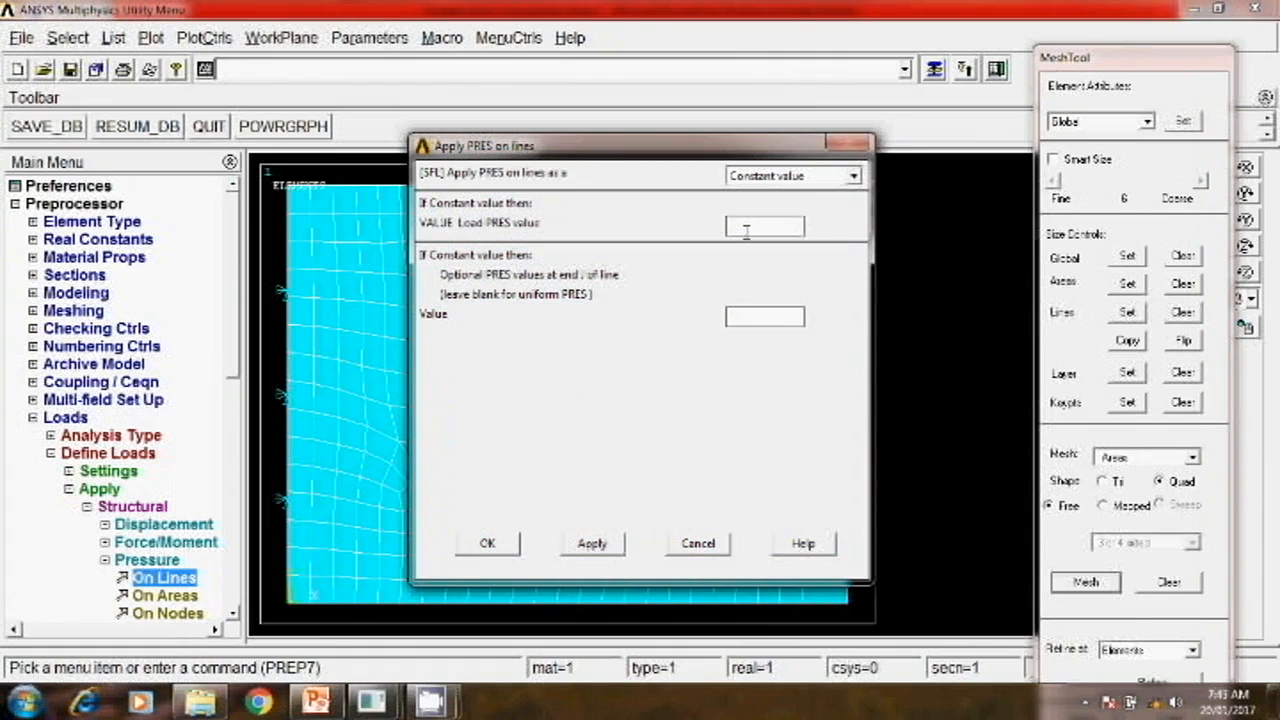
pyautogui.write('1')
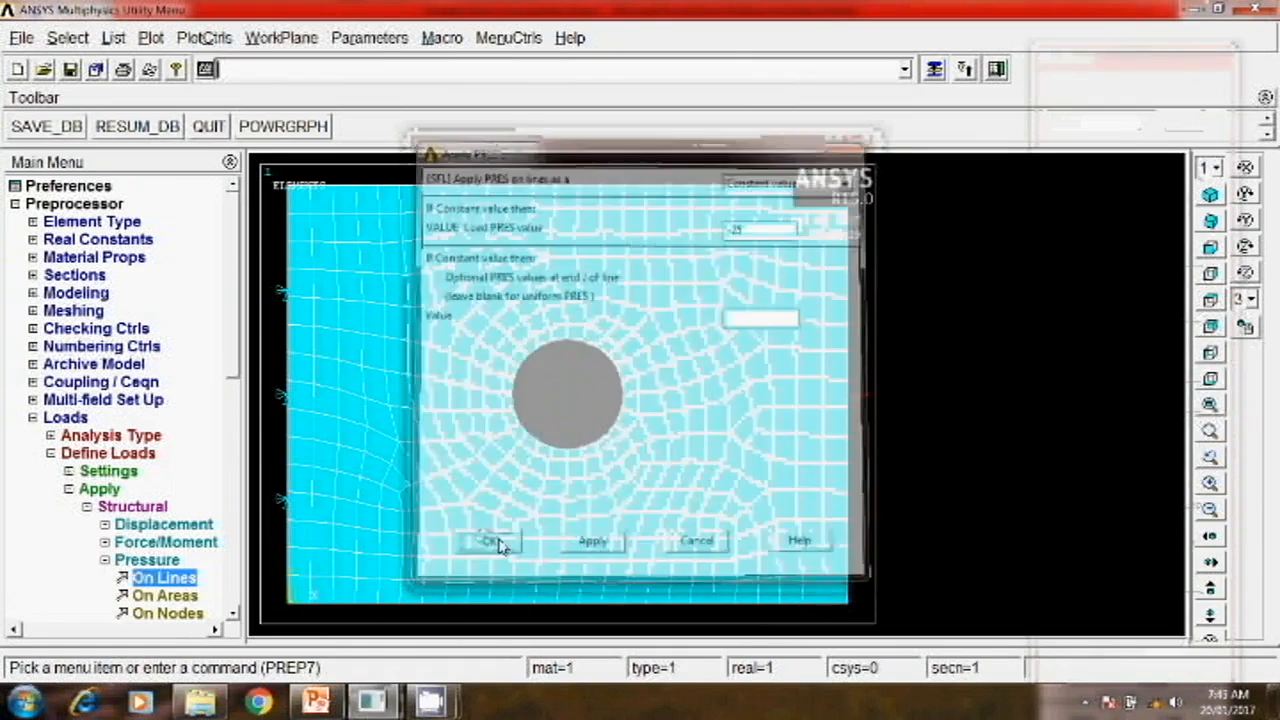
pyautogui.click(491, 541)
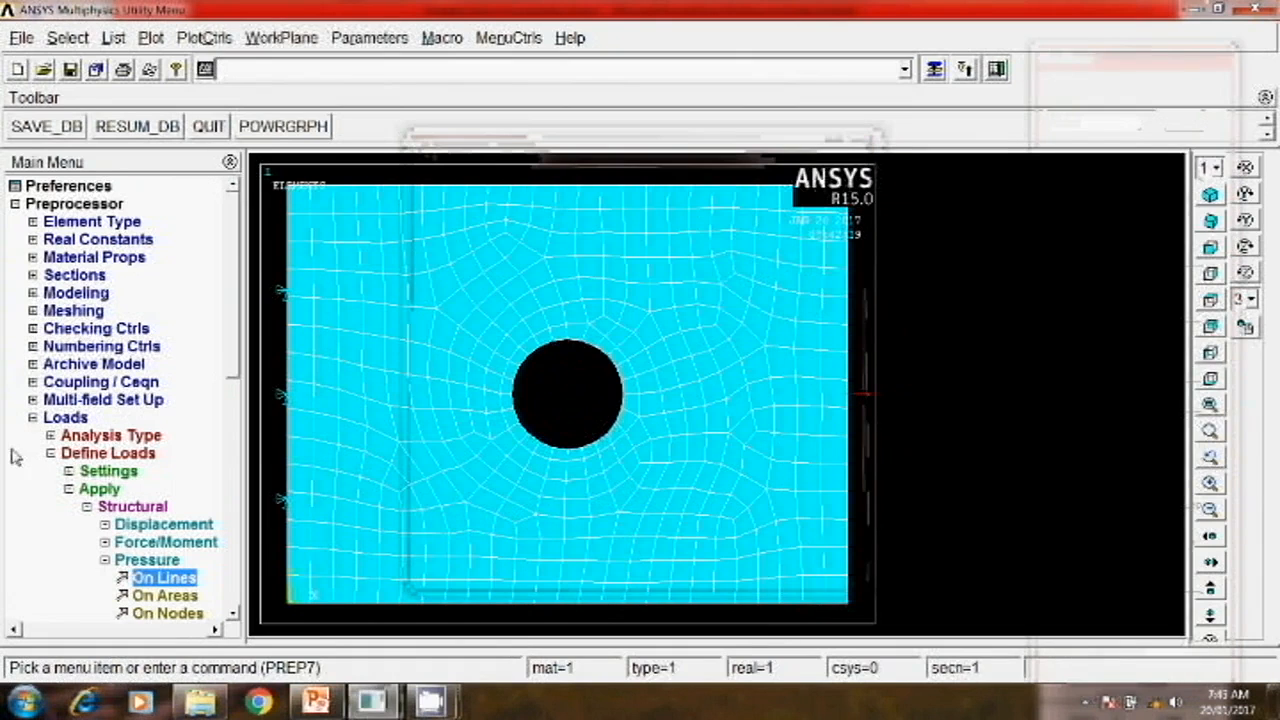
pyautogui.click(55, 470)
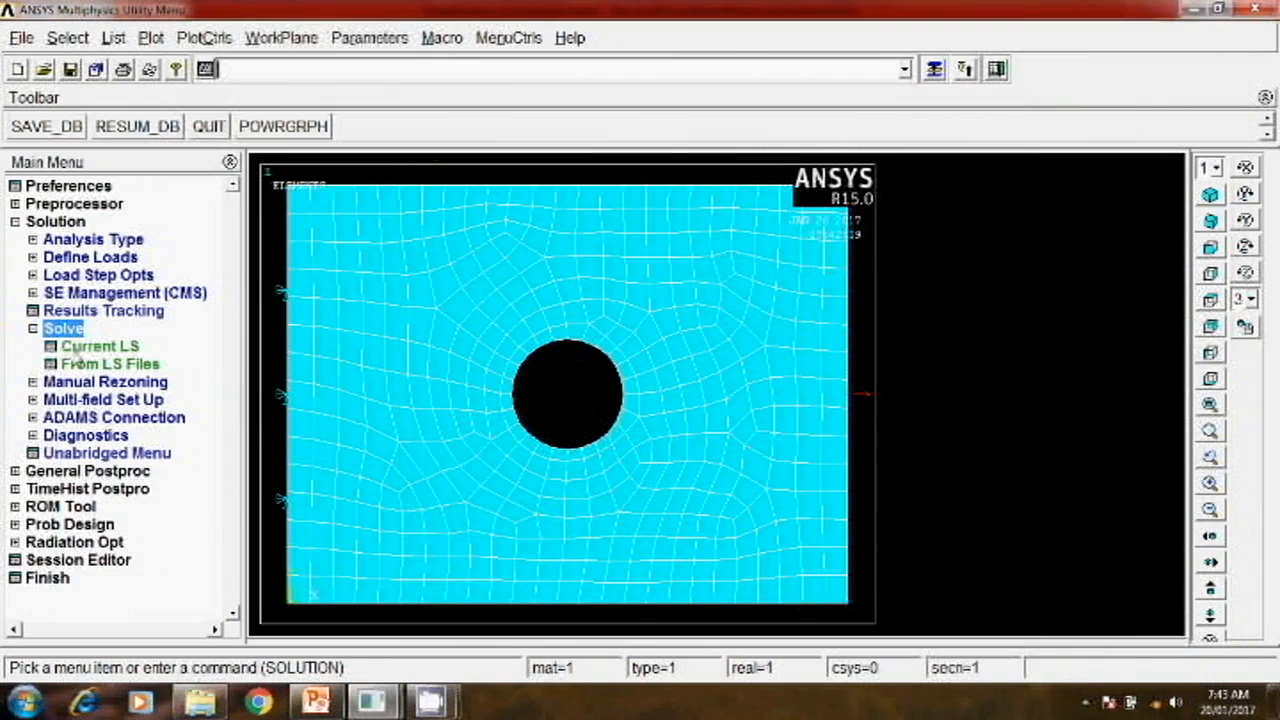
# Step: Solve the current load step and dismiss the 'Solution is done' note
pyautogui.click(99, 345)
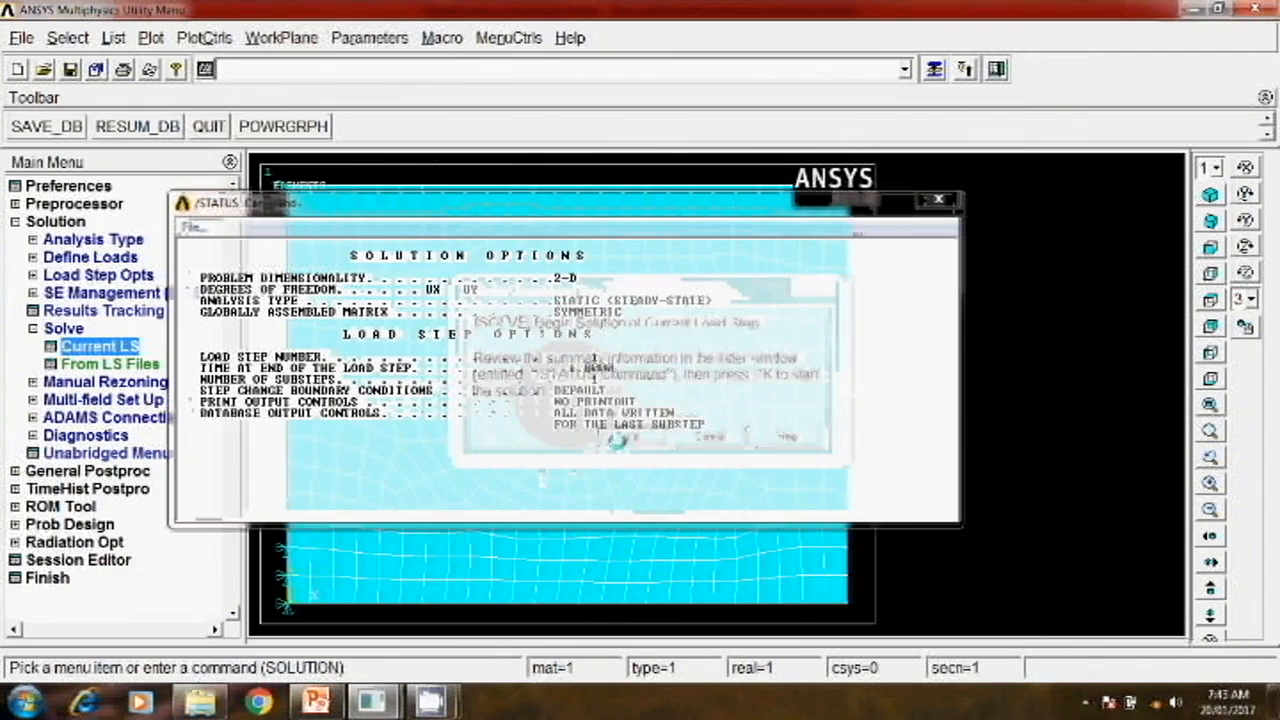
pyautogui.click(618, 450)
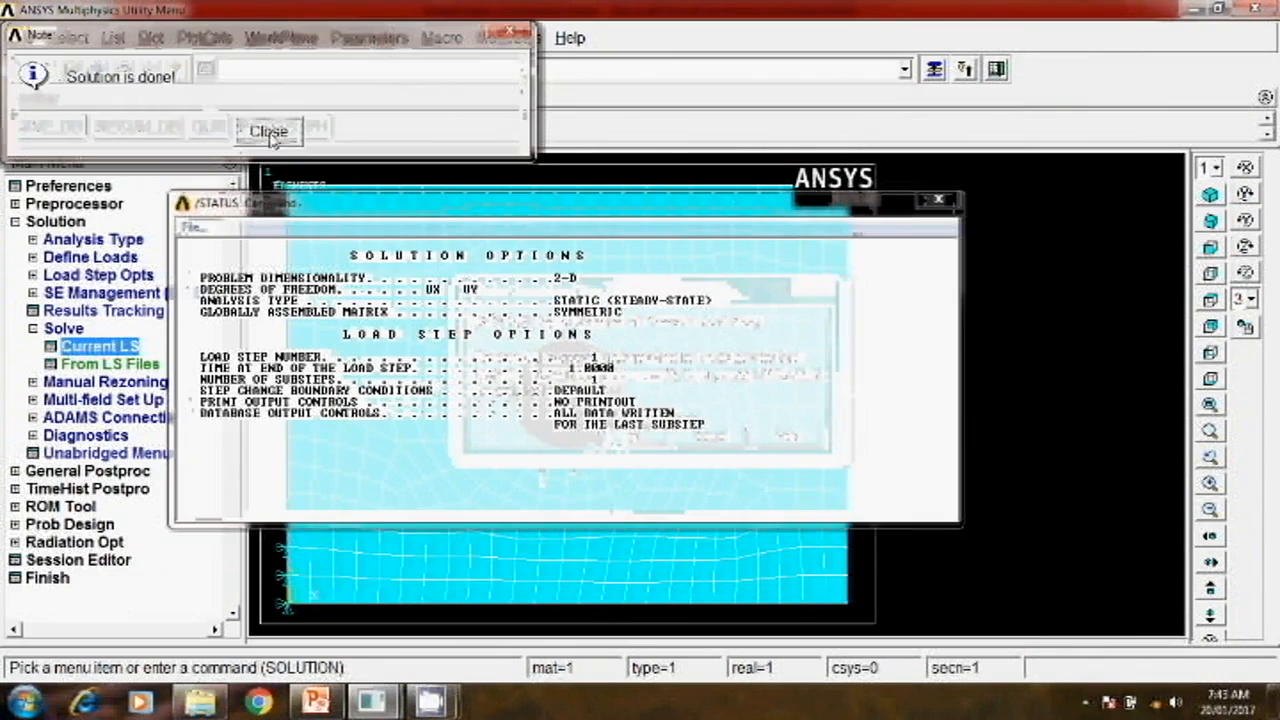
pyautogui.click(268, 131)
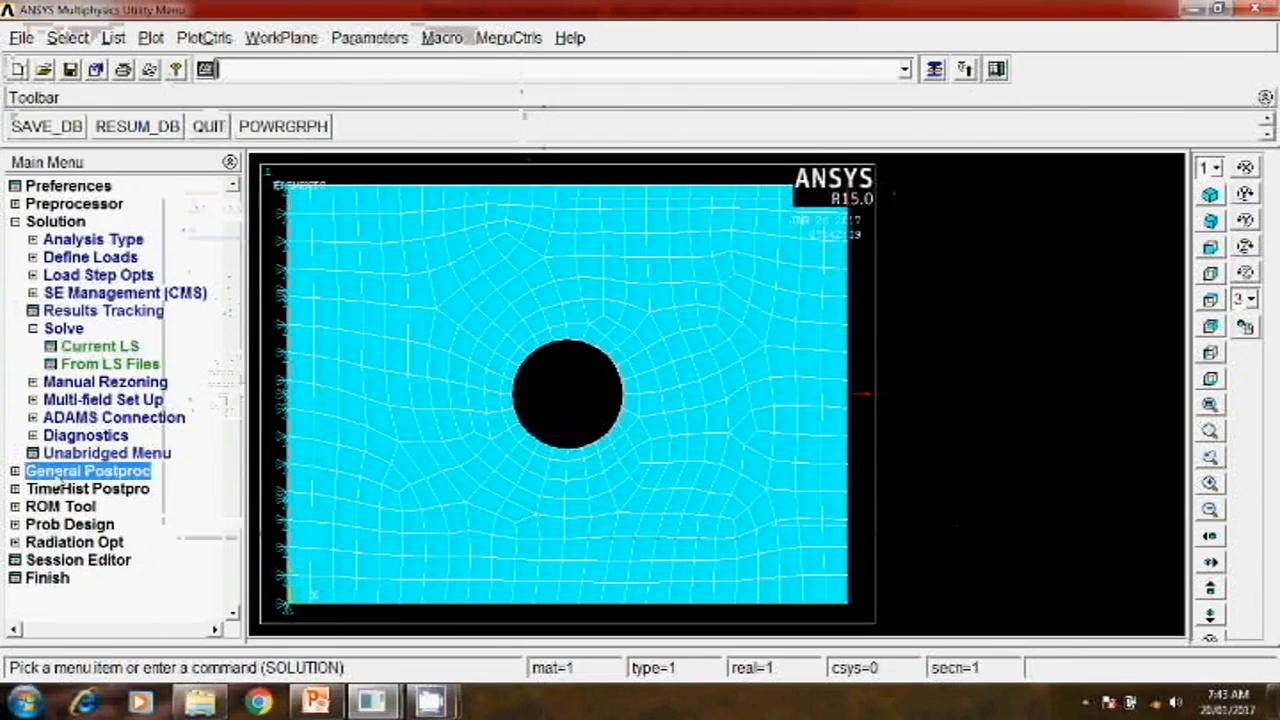
# Step: Plot the element-solution von Mises stress contour on the plate
pyautogui.click(87, 470)
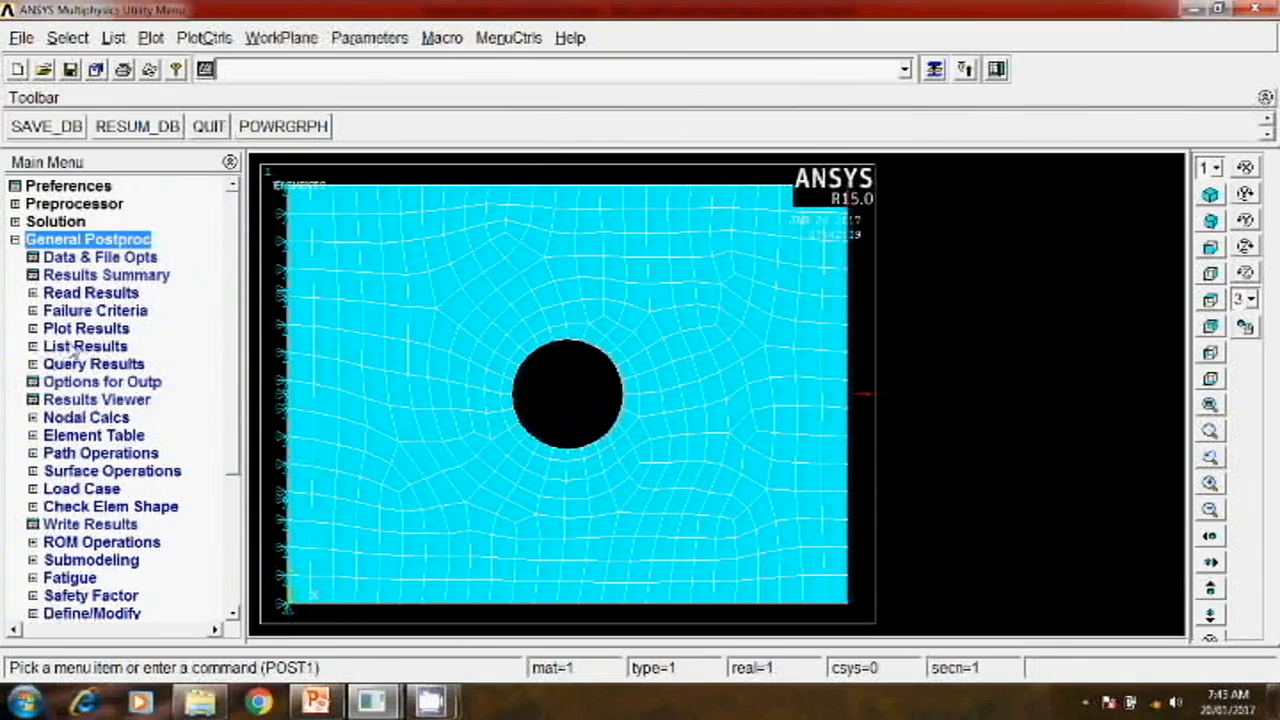
pyautogui.click(85, 328)
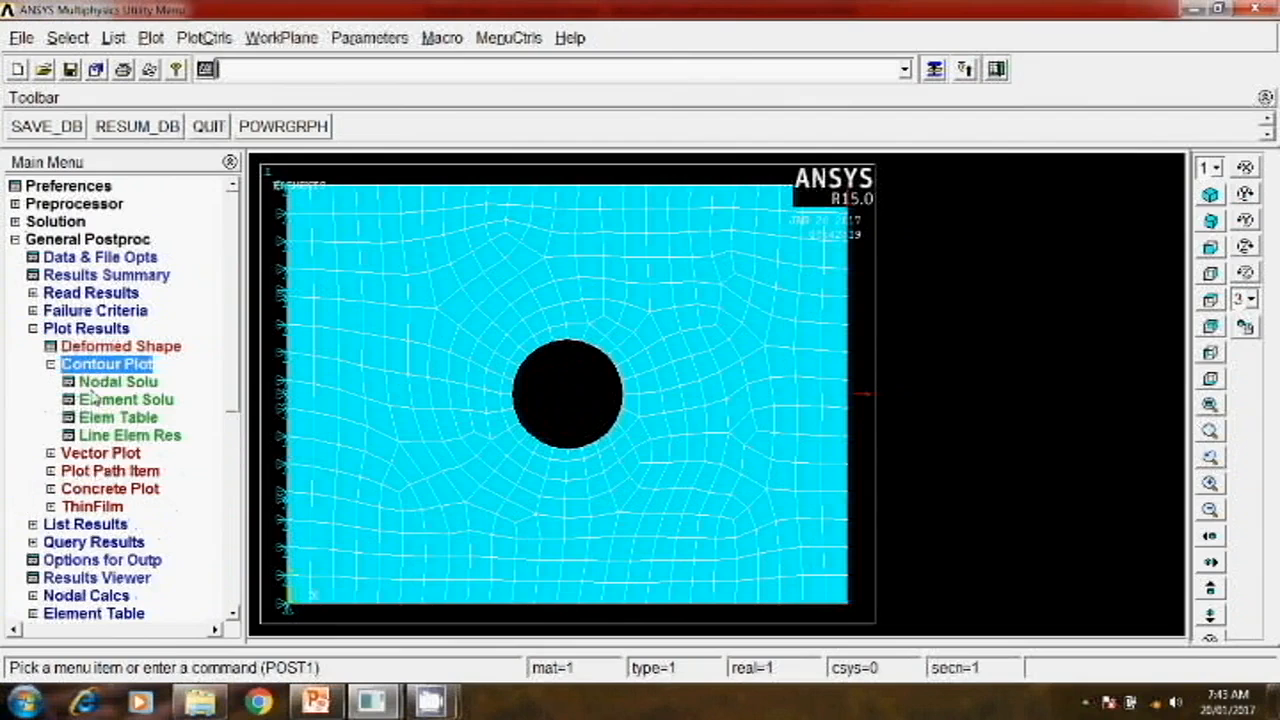
pyautogui.click(127, 399)
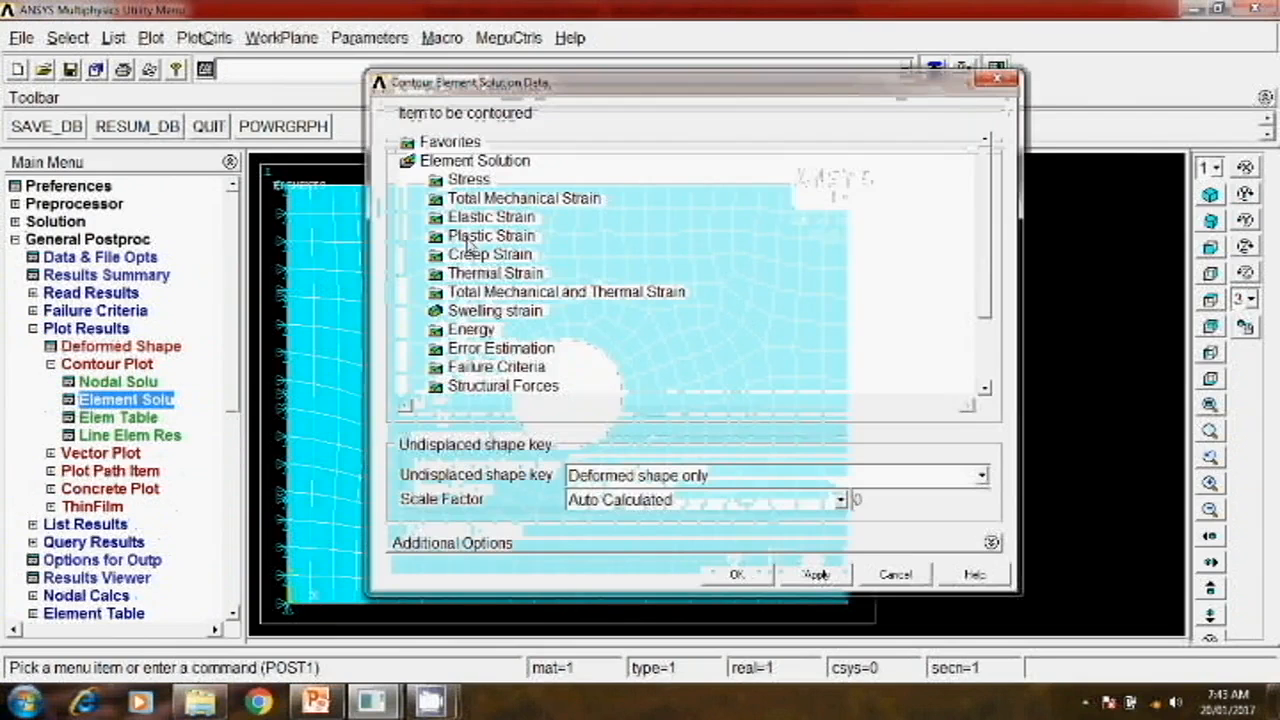
pyautogui.click(468, 179)
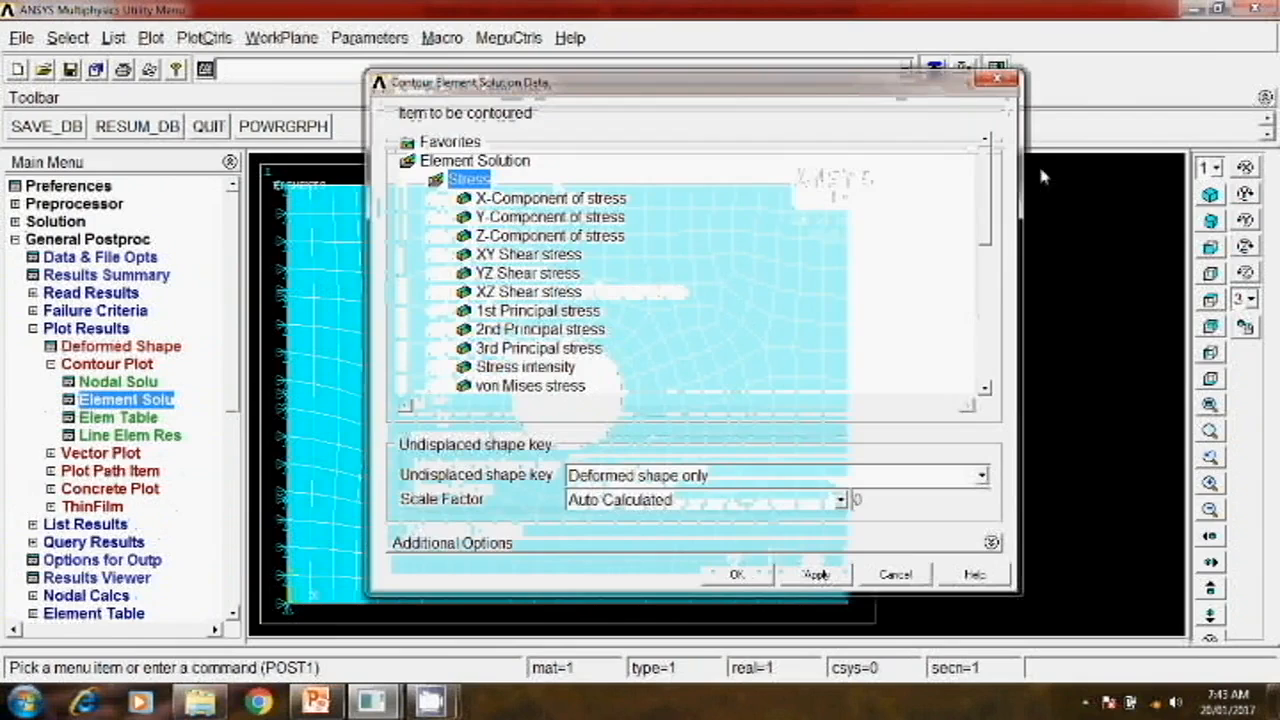
pyautogui.scroll(-3)
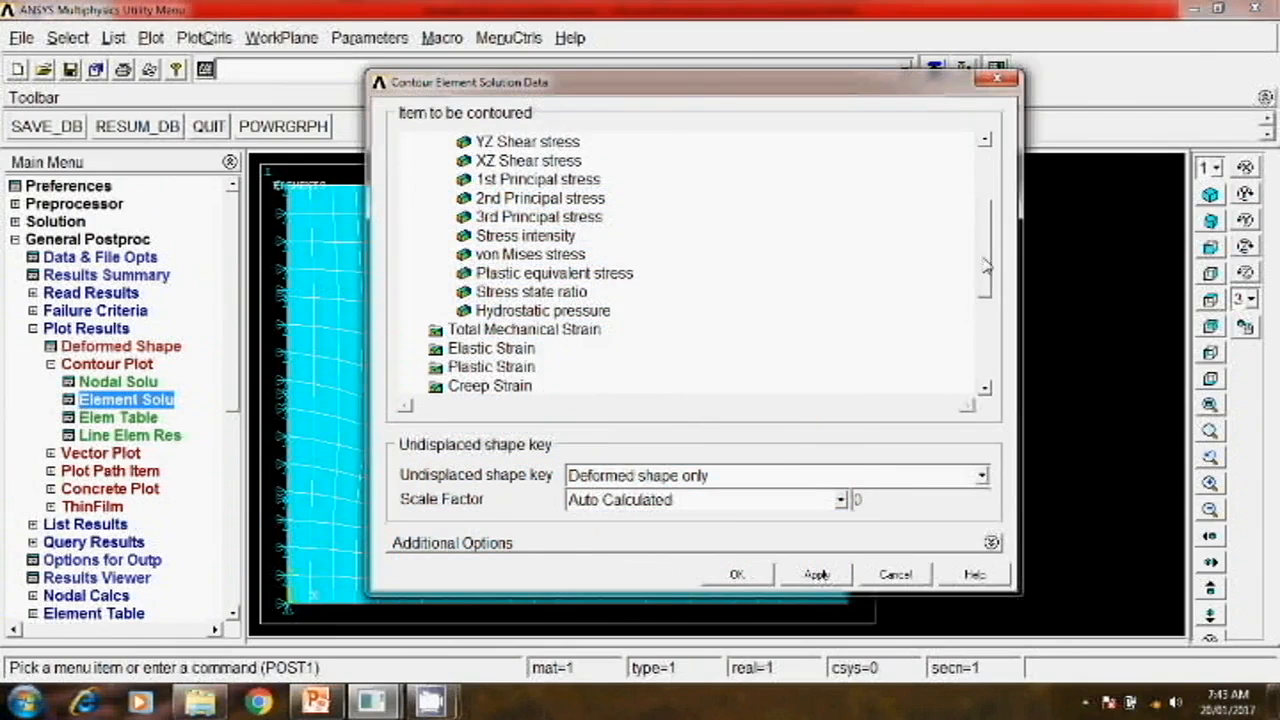
pyautogui.click(530, 254)
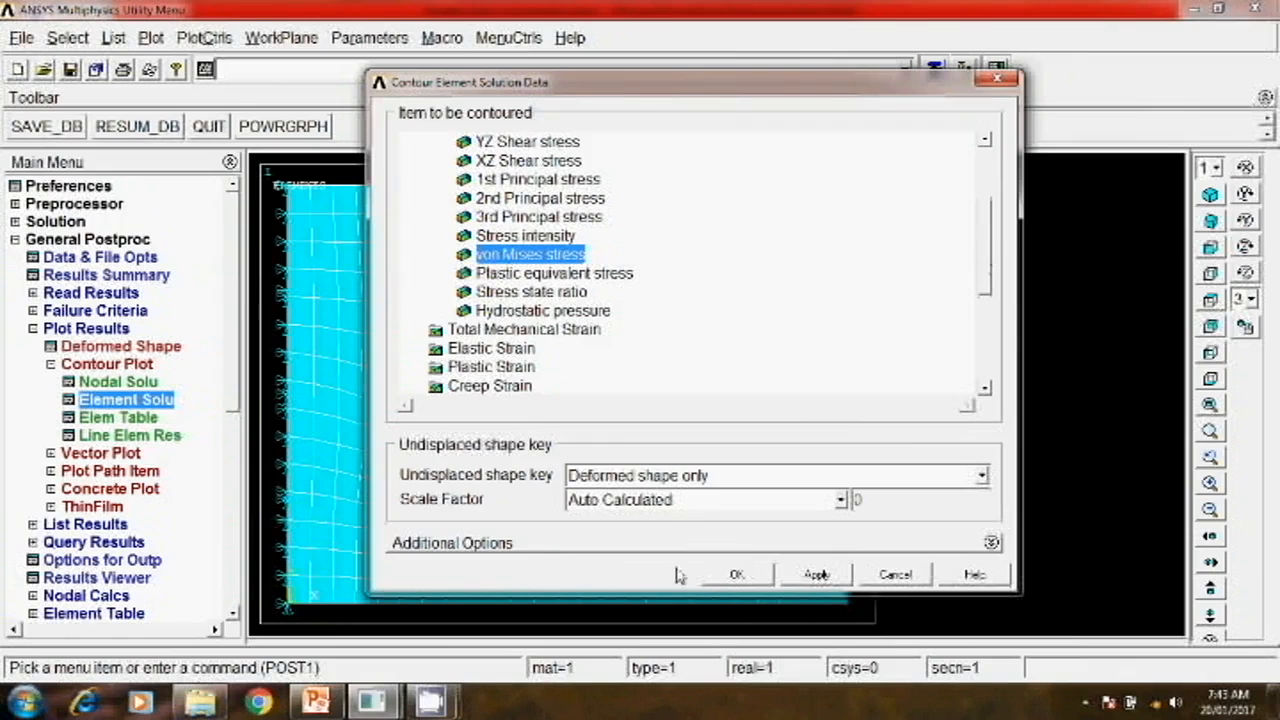
pyautogui.click(737, 574)
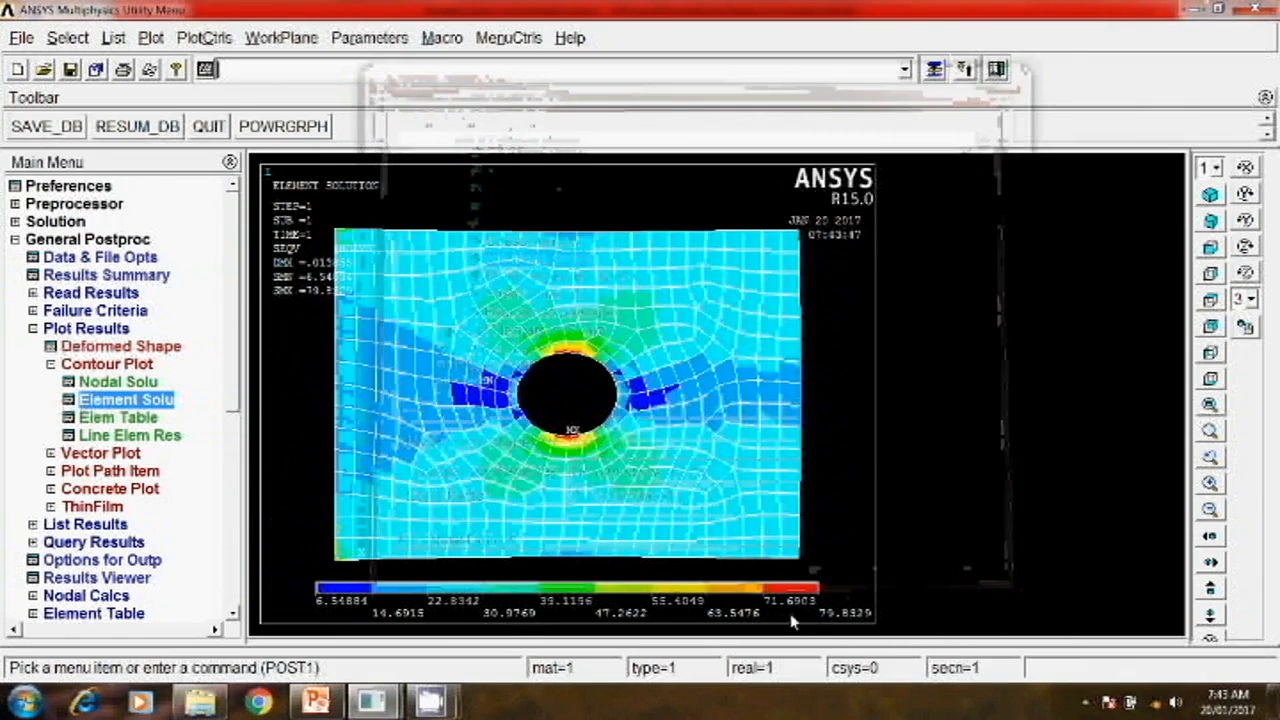
pyautogui.moveTo(606, 496)
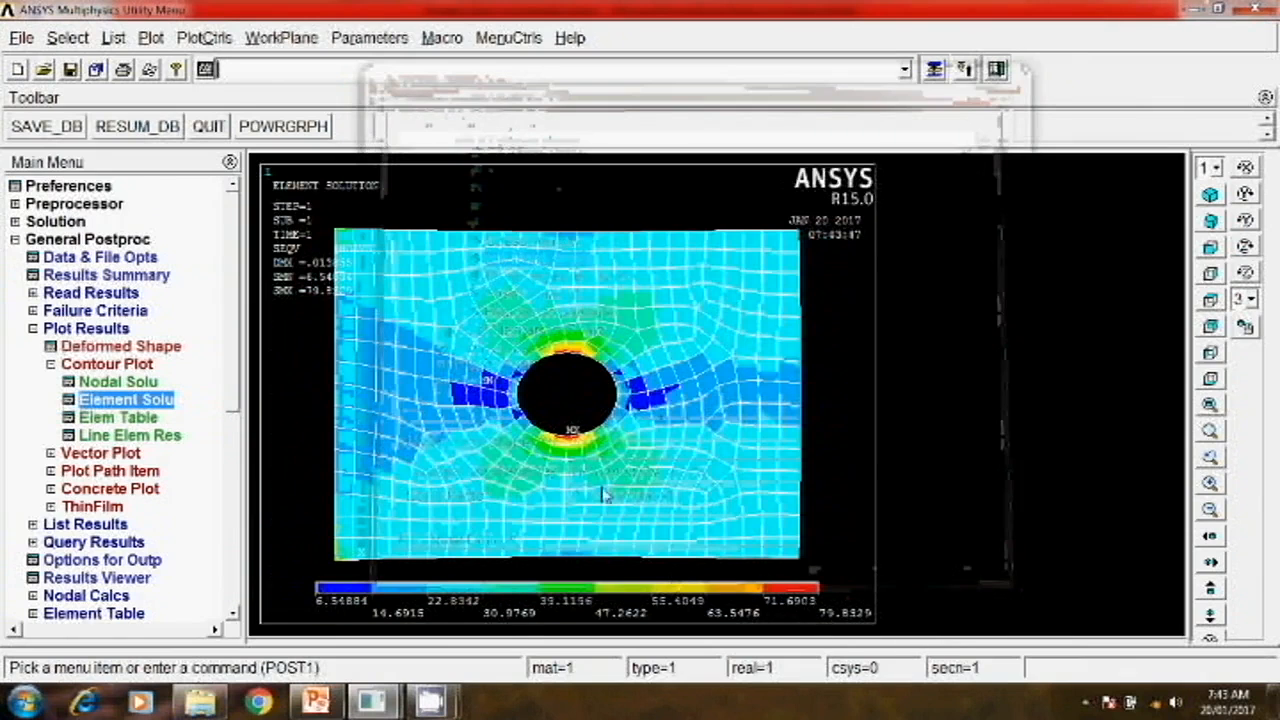
pyautogui.moveTo(802, 605)
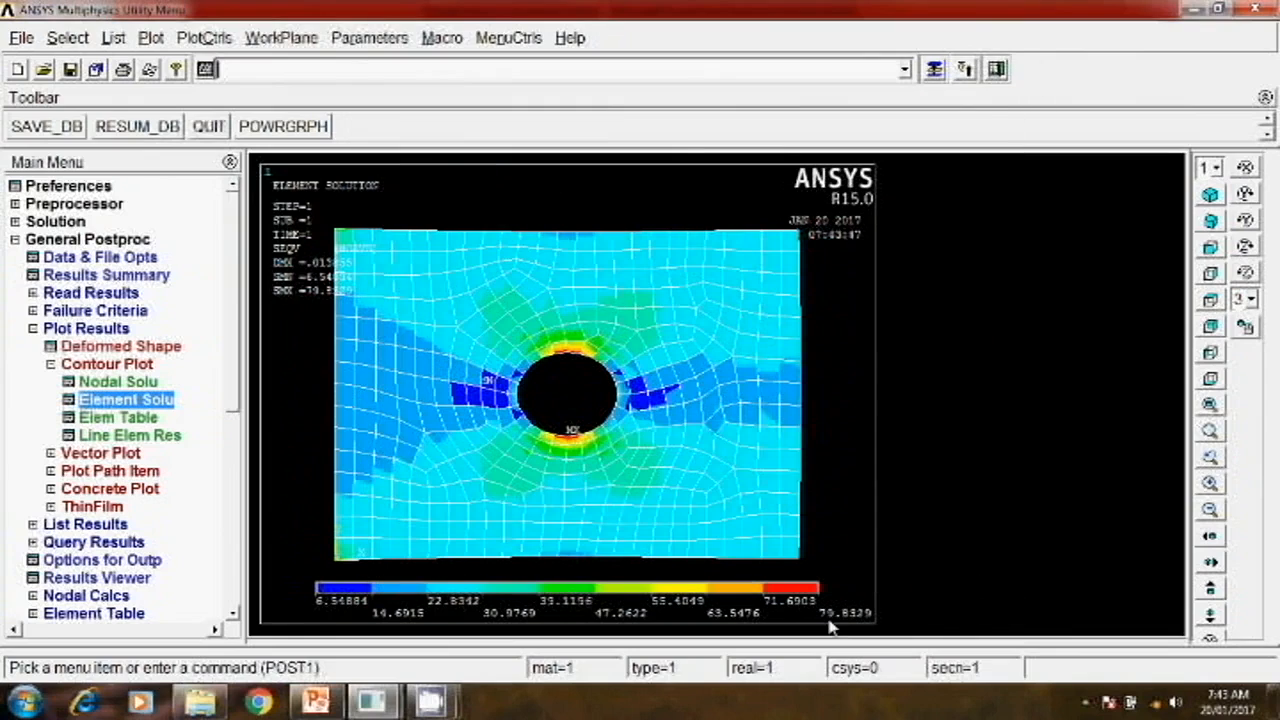
pyautogui.moveTo(842, 626)
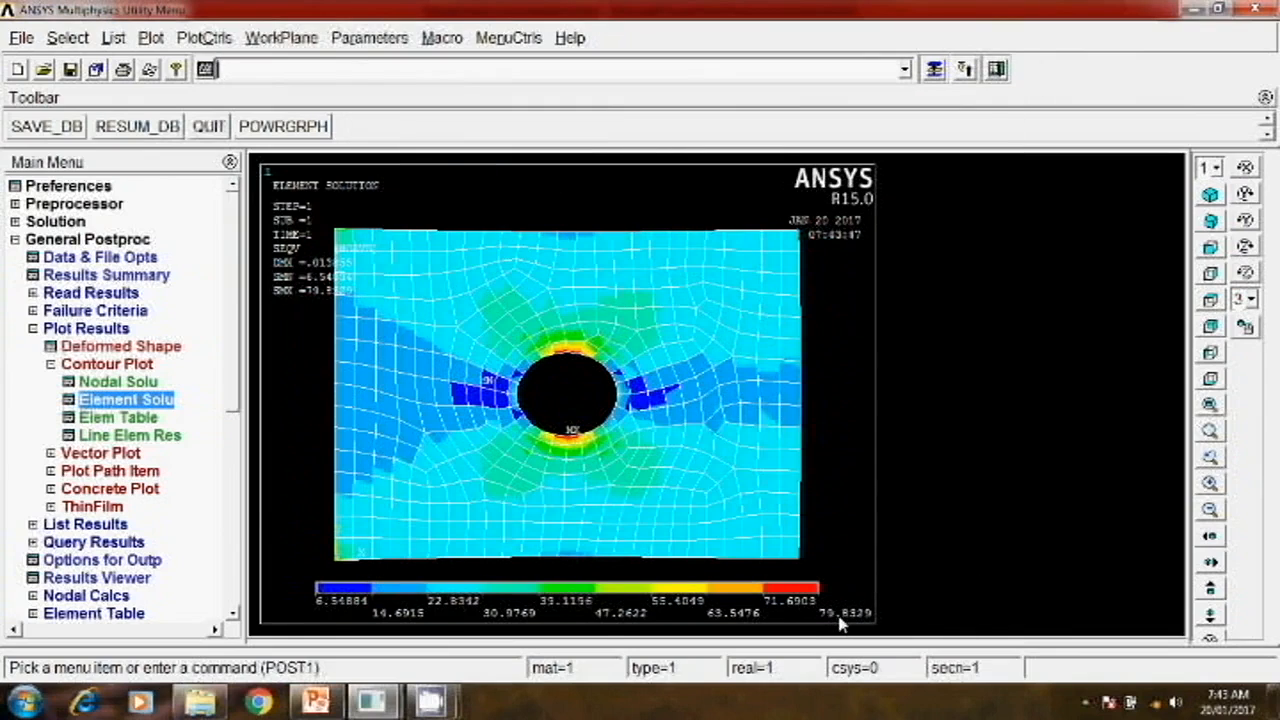
pyautogui.moveTo(415, 673)
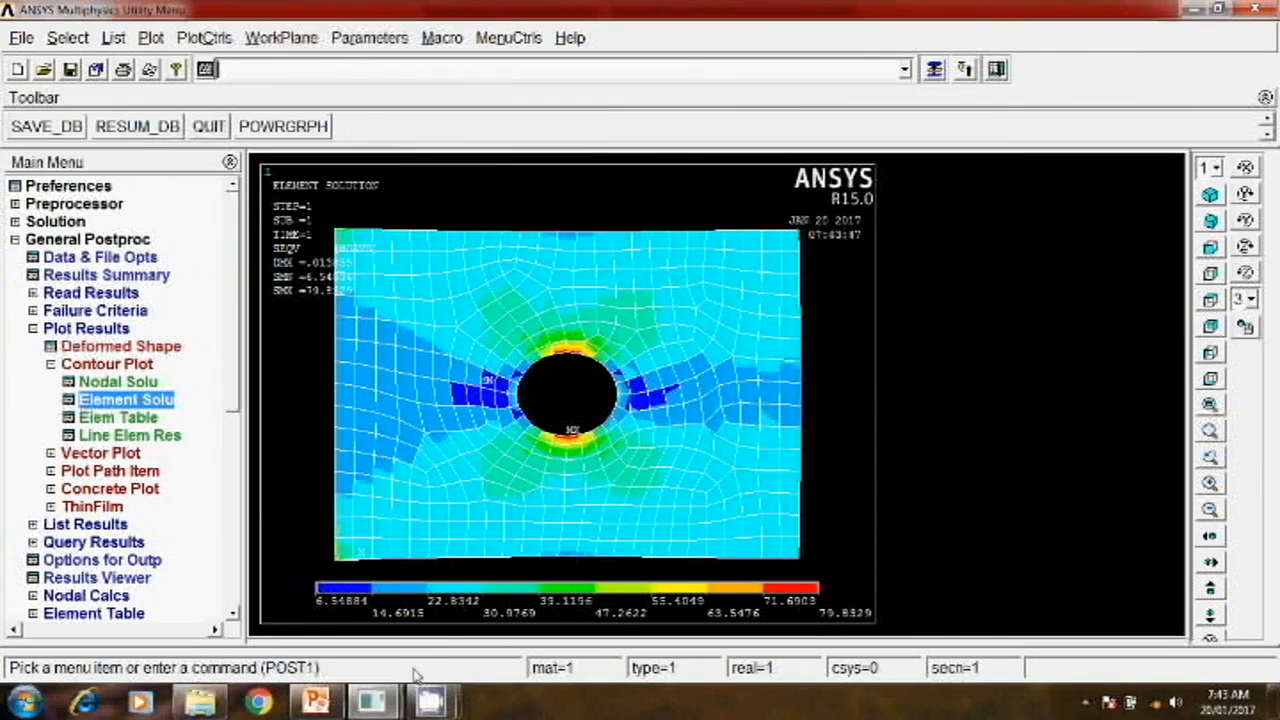
pyautogui.moveTo(338, 325)
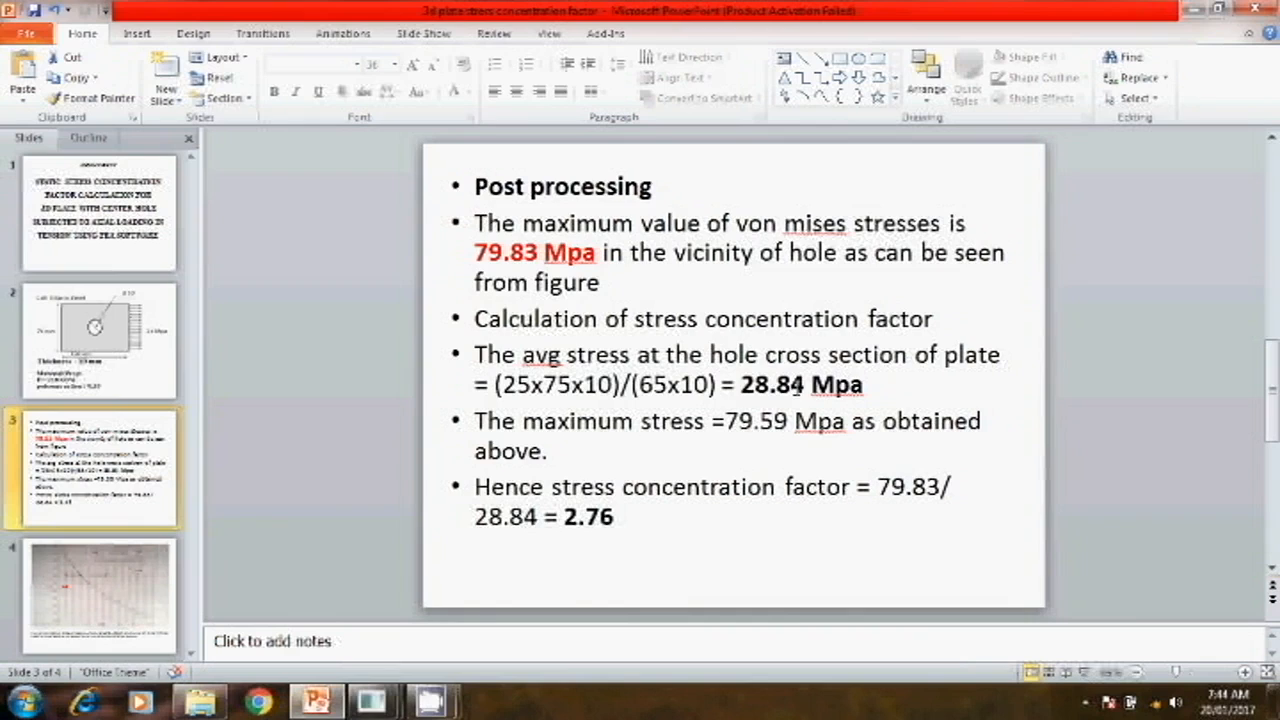
pyautogui.moveTo(529, 556)
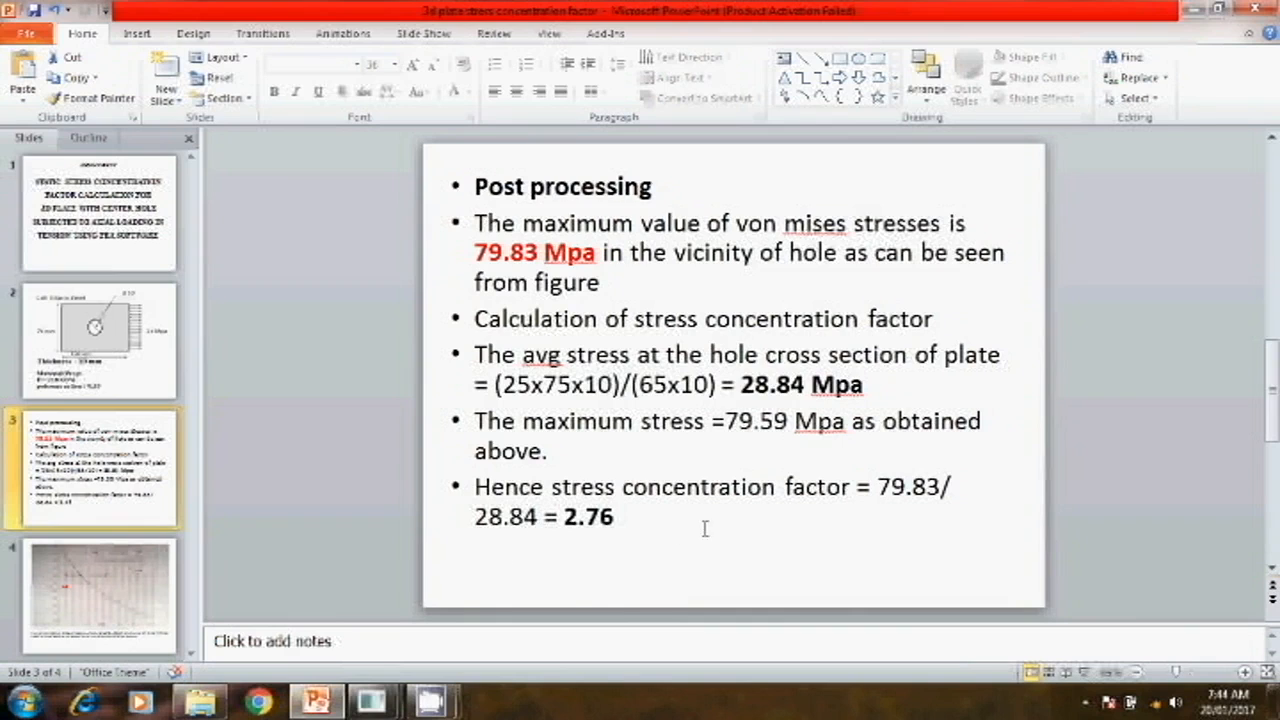
# Step: View the flat-plate-with-hole stress concentration chart slide (factor 2.63)
pyautogui.click(95, 587)
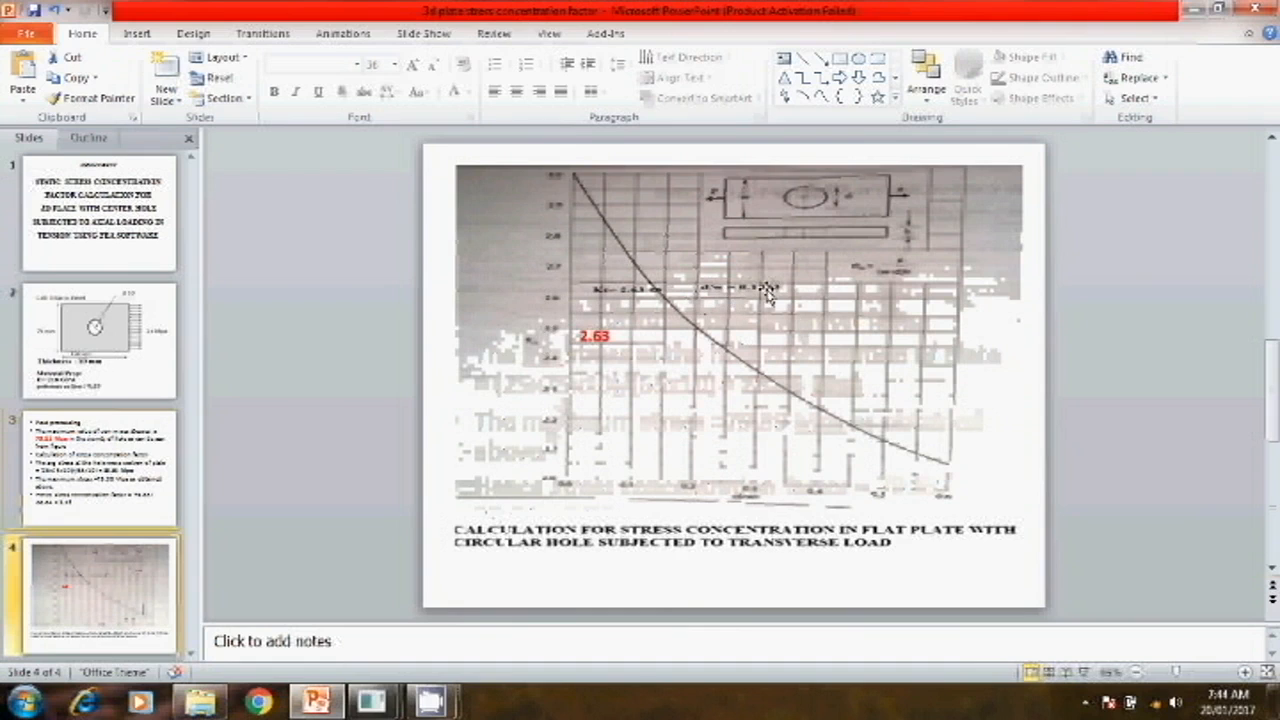
pyautogui.moveTo(632, 306)
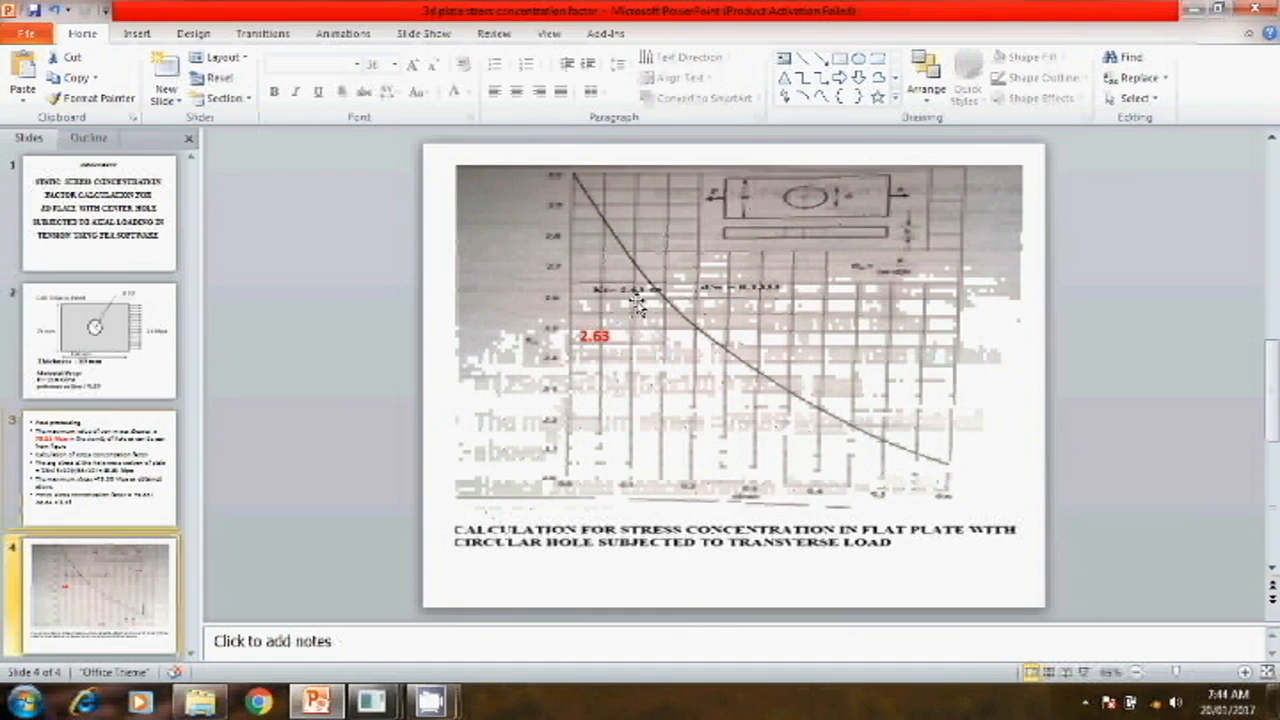
pyautogui.click(97, 480)
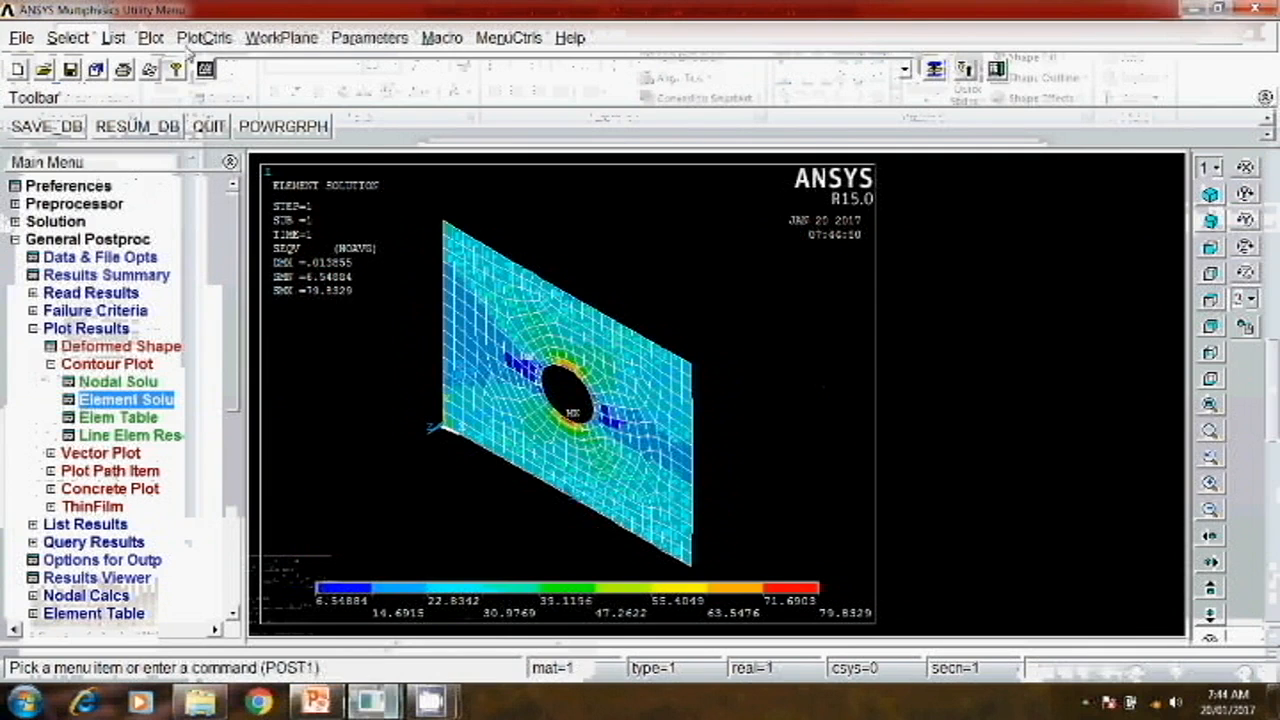
# Step: Enable /ESHAPE so elements display with their real thickness in 3D
pyautogui.click(208, 37)
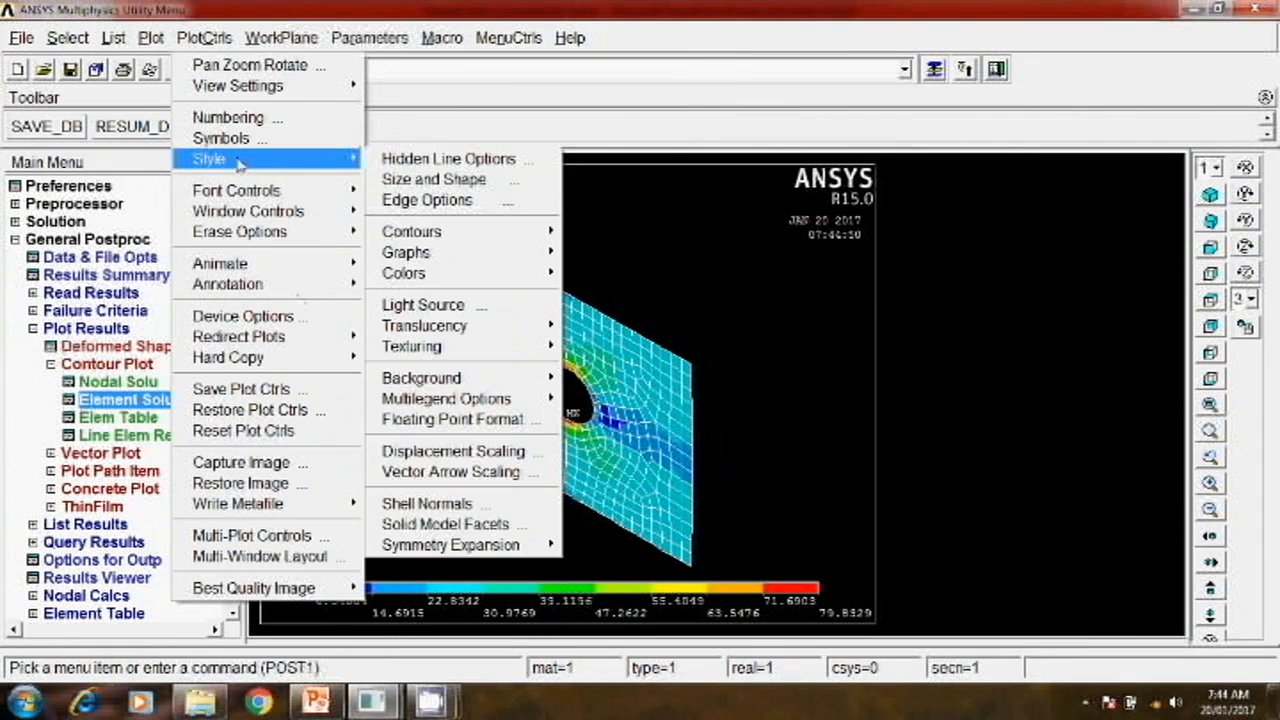
pyautogui.click(434, 179)
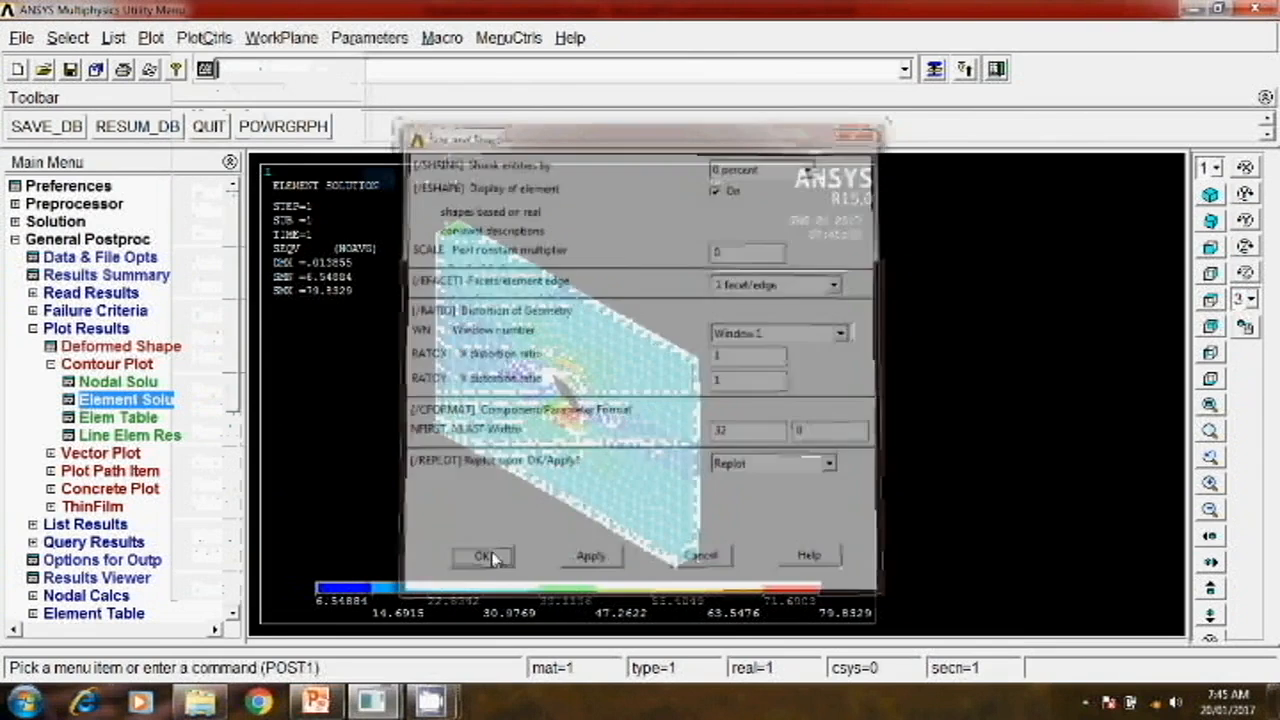
pyautogui.click(483, 556)
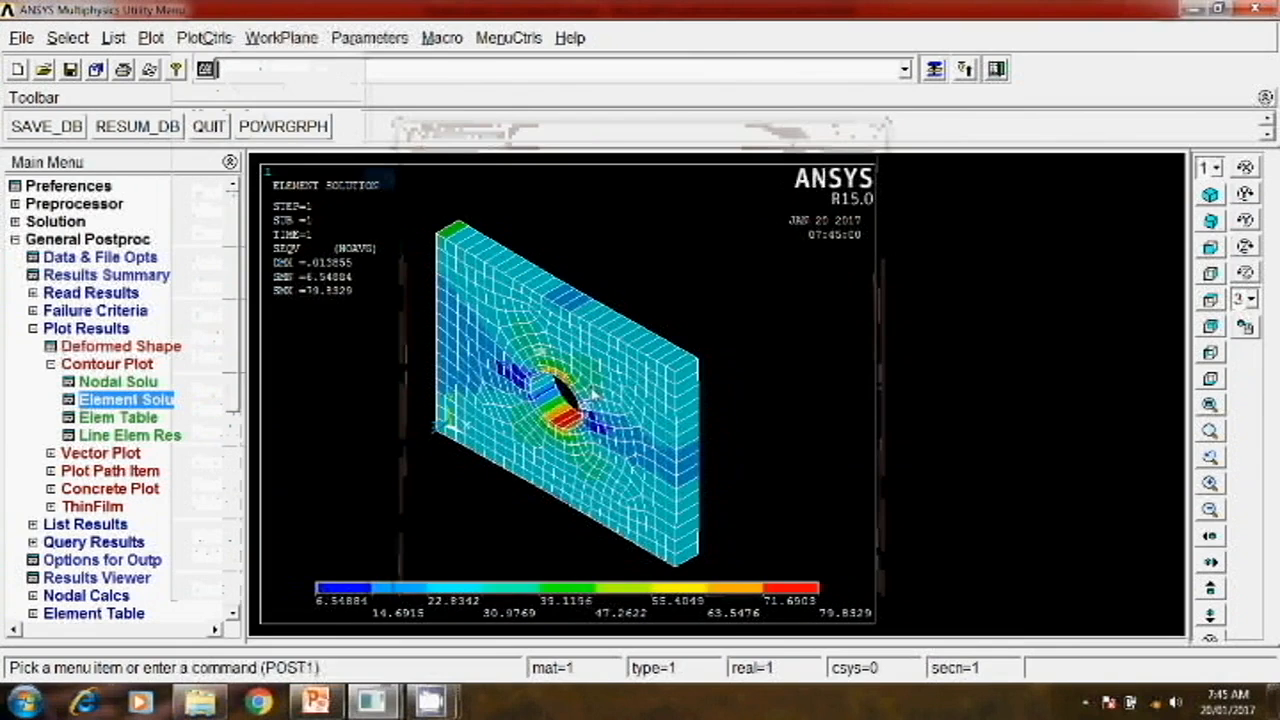
pyautogui.click(219, 37)
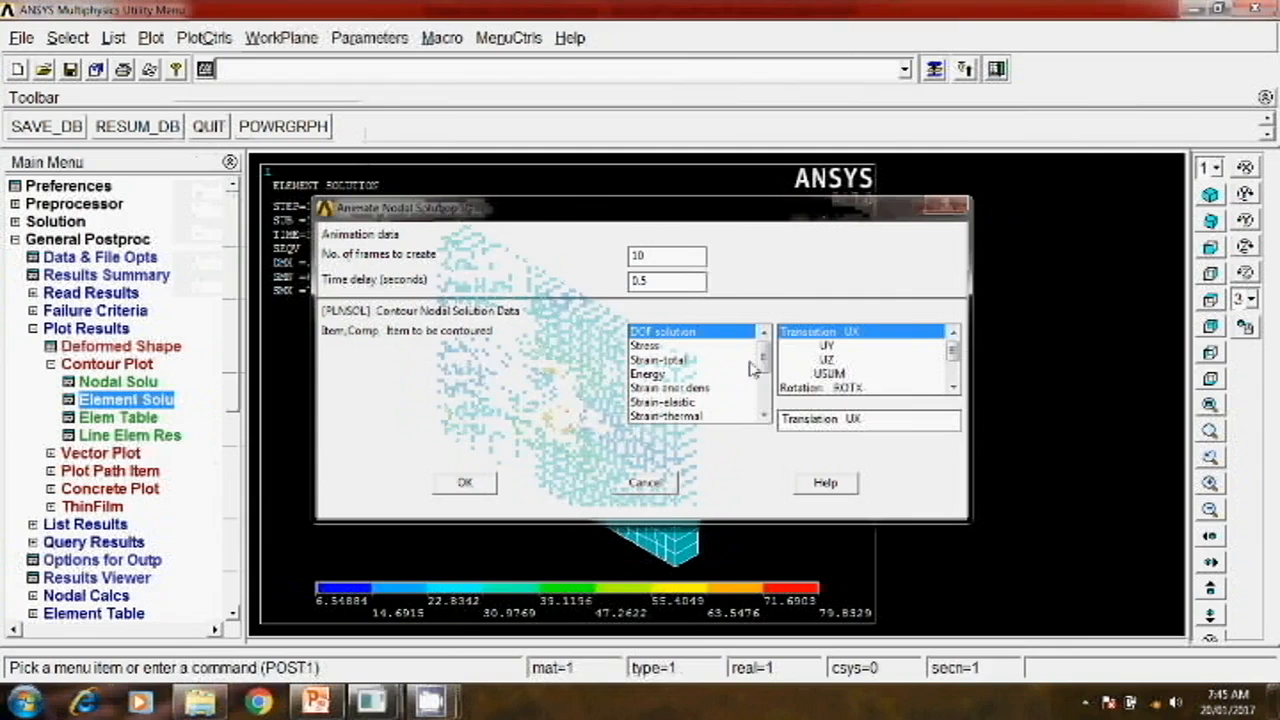
# Step: Animate the USUM total displacement, then stop and close the Animation Controller
pyautogui.click(830, 373)
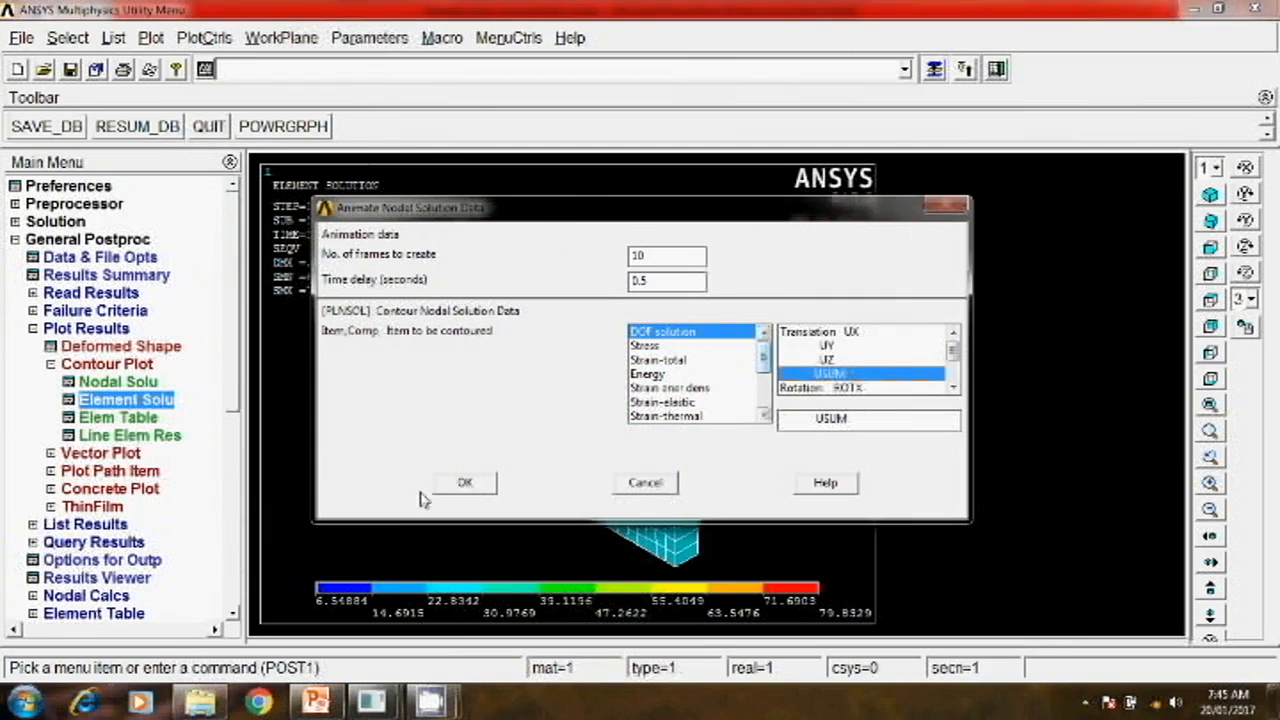
pyautogui.click(464, 482)
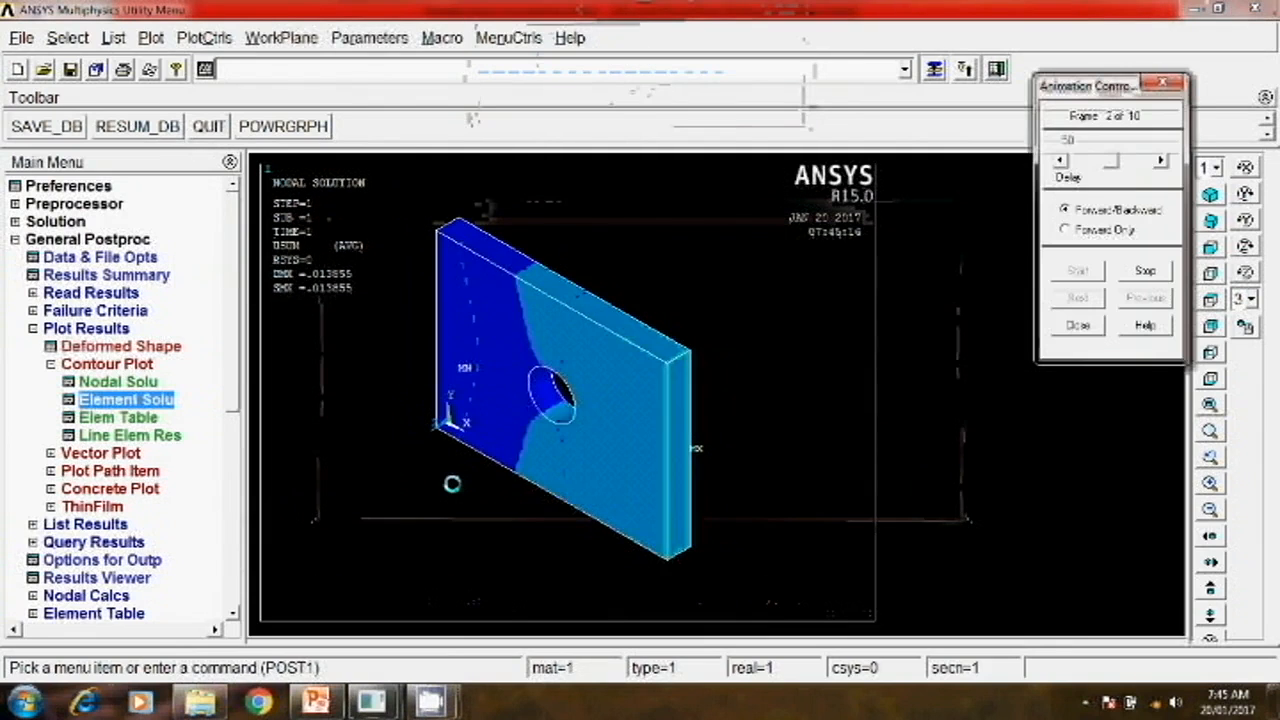
pyautogui.click(1141, 270)
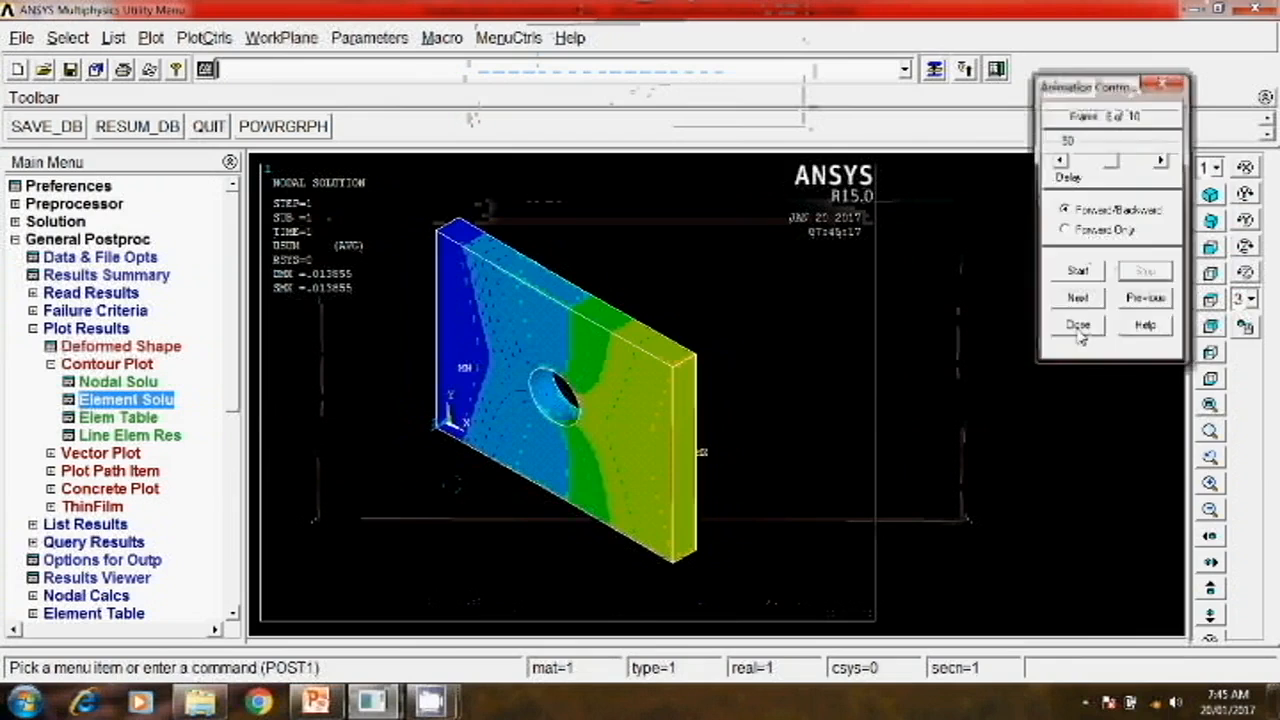
pyautogui.click(1077, 325)
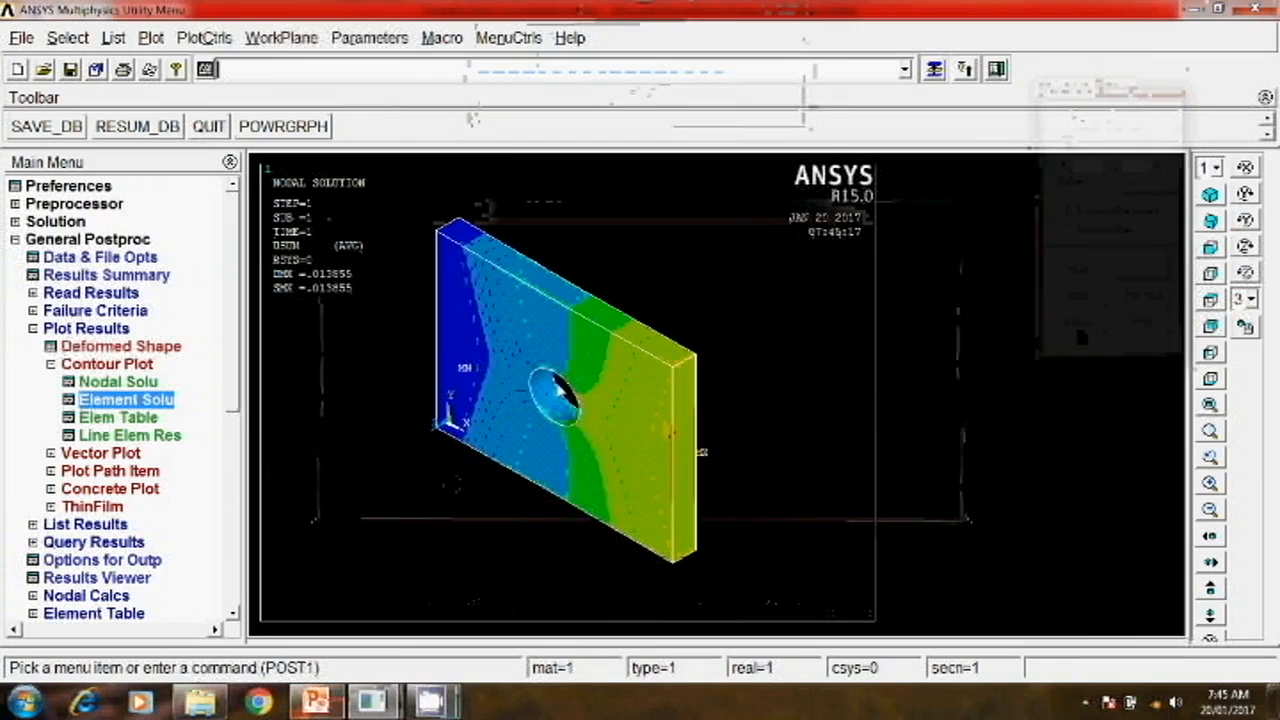